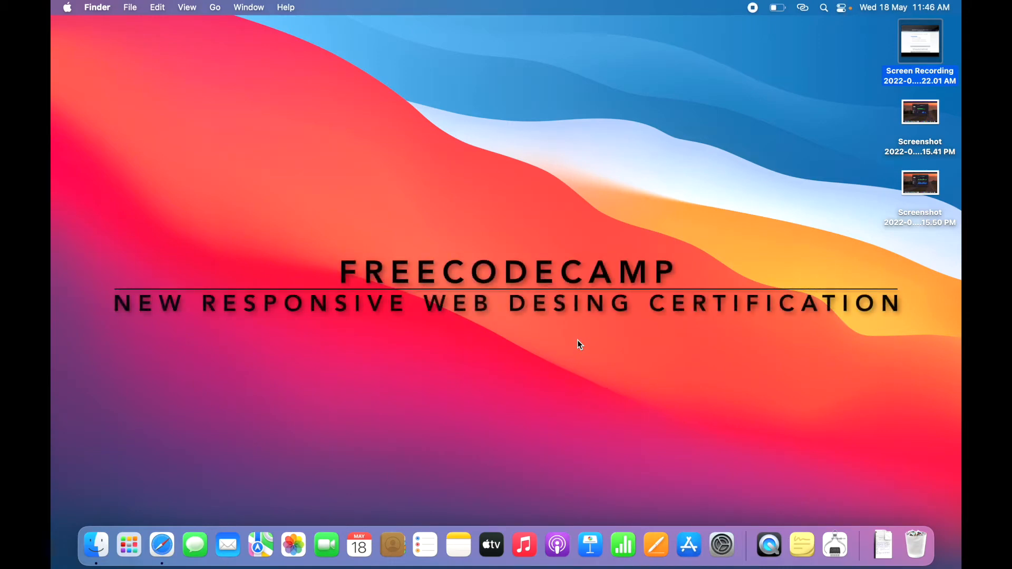
mouse_move(190, 478)
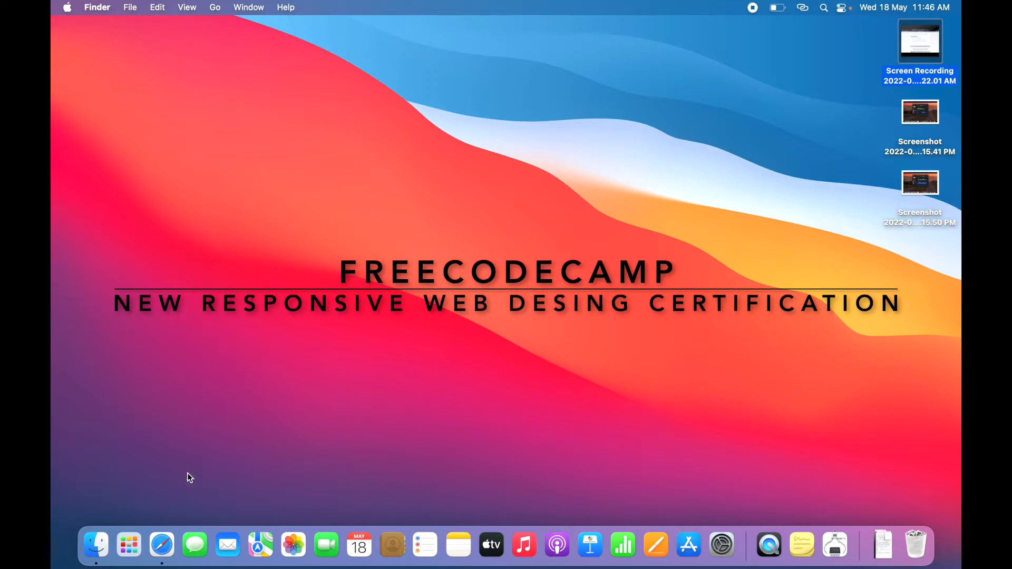
mouse_move(161, 545)
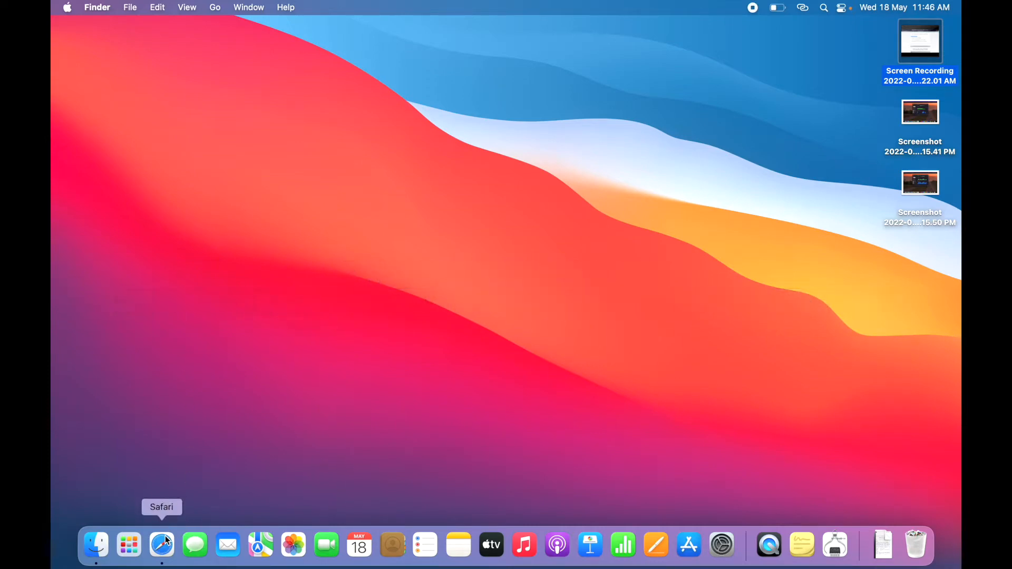
Open freeCodeCamp.org in Safari and scroll the certifications list to the Responsive Web Design entries.
left_click(161, 546)
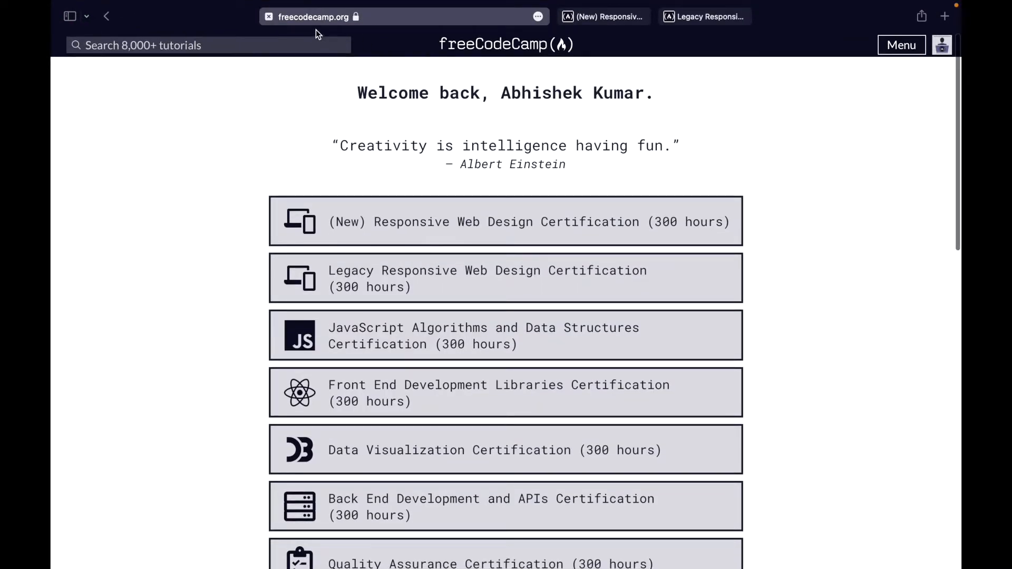
mouse_move(365, 40)
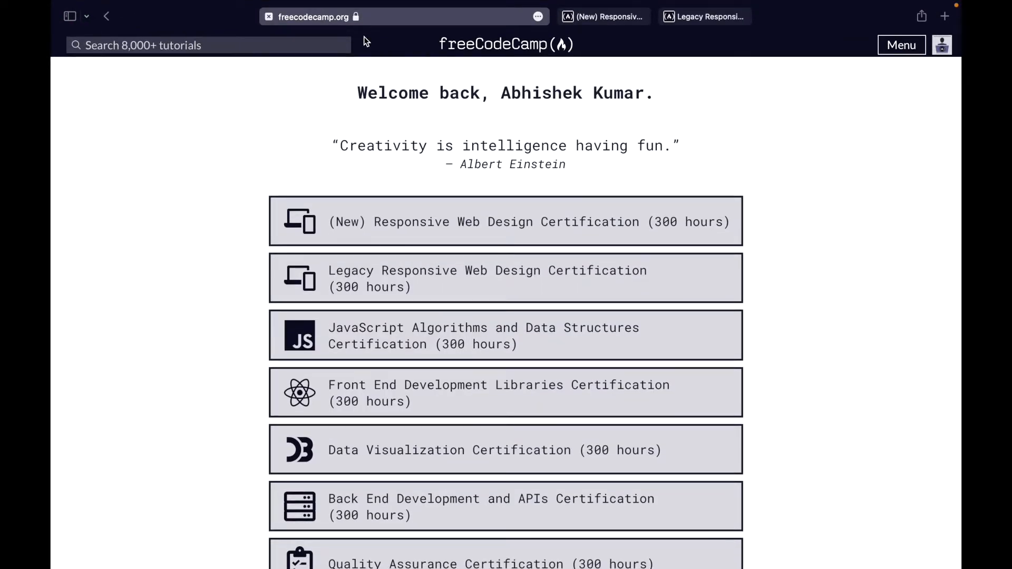
scroll("down", 3)
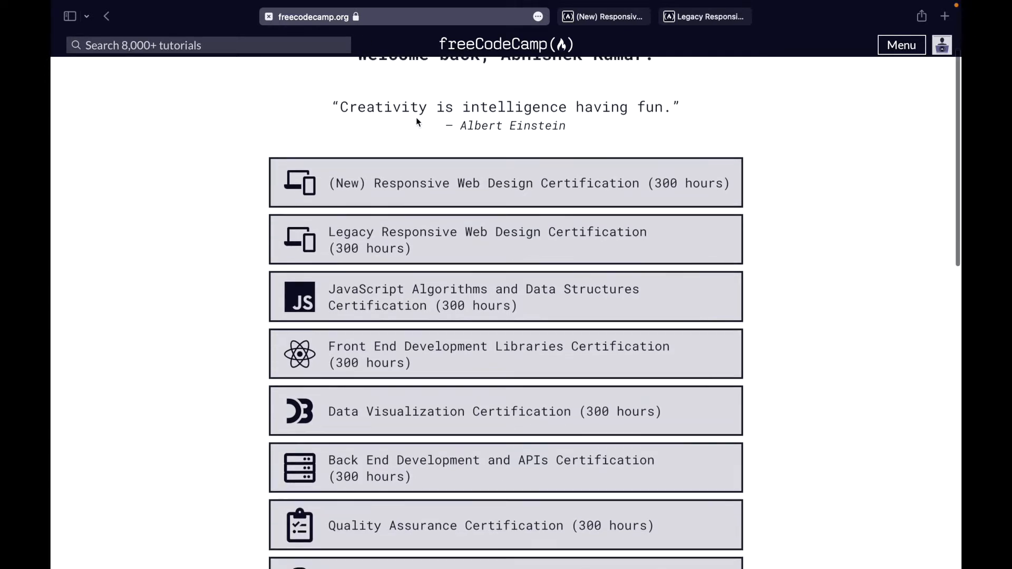
scroll("up", 3)
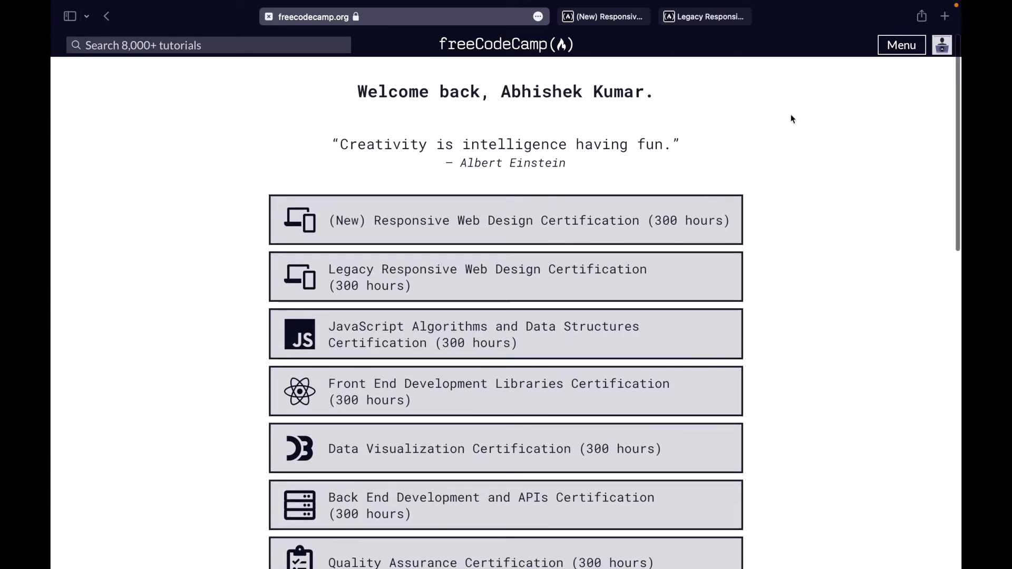
mouse_move(804, 99)
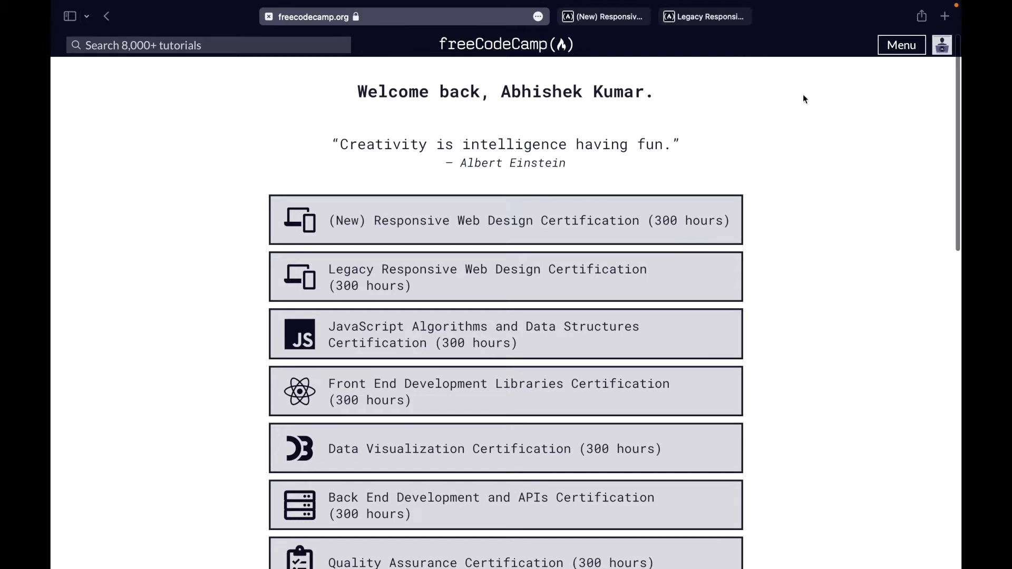
mouse_move(639, 173)
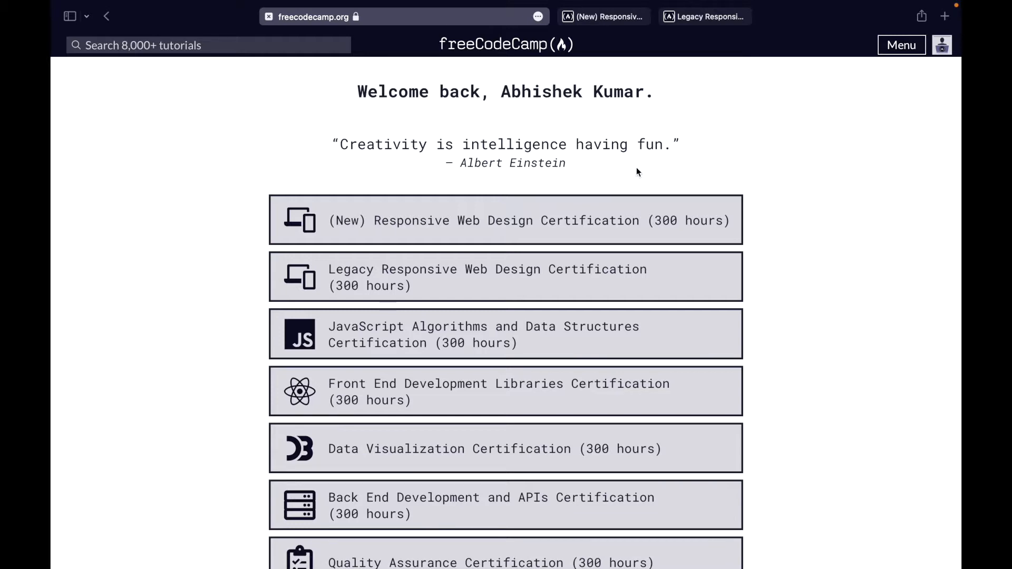
mouse_move(491, 221)
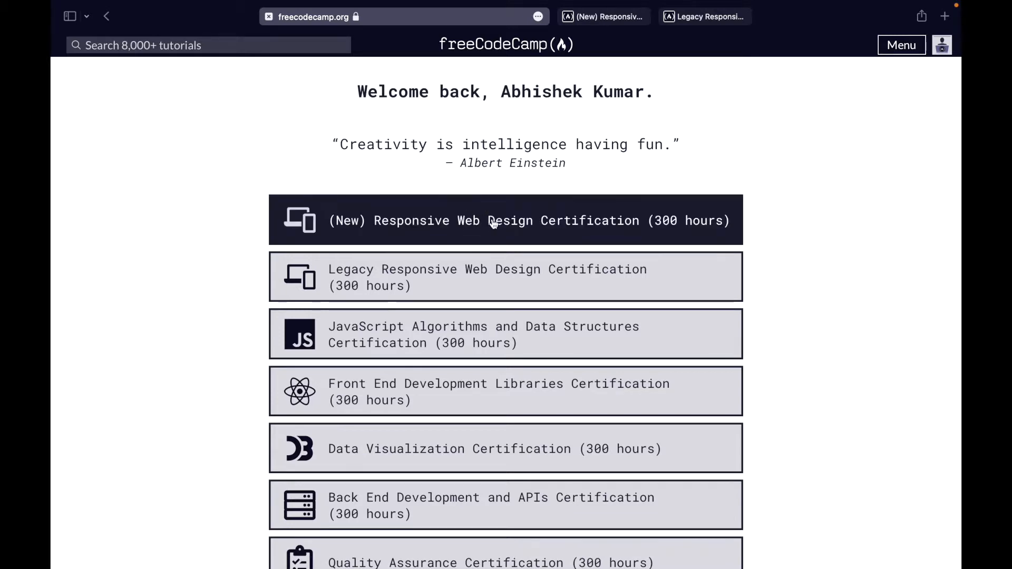
mouse_move(616, 232)
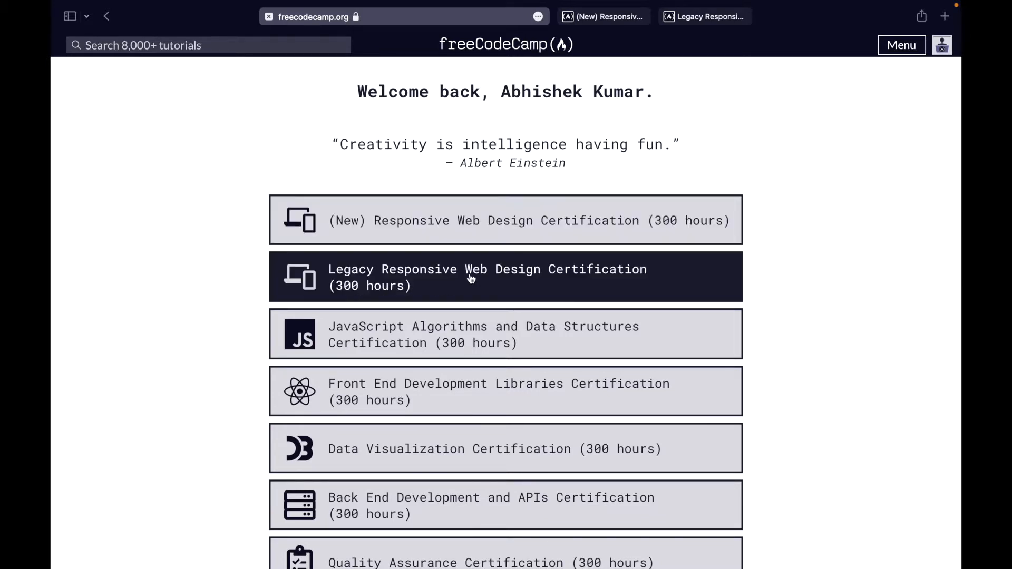
mouse_move(491, 282)
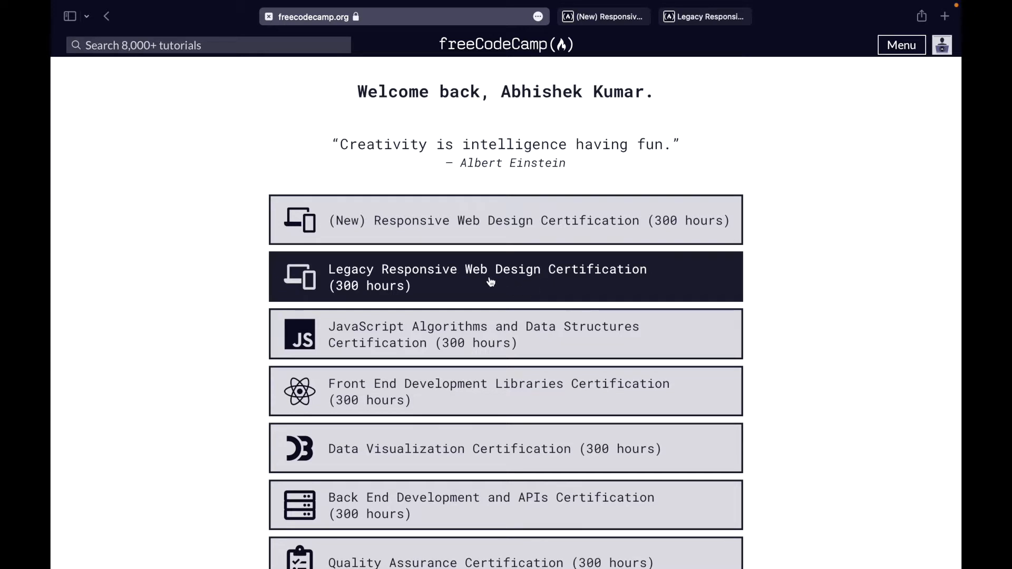
mouse_move(504, 273)
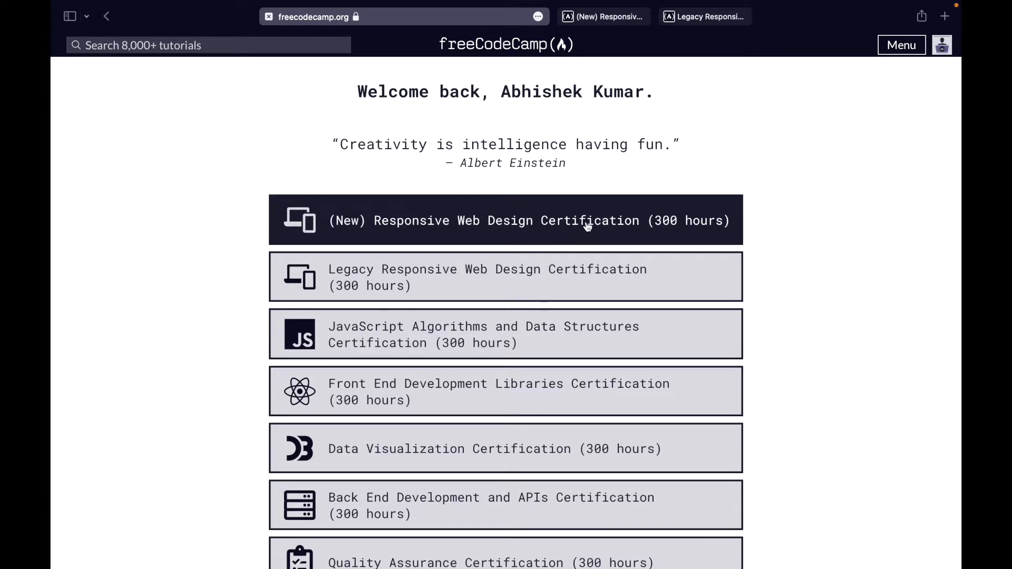
mouse_move(565, 248)
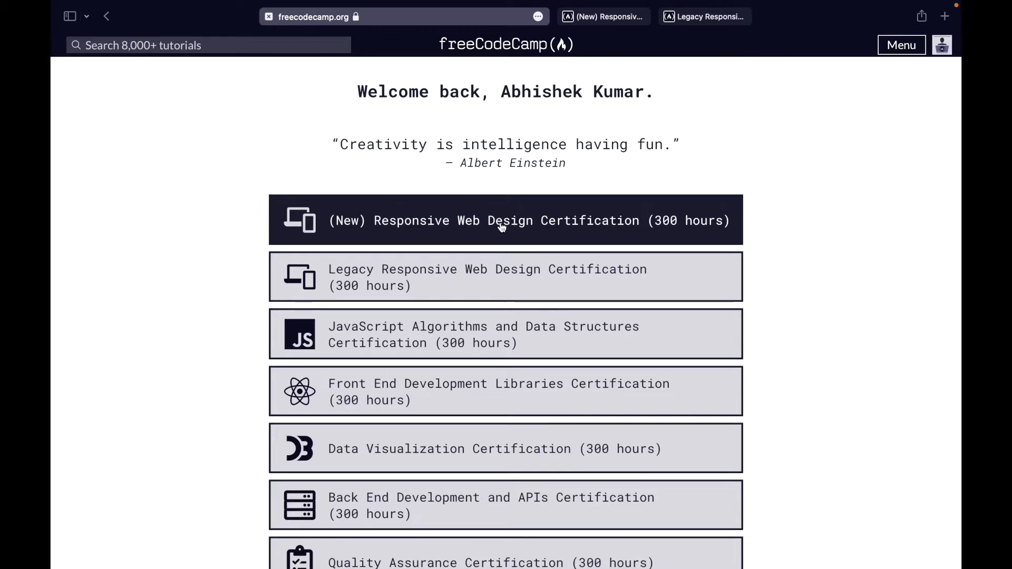
mouse_move(517, 226)
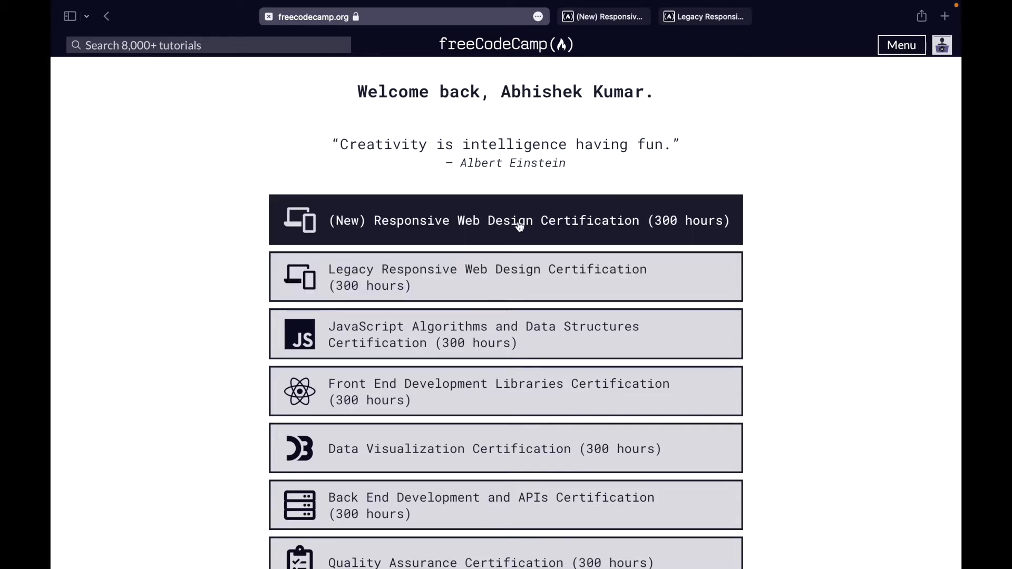
mouse_move(505, 205)
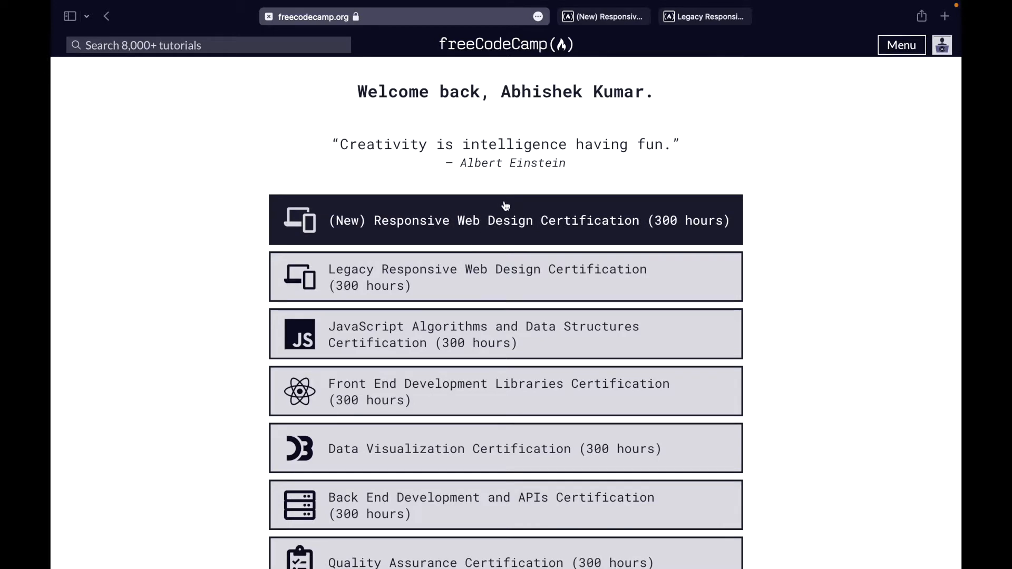
mouse_move(621, 16)
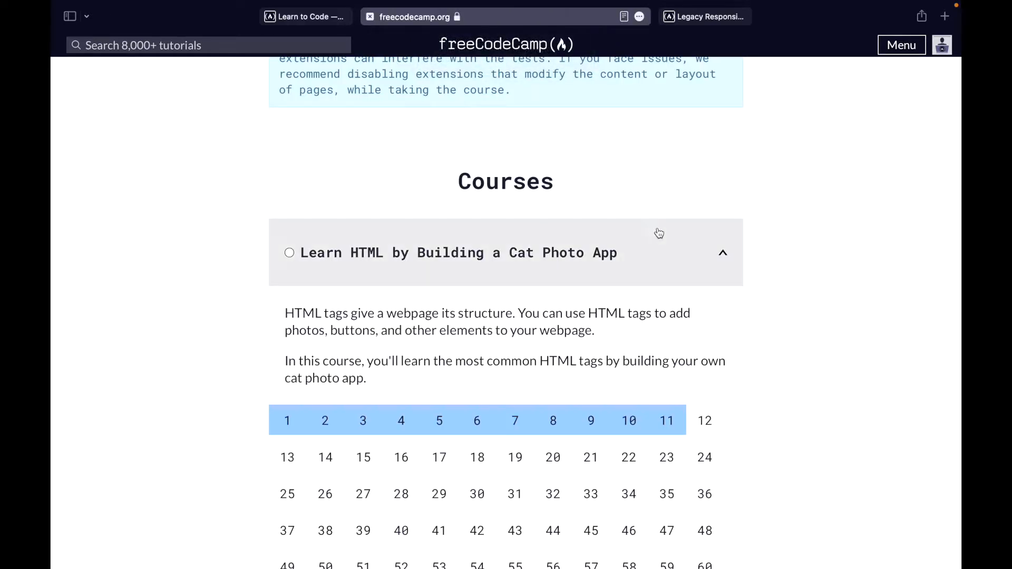
Scroll the new Responsive Web Design page, then switch to the Legacy Responsive Web Design page.
scroll("up", 3)
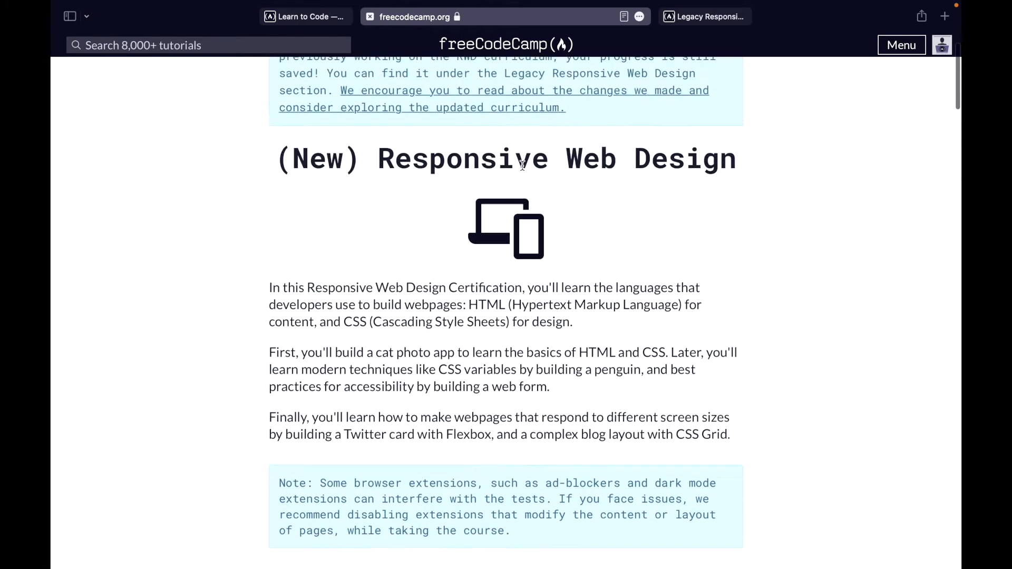
scroll("up", 3)
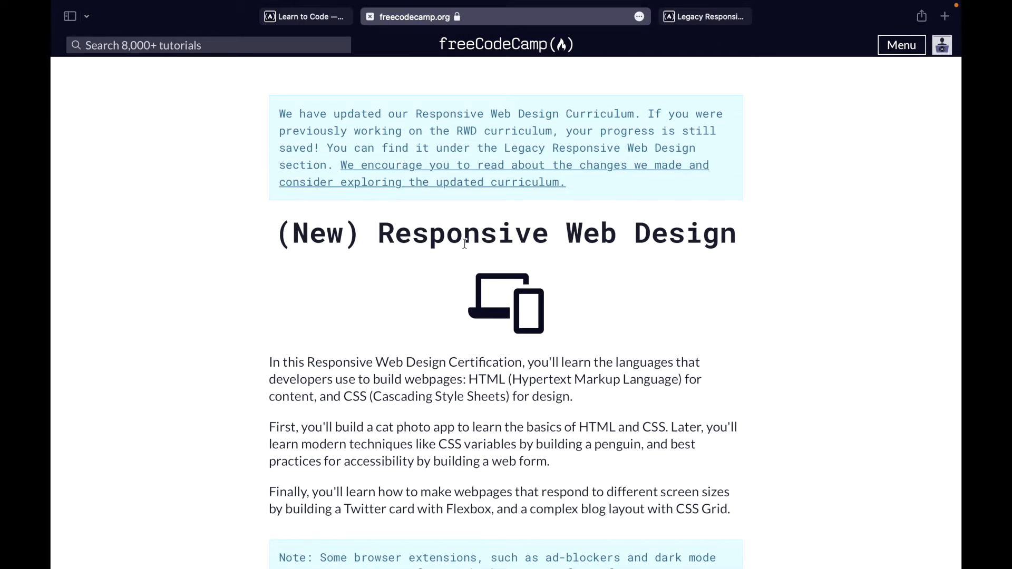
mouse_move(696, 48)
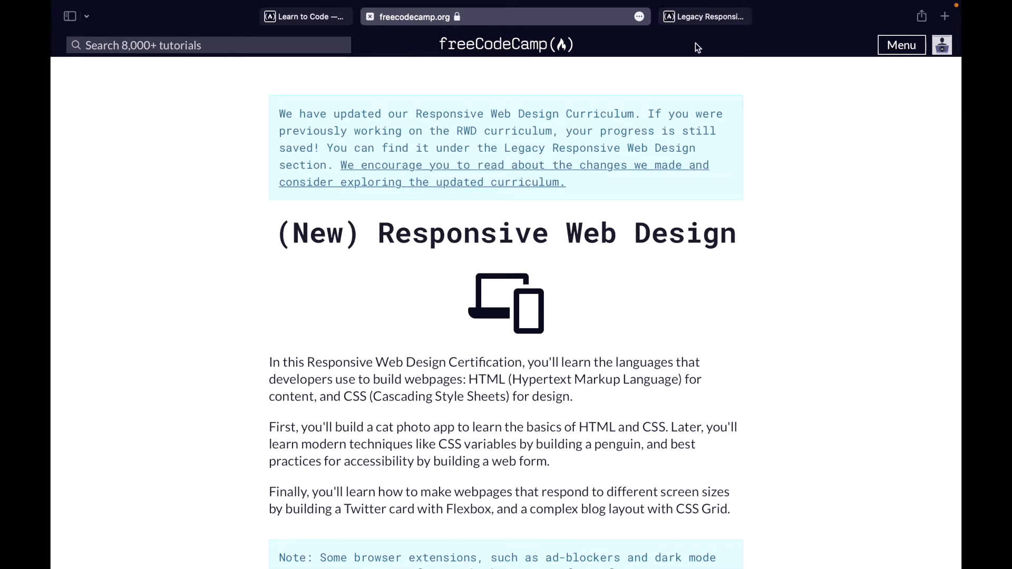
left_click(703, 16)
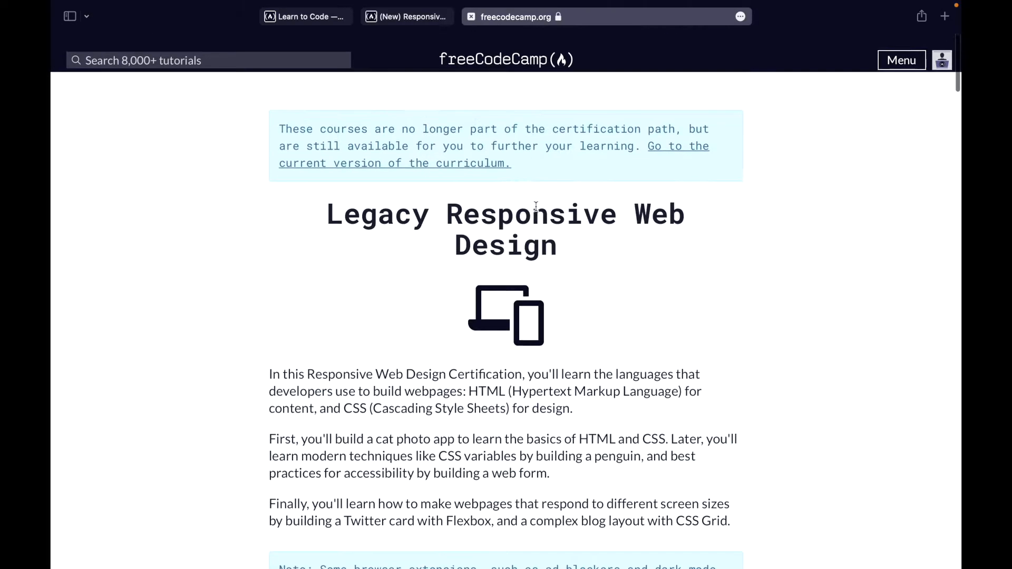
scroll("up", 3)
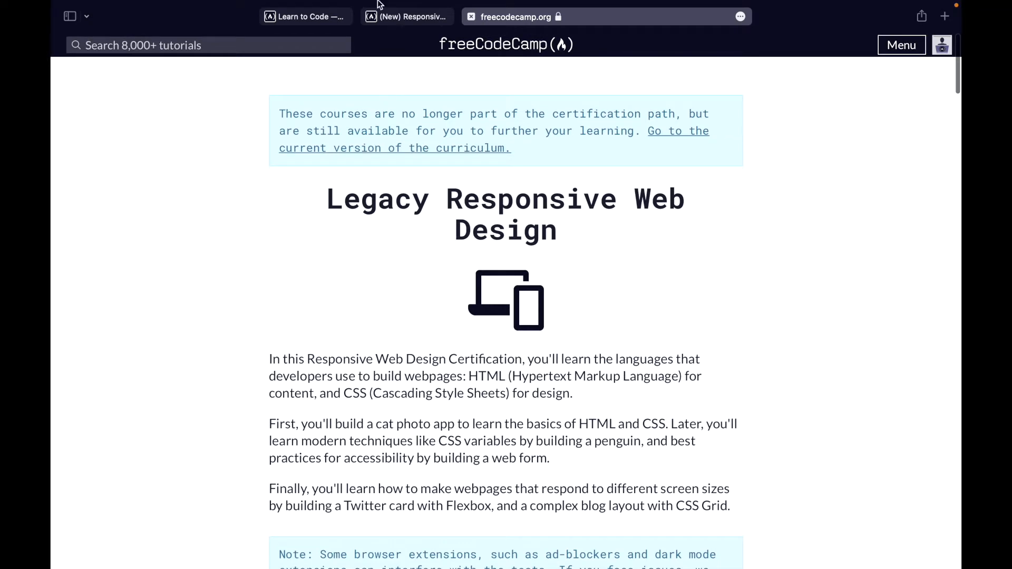
mouse_move(384, 224)
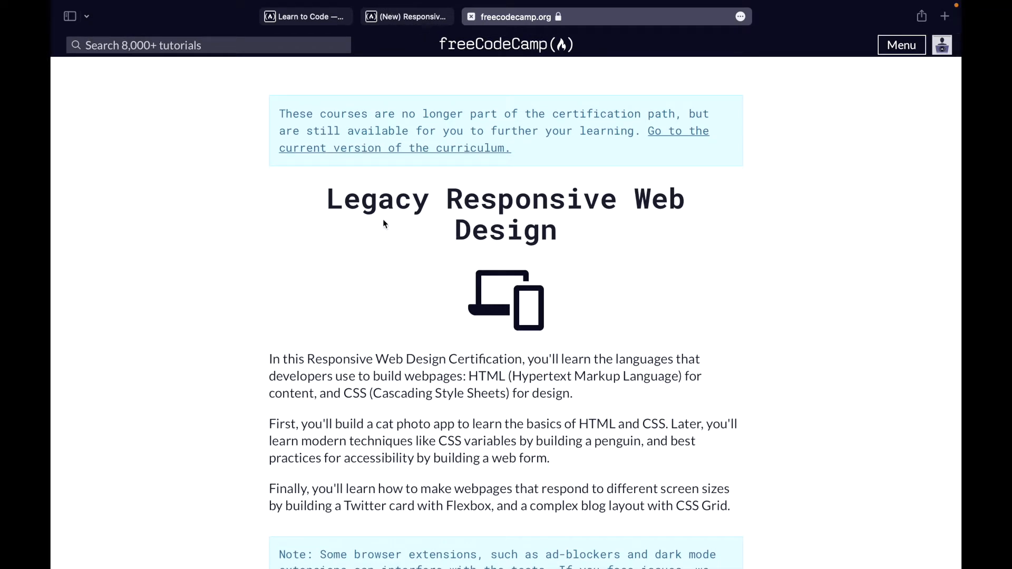
Scroll the new certification page to its Courses section, showing Cat Photo App at 16%.
scroll("down", 3)
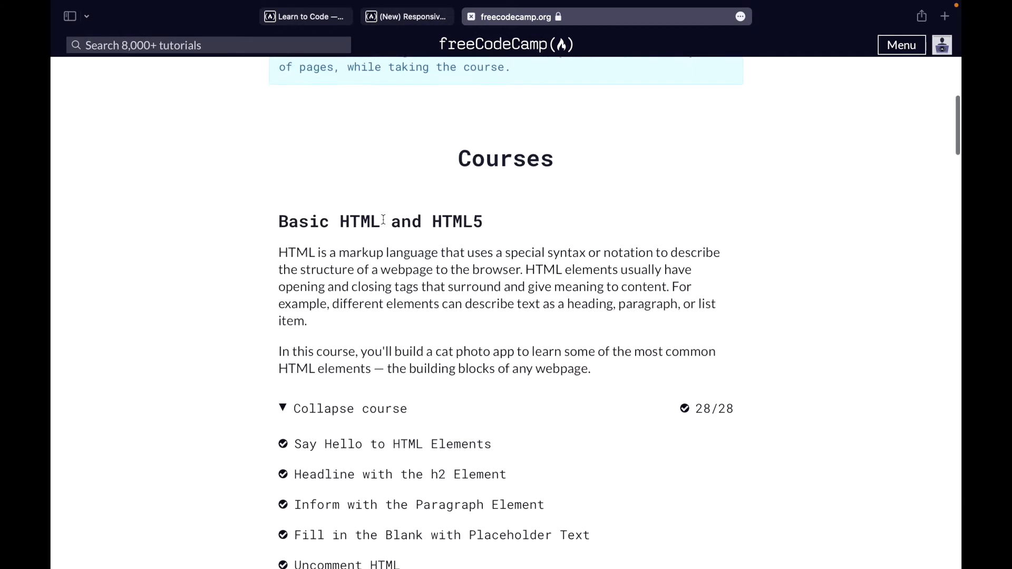
scroll("up", 3)
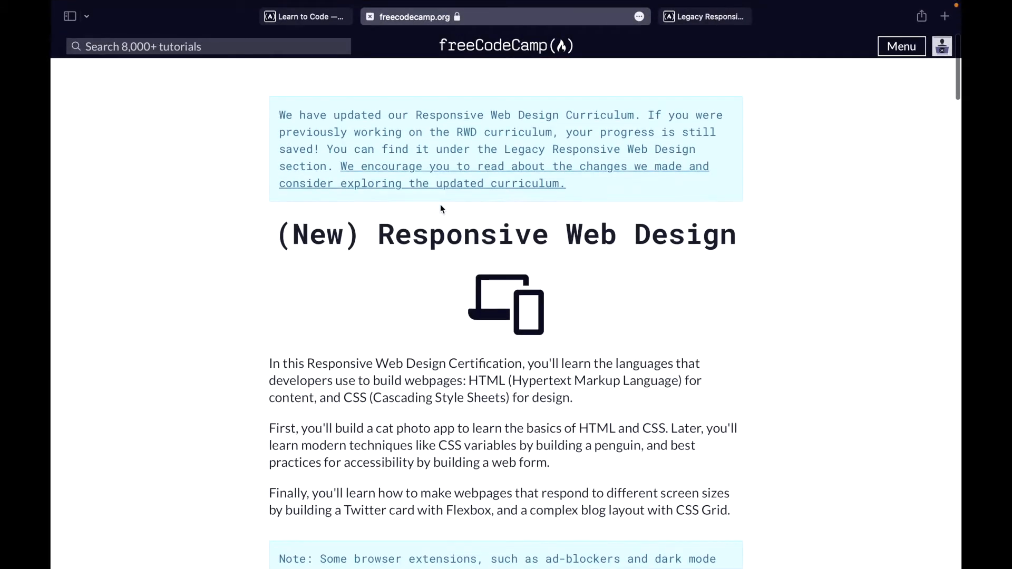
scroll("down", 3)
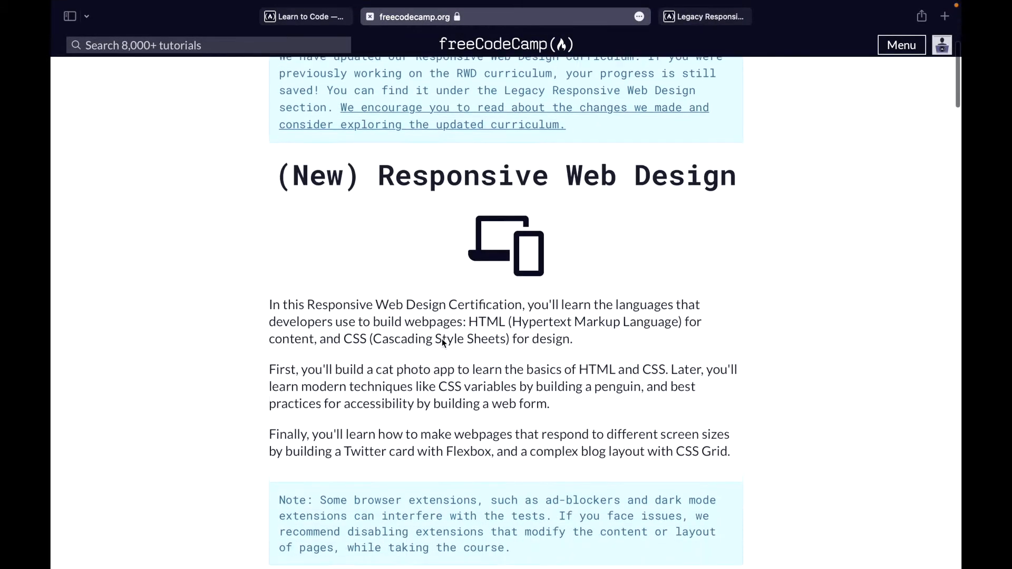
scroll("down", 3)
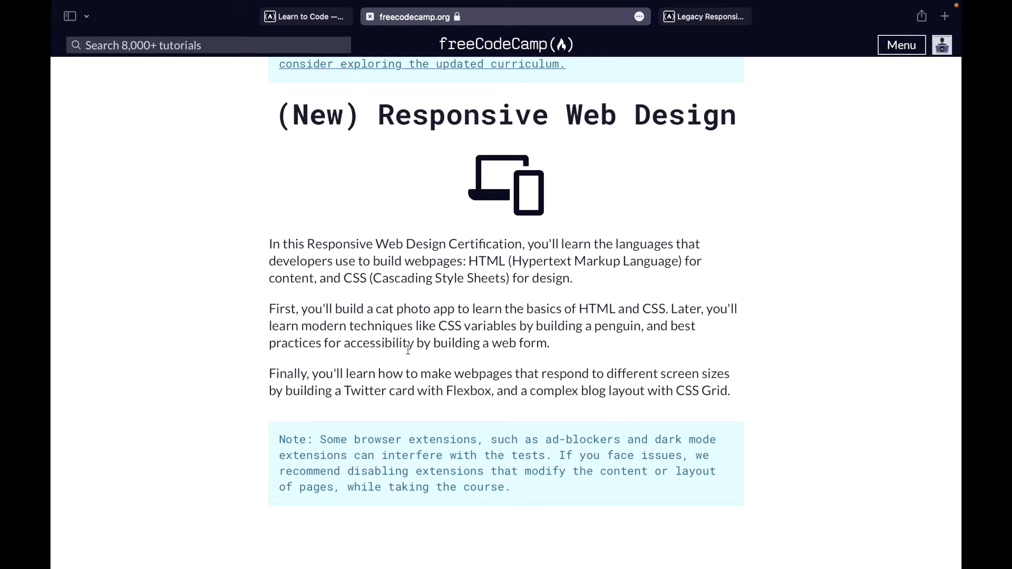
scroll("down", 3)
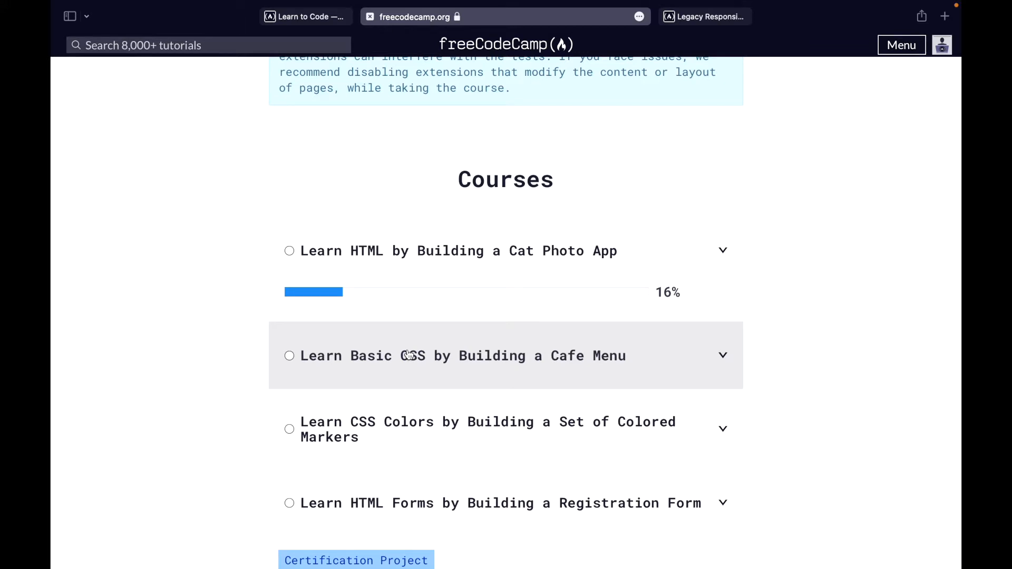
mouse_move(747, 274)
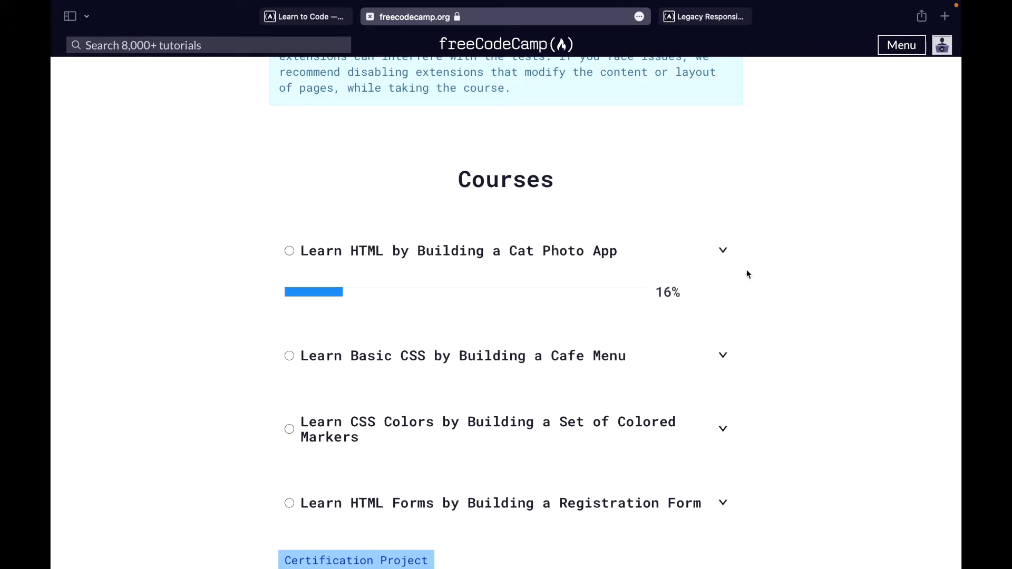
mouse_move(409, 269)
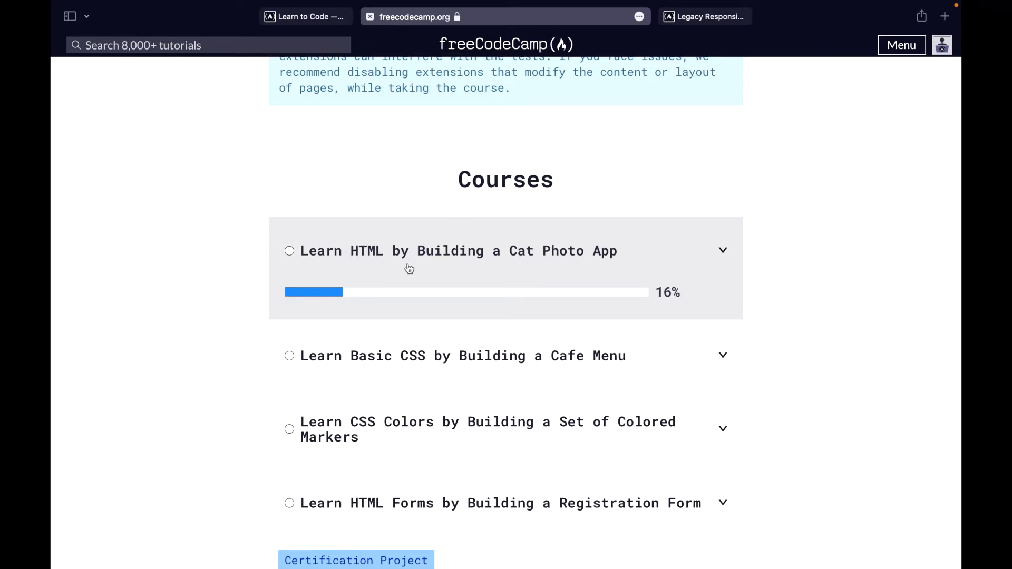
mouse_move(346, 267)
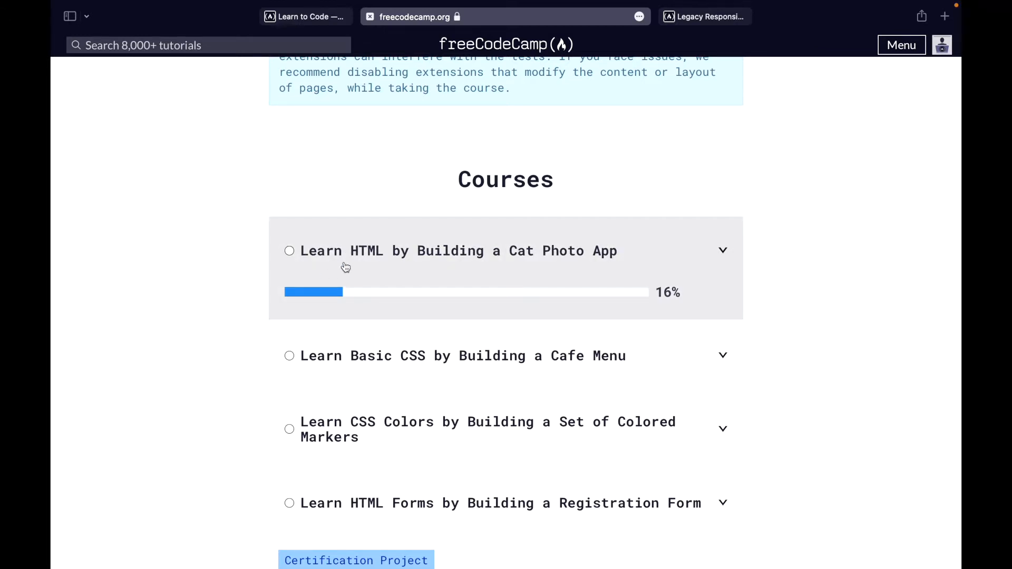
mouse_move(733, 262)
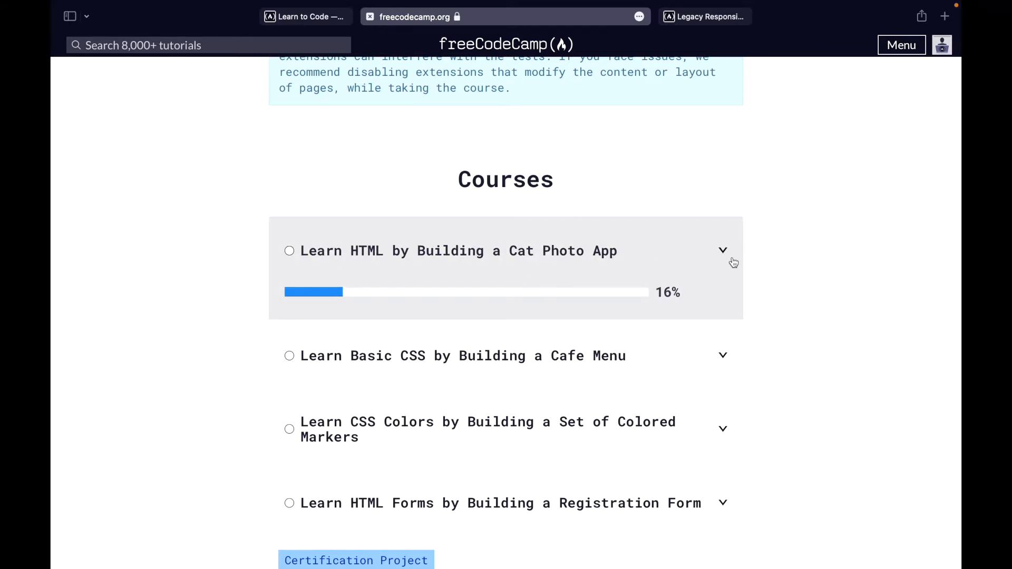
Expand the Cat Photo App course and toggle the Basic HTML and HTML5 lesson list.
left_click(722, 251)
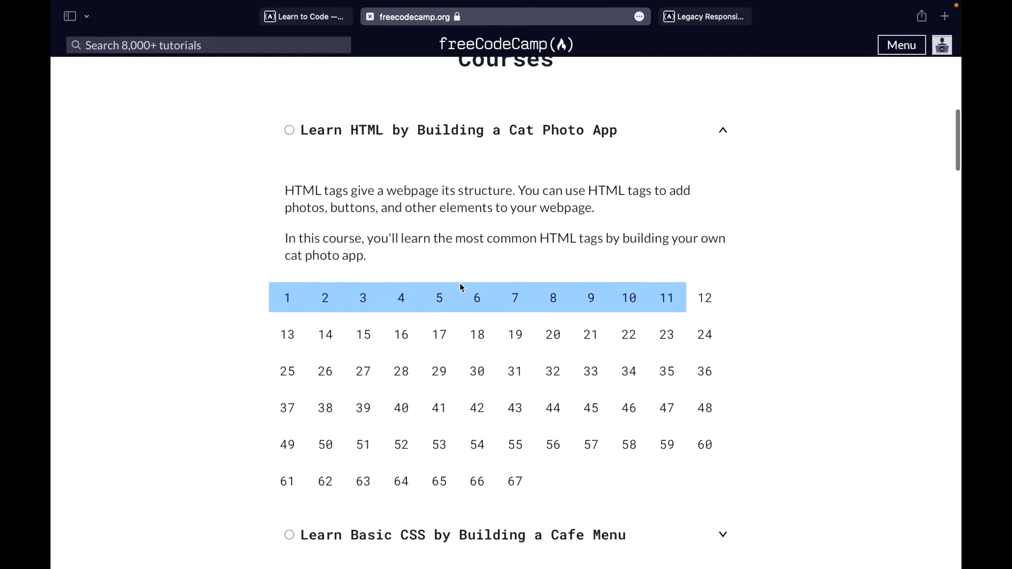
scroll("down", 3)
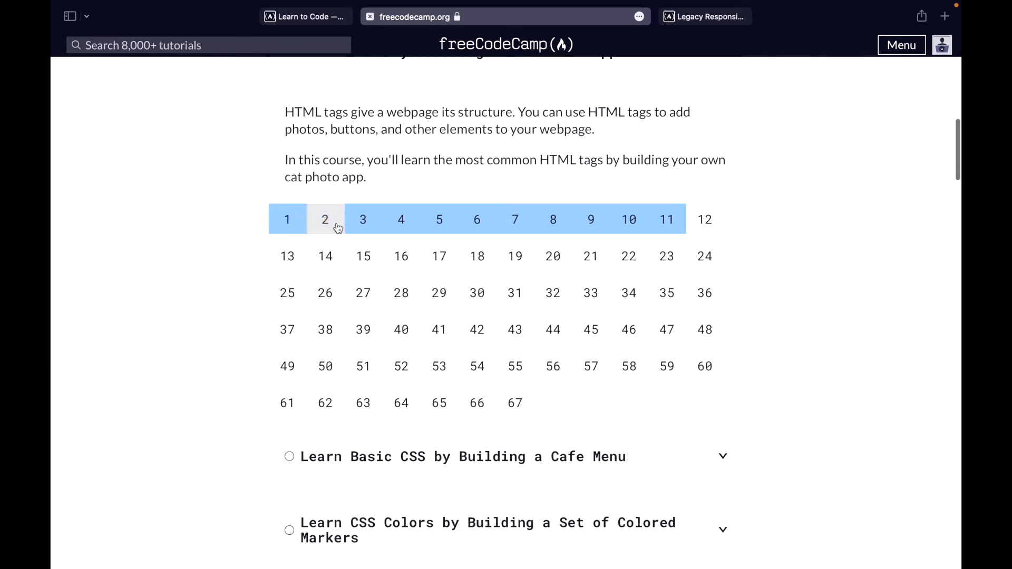
mouse_move(504, 198)
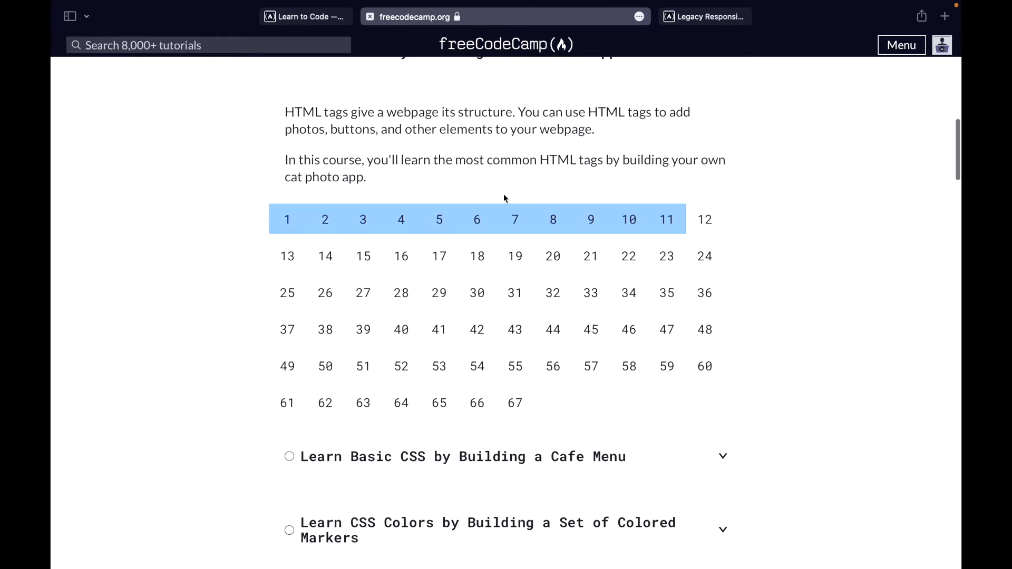
mouse_move(438, 329)
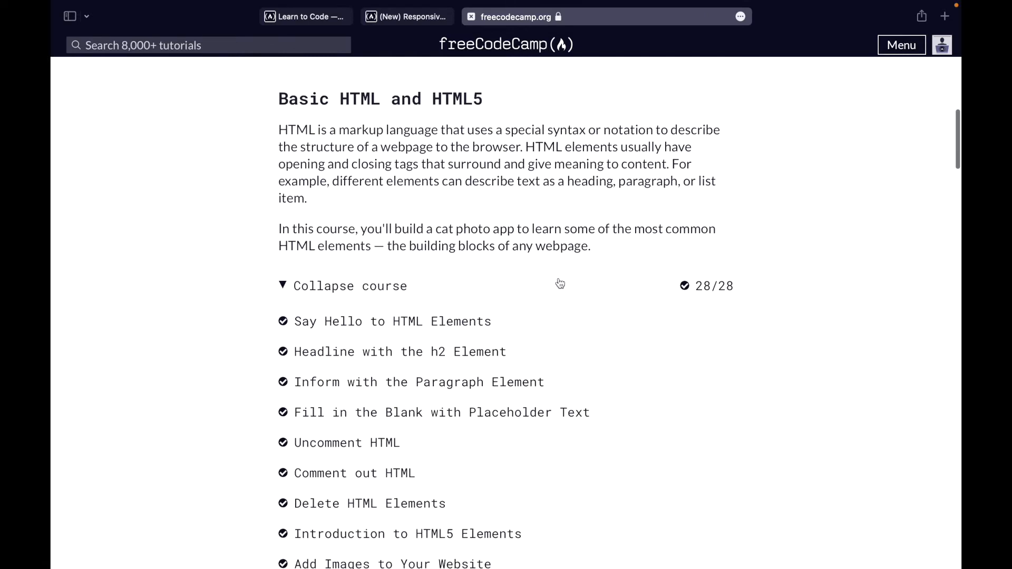
scroll("down", 3)
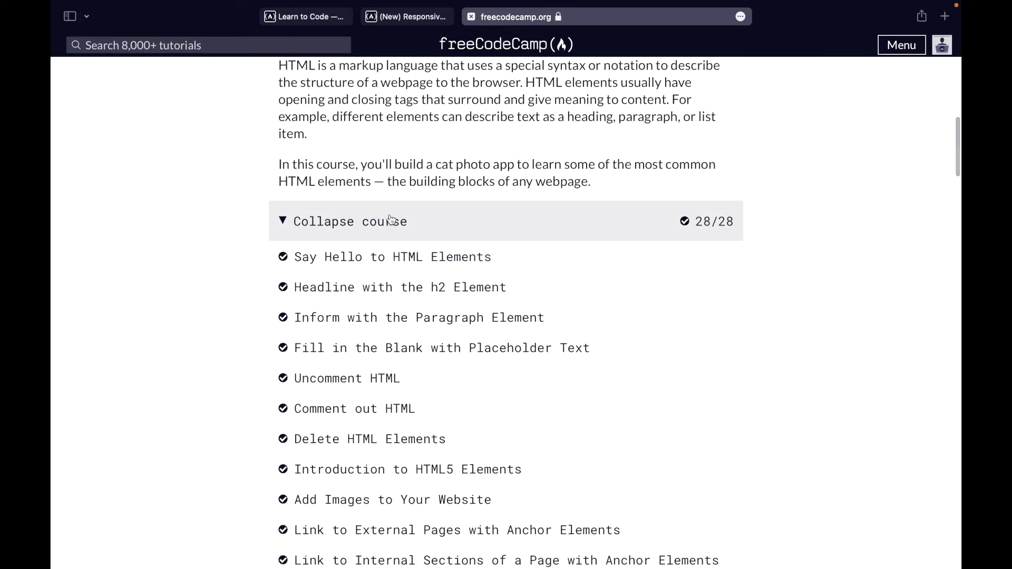
left_click(342, 221)
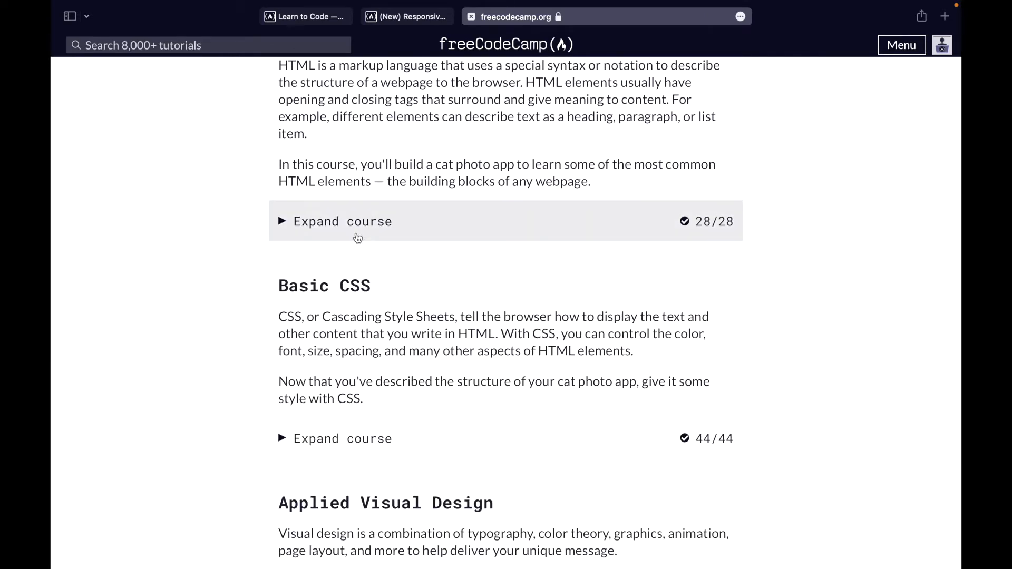
left_click(342, 221)
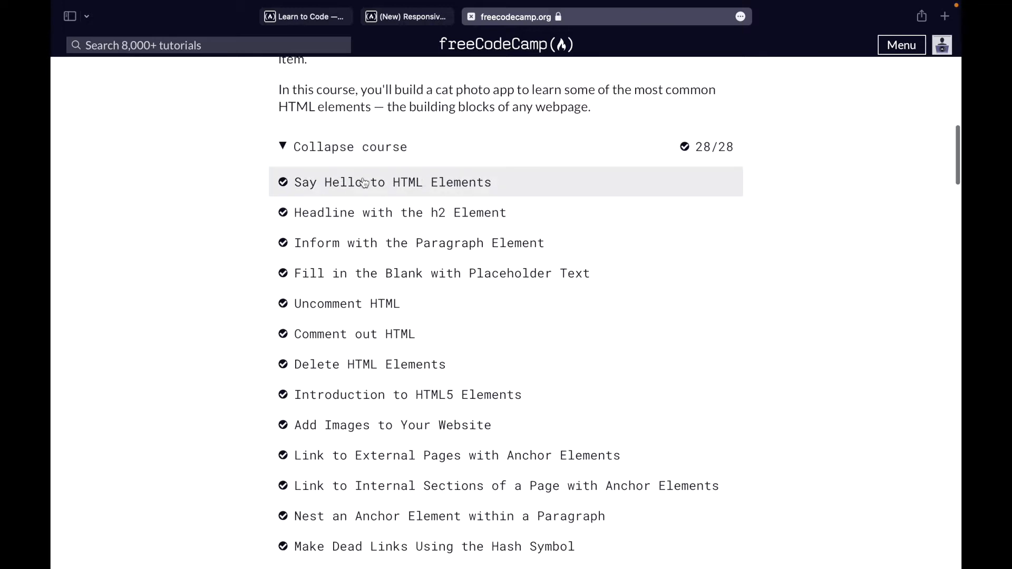
left_click(342, 146)
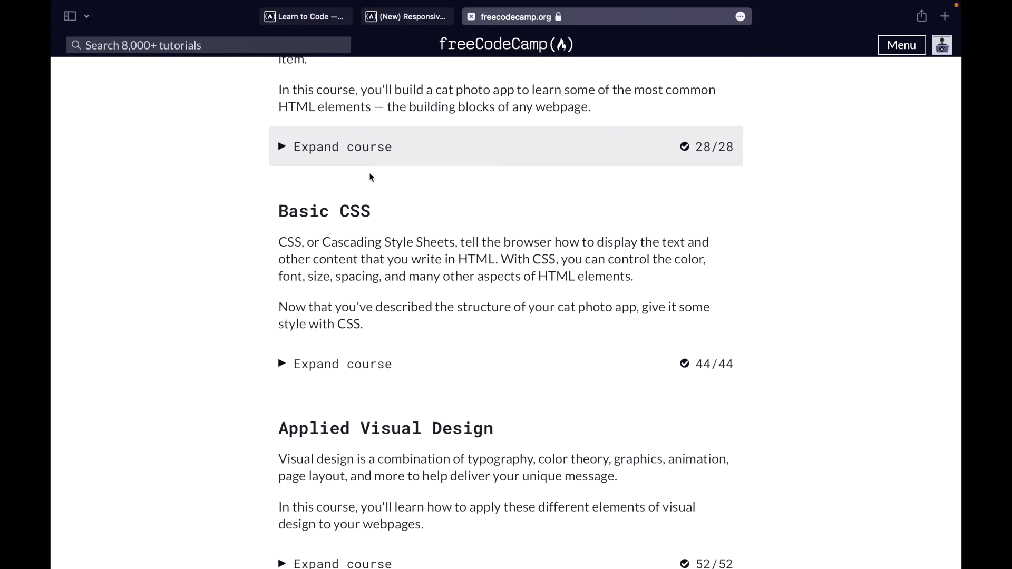
scroll("up", 3)
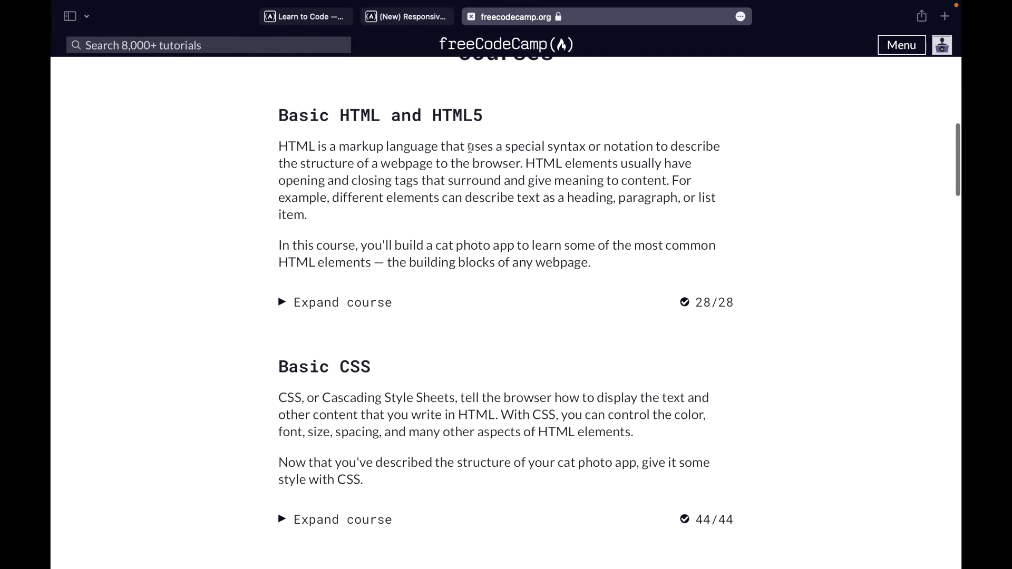
left_click(335, 302)
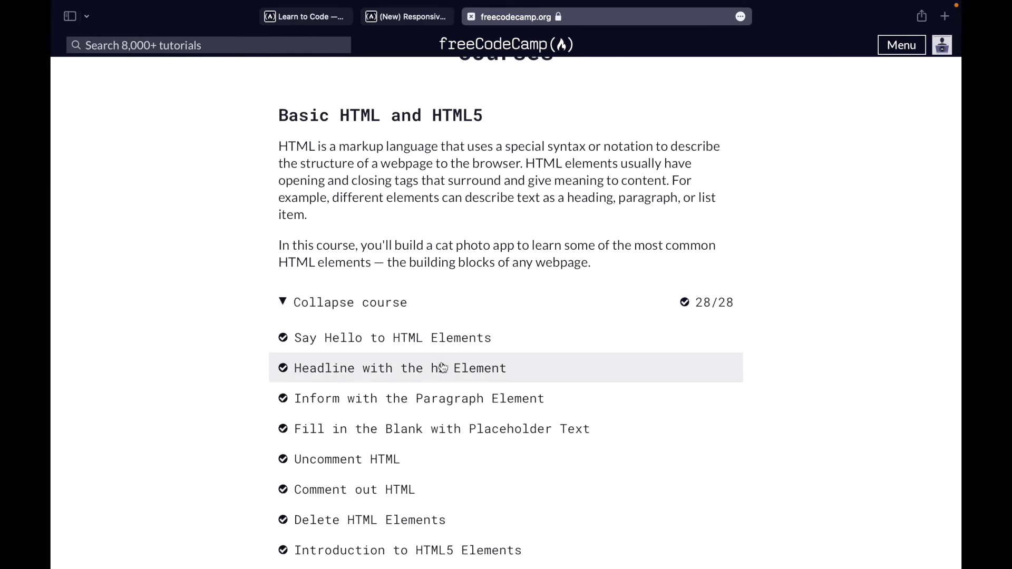
scroll("down", 3)
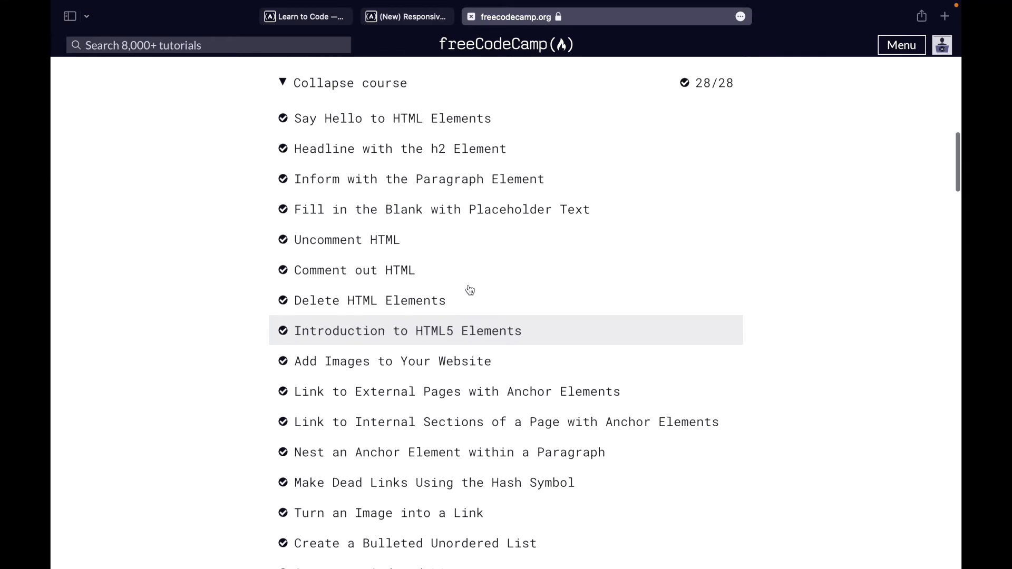
scroll("up", 3)
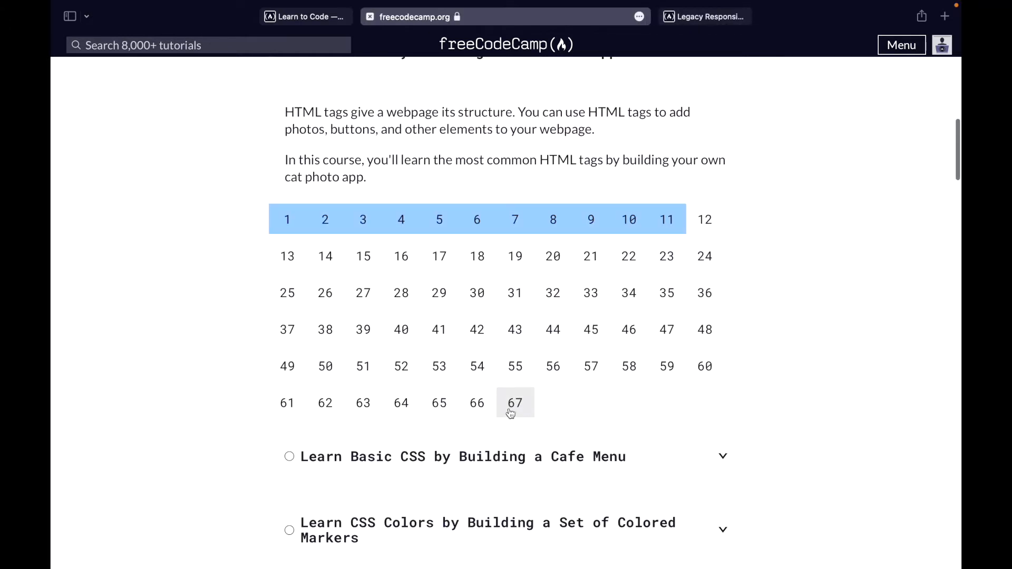
mouse_move(514, 292)
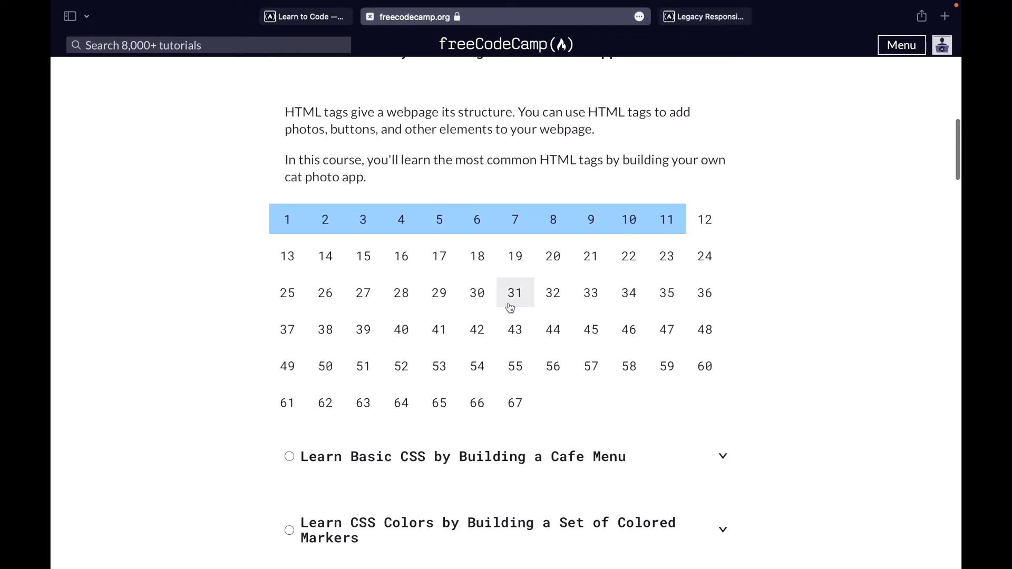
Open Cat Photo App step 1 and close its project preview.
scroll("up", 3)
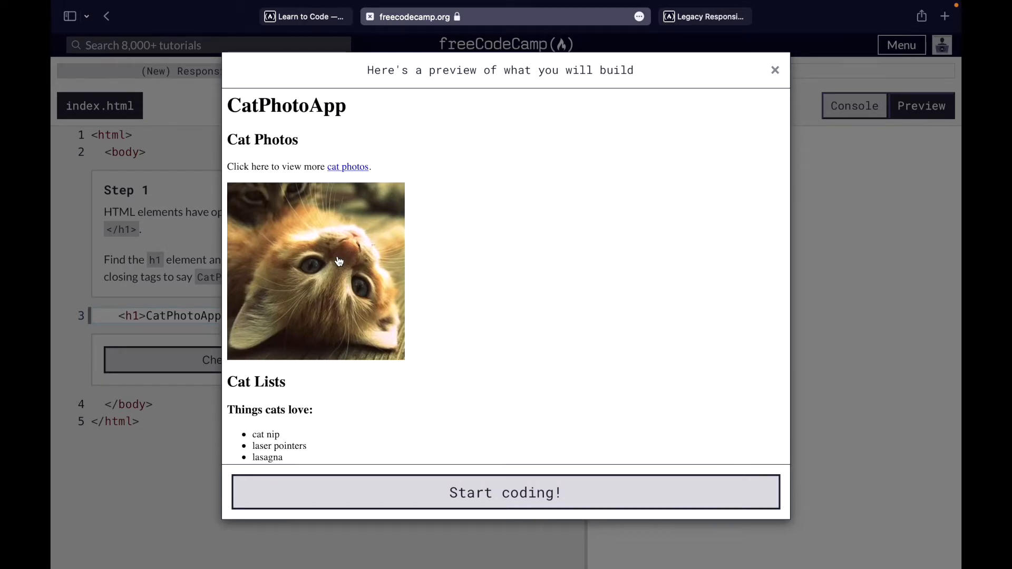
mouse_move(362, 226)
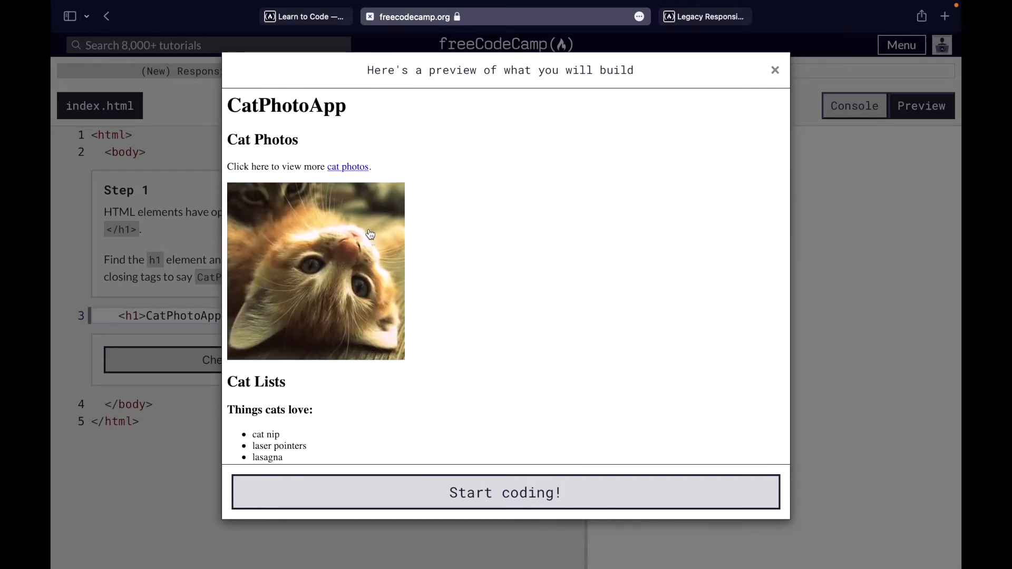
scroll("down", 3)
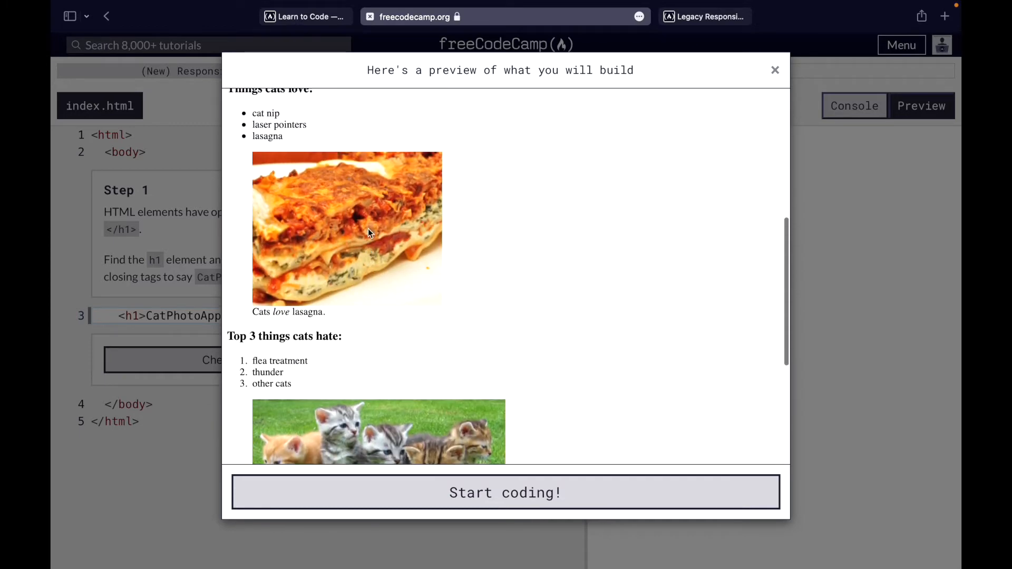
scroll("down", 3)
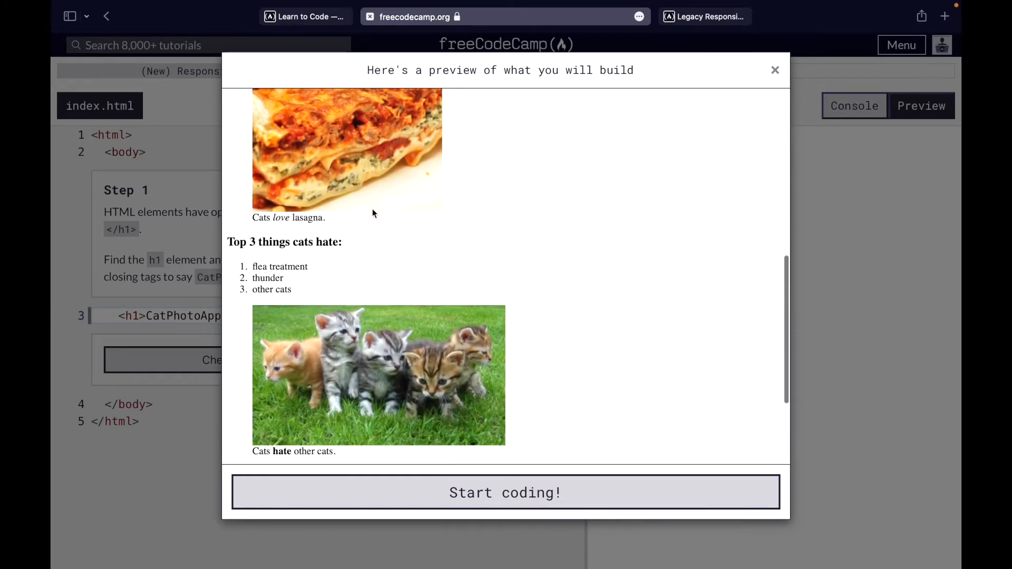
scroll("down", 3)
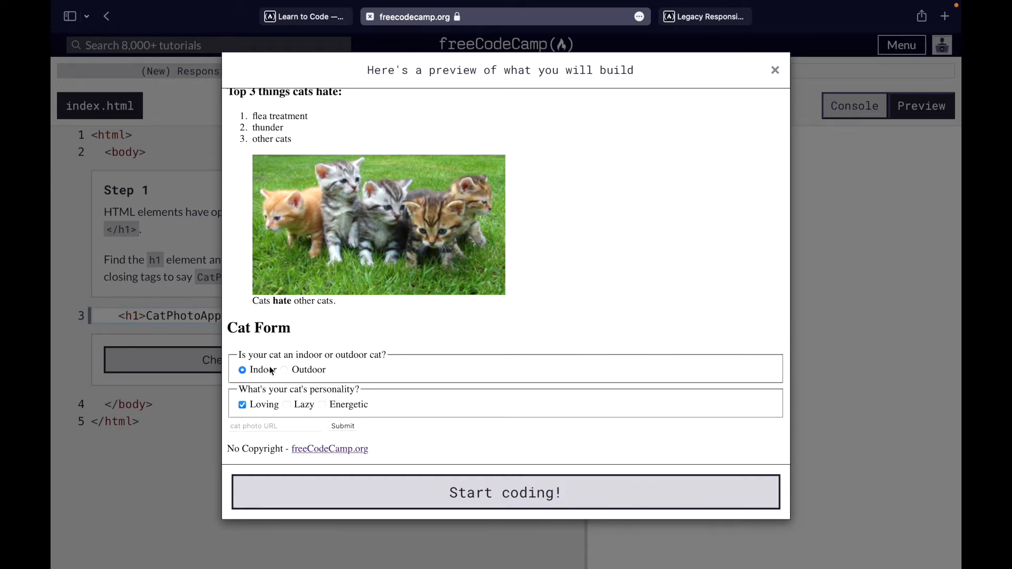
mouse_move(259, 348)
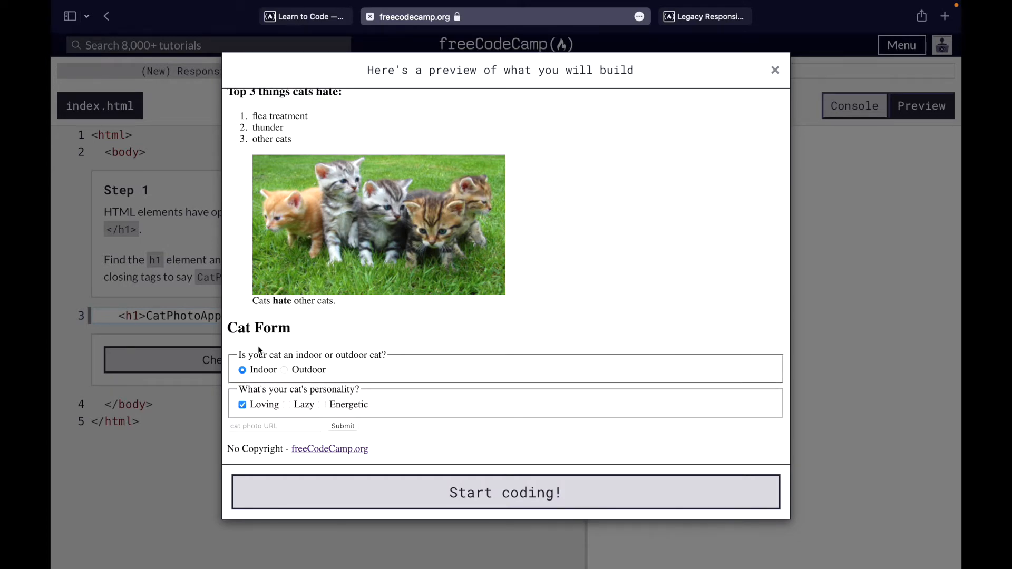
mouse_move(286, 376)
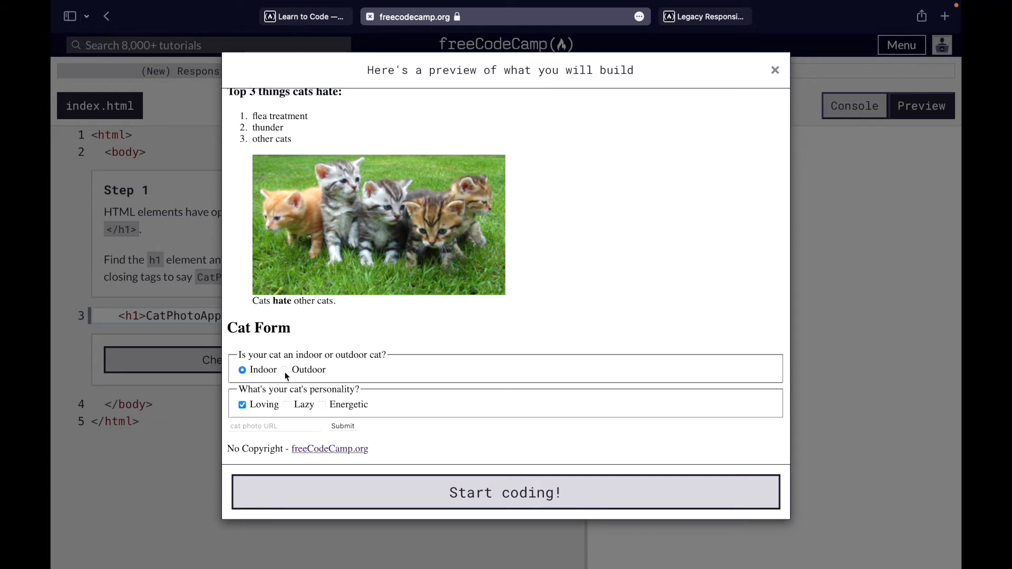
left_click(283, 369)
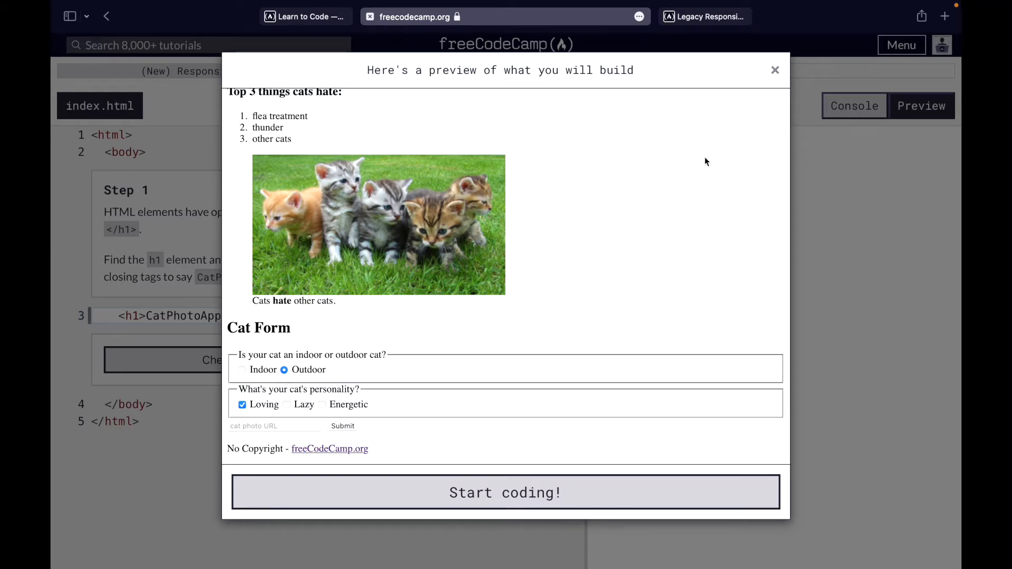
mouse_move(768, 75)
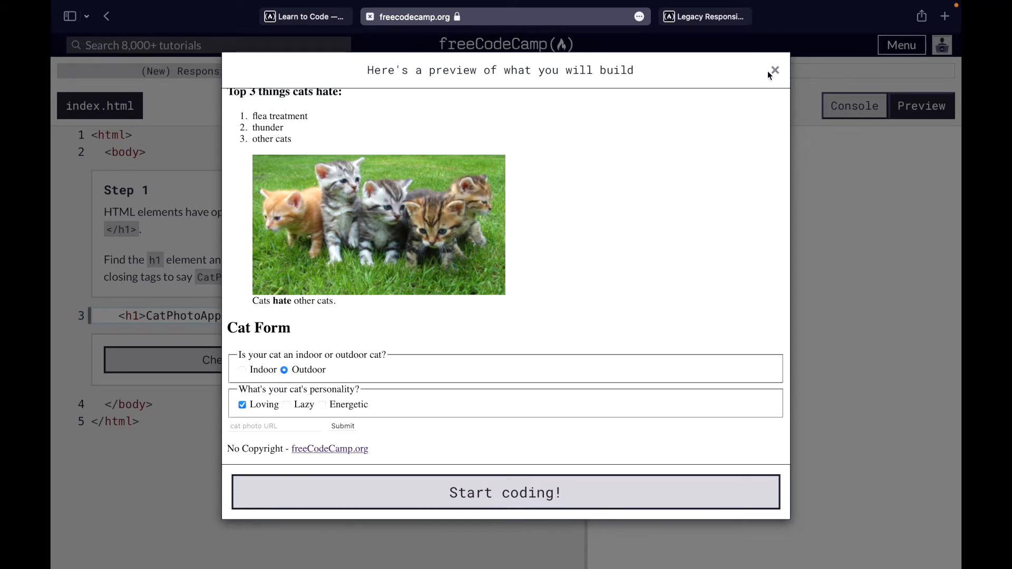
left_click(774, 70)
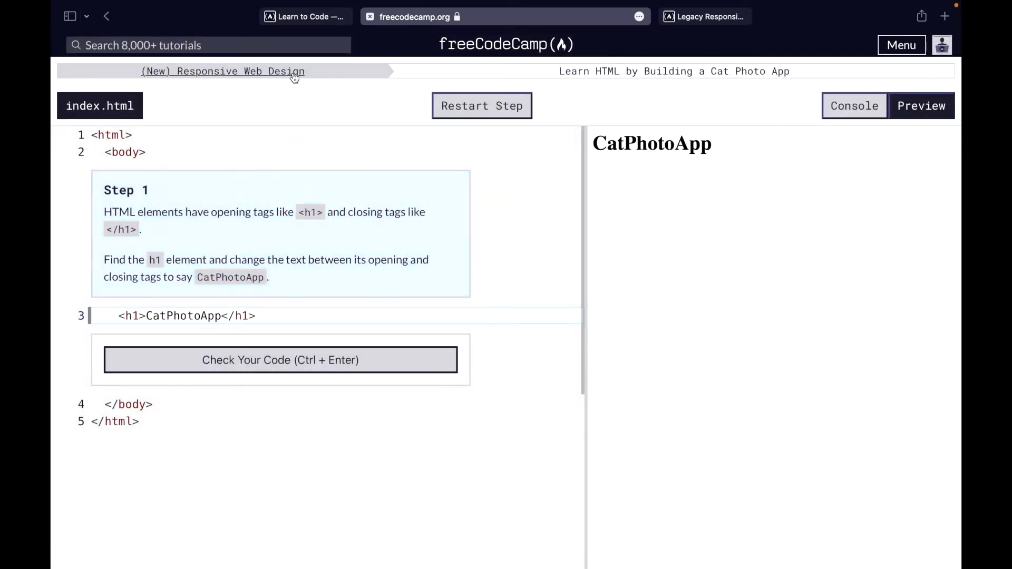
Return to the Responsive Web Design curriculum and scroll through the Cafe Menu course and its Camper Cafe preview.
left_click(222, 71)
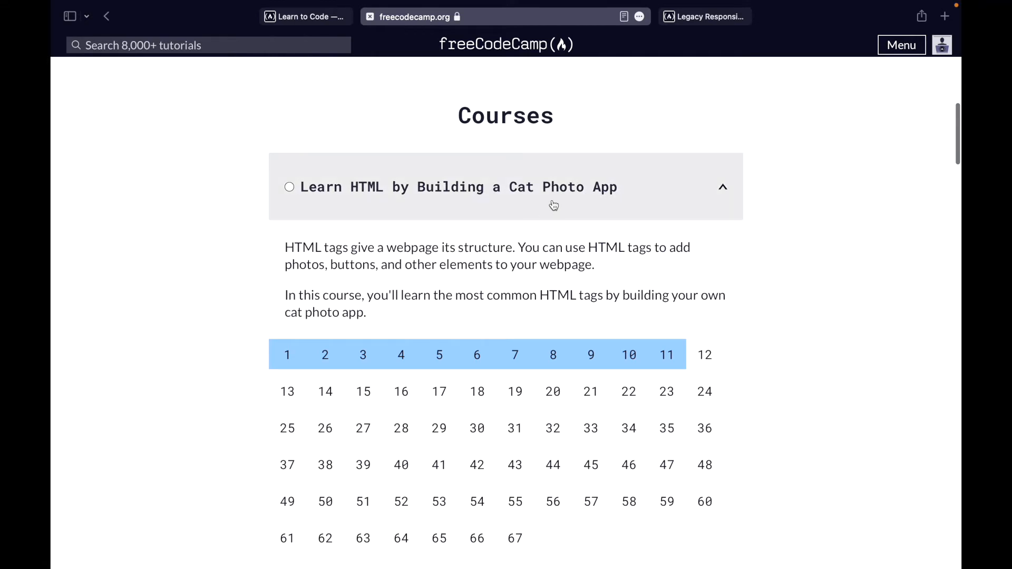
scroll("down", 3)
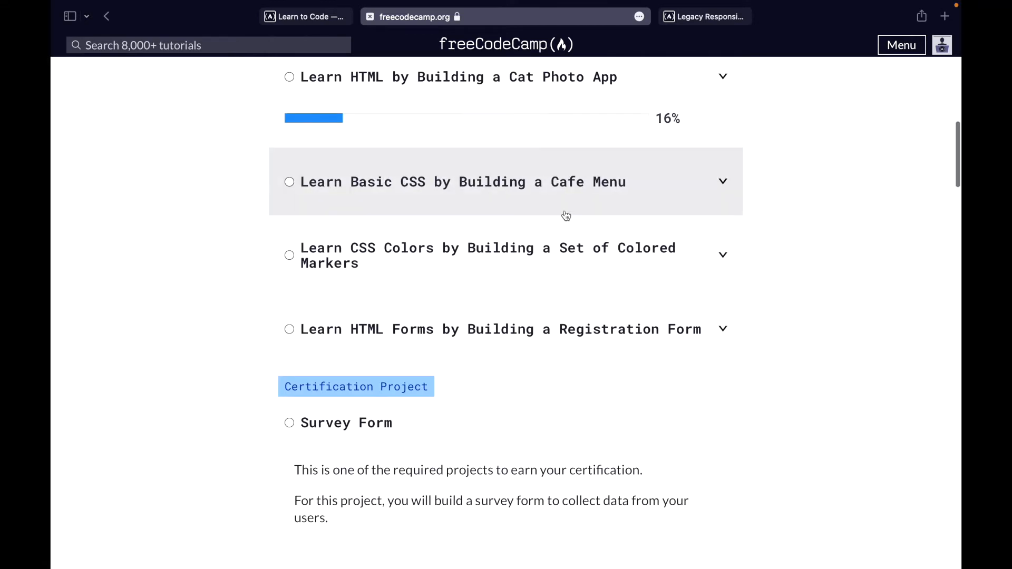
mouse_move(587, 203)
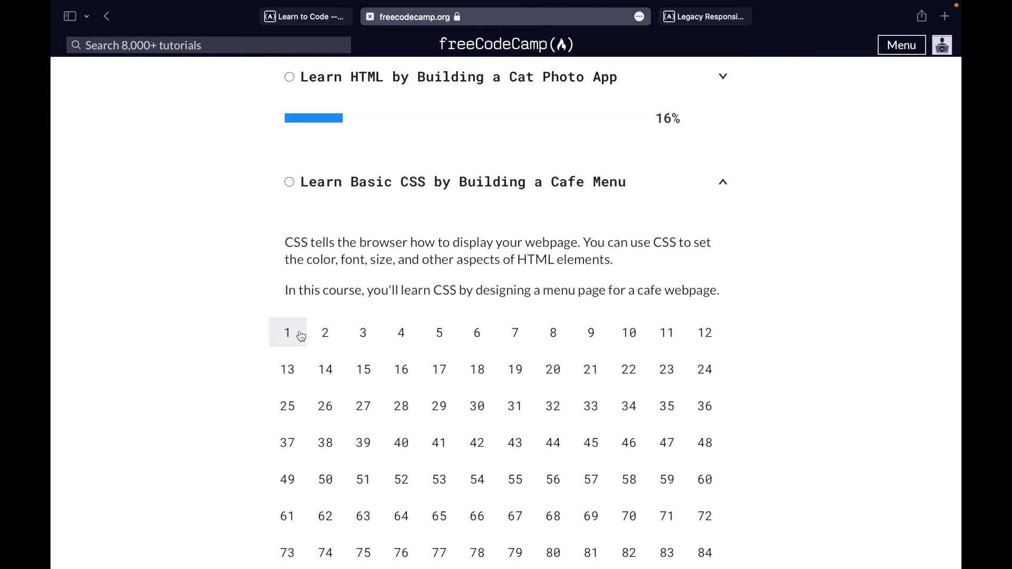
scroll("down", 3)
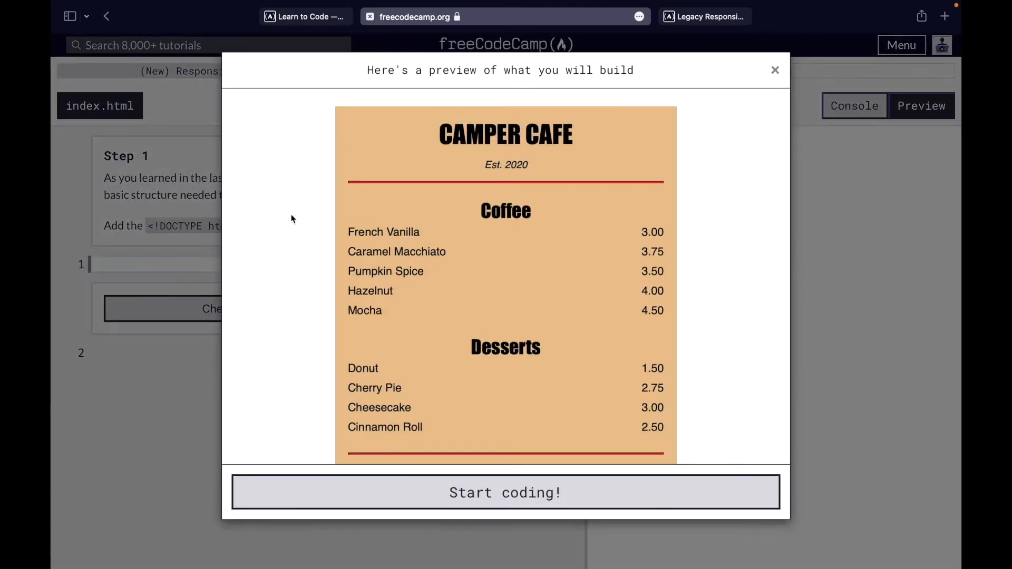
scroll("down", 3)
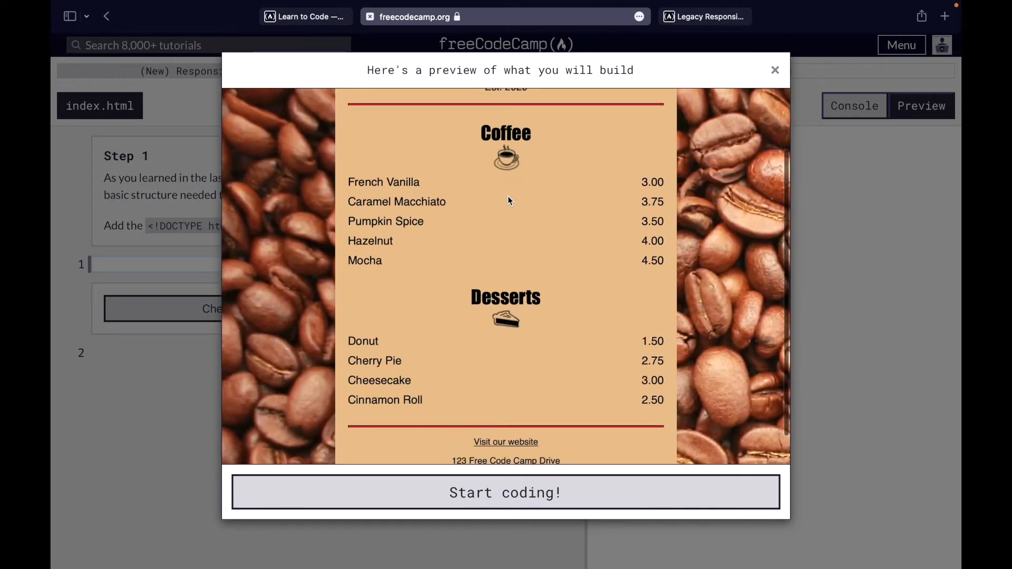
scroll("up", 3)
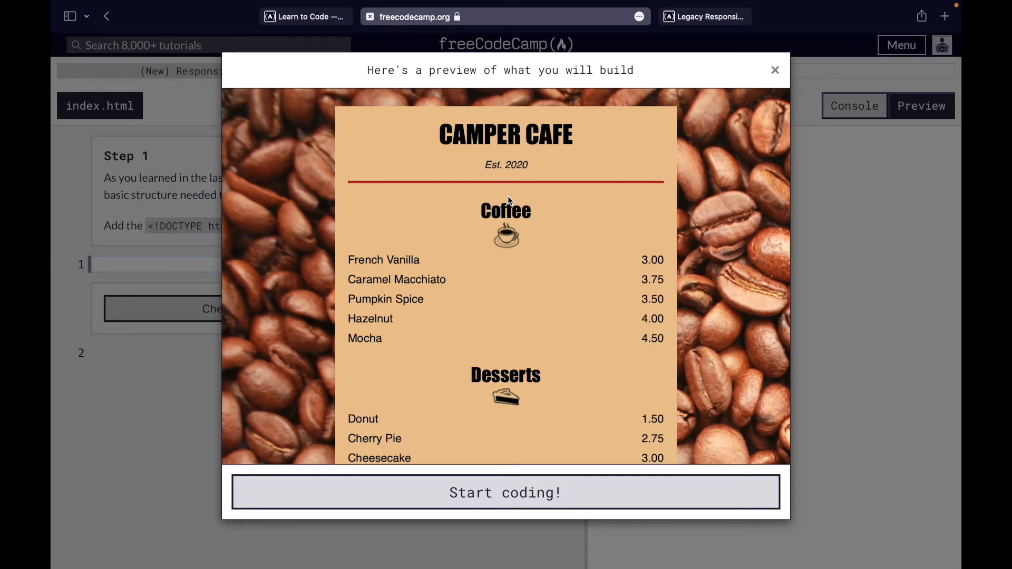
scroll("down", 3)
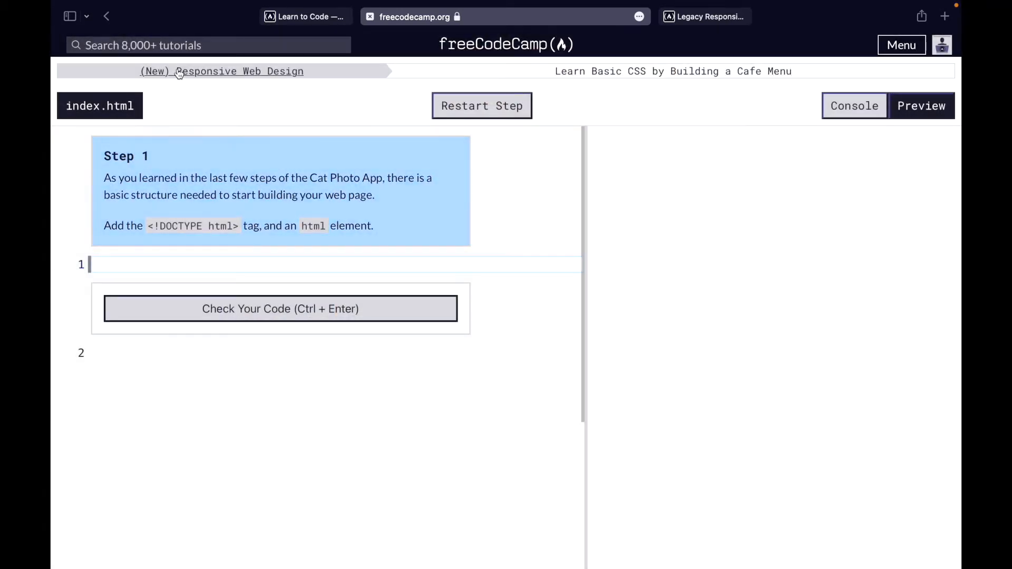
Return to the curriculum, collapse CSS Colors, and scroll past the 57-step HTML Forms course and Survey Form.
left_click(221, 71)
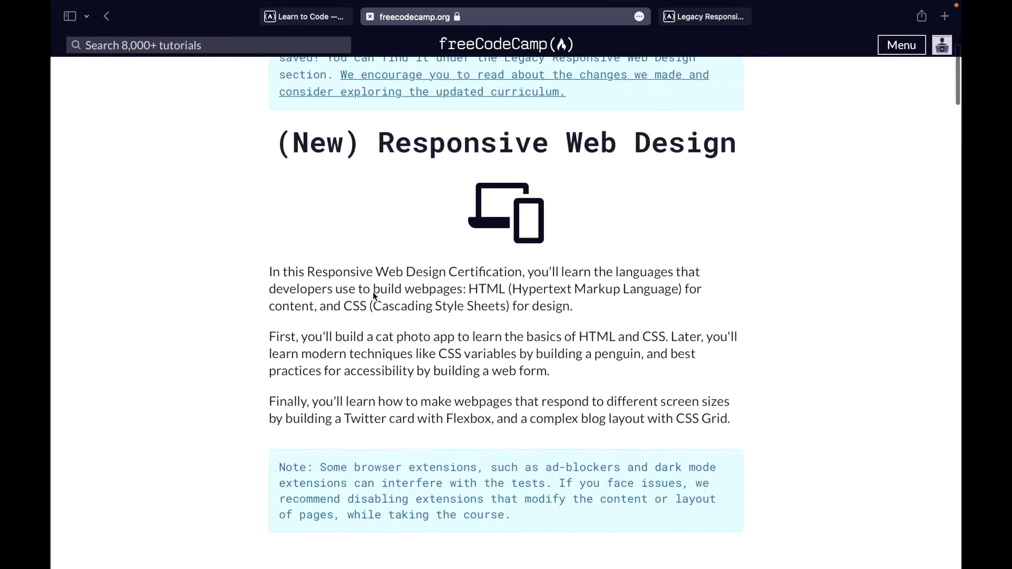
scroll("down", 3)
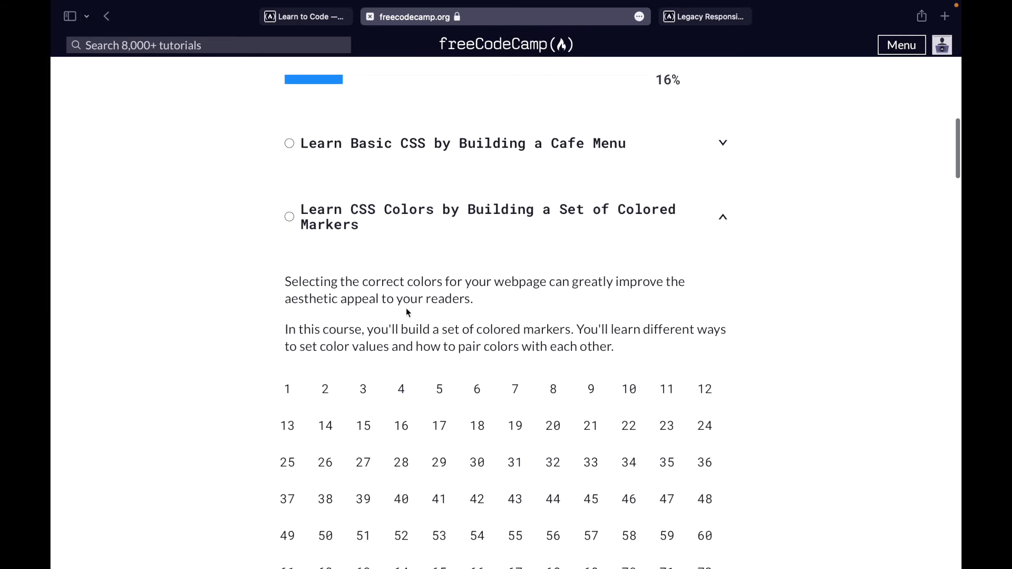
left_click(286, 388)
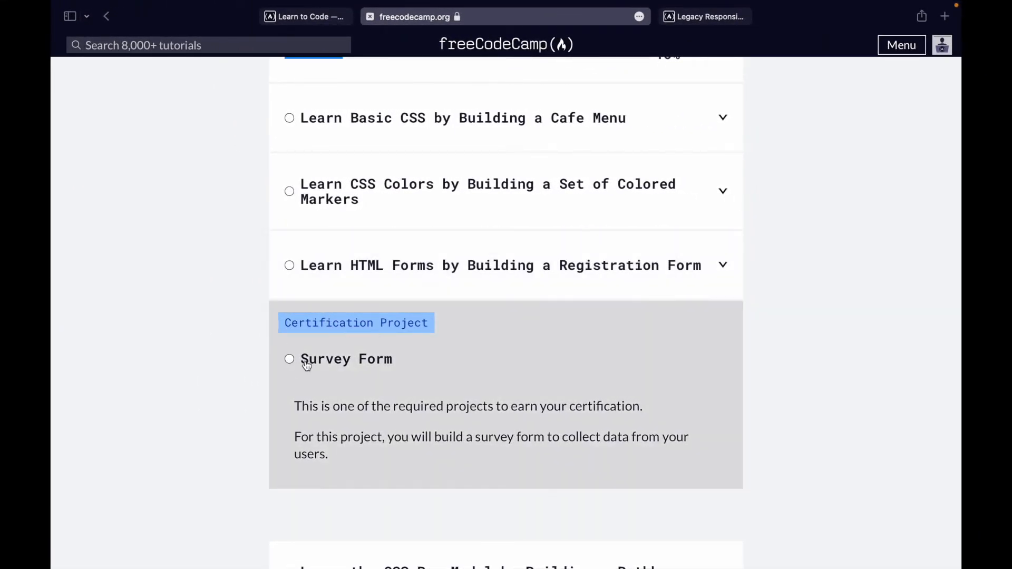
mouse_move(394, 331)
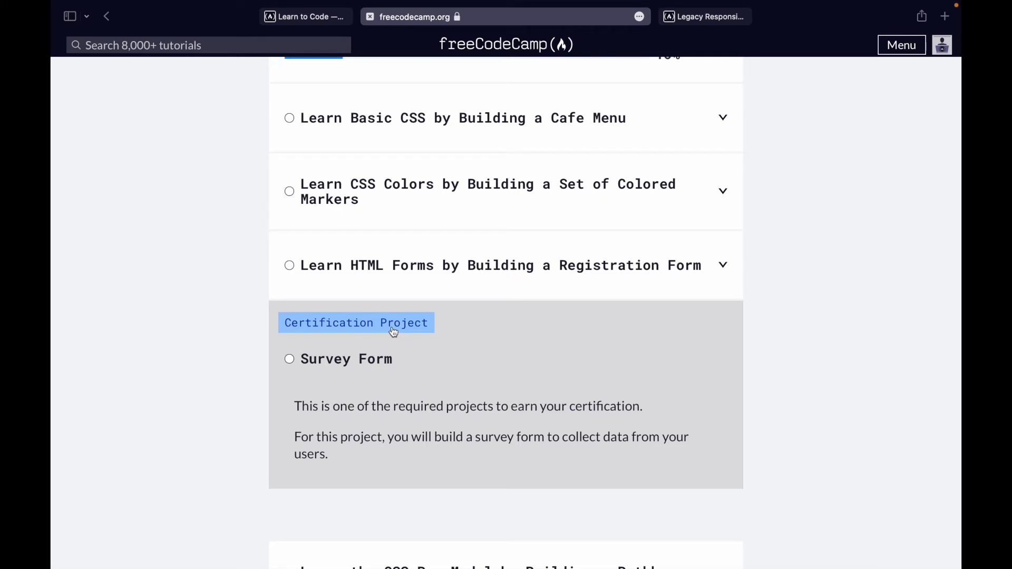
scroll("down", 3)
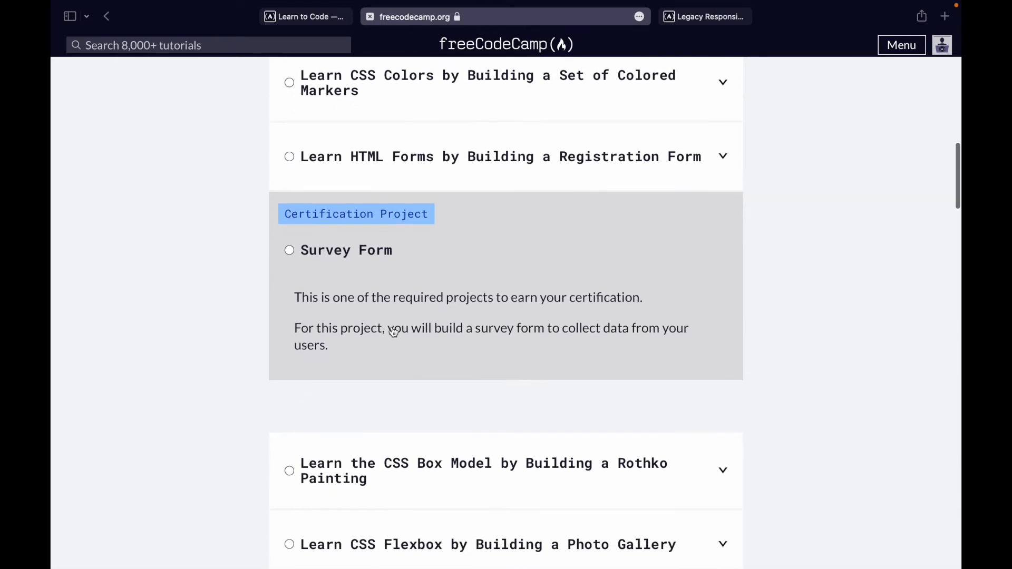
mouse_move(655, 146)
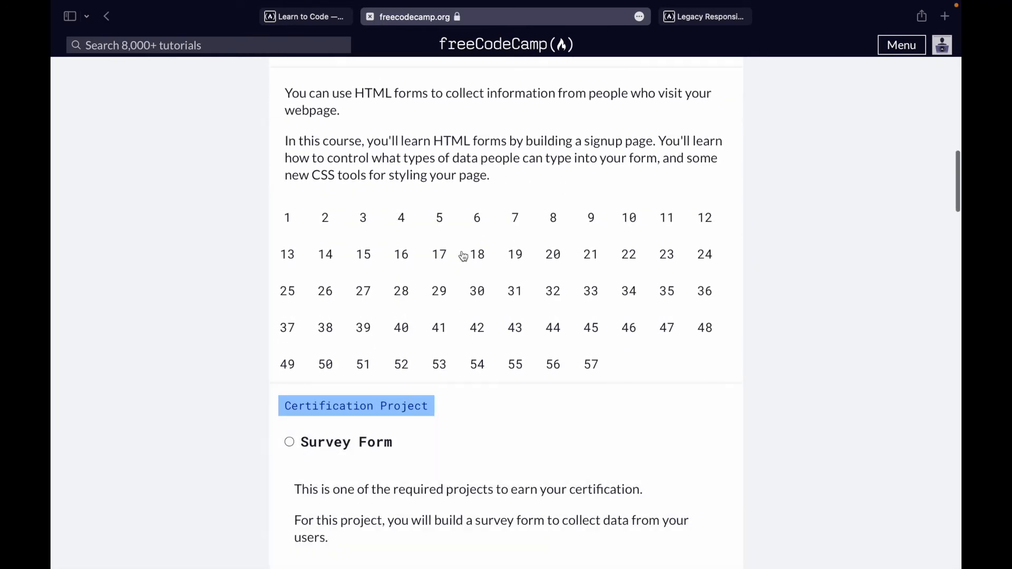
scroll("down", 3)
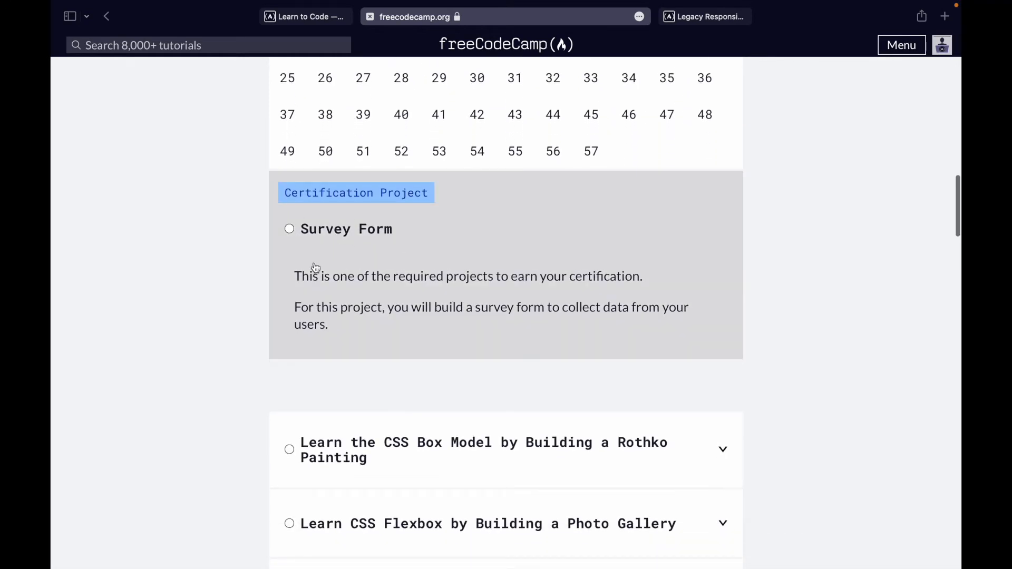
scroll("down", 3)
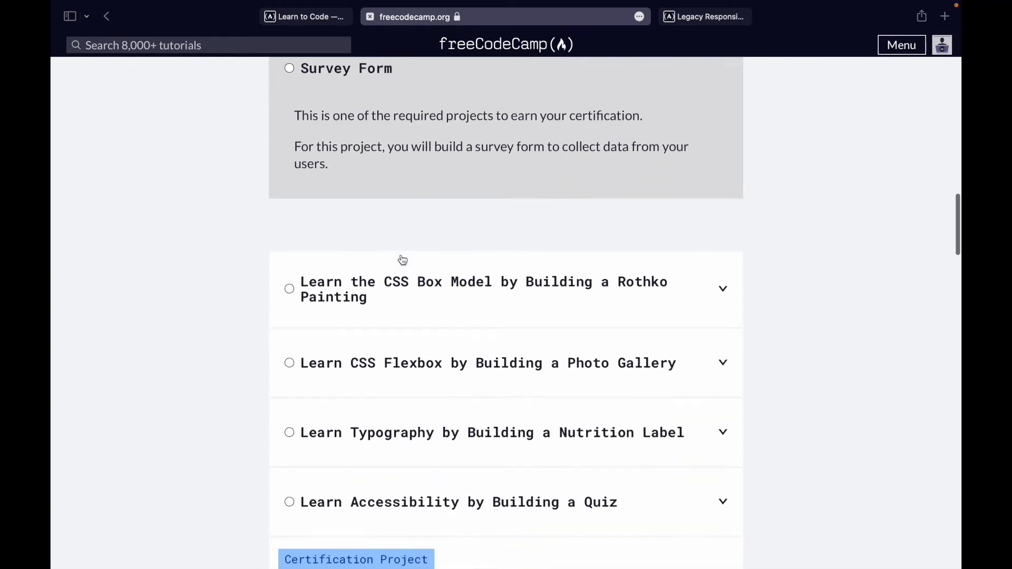
scroll("down", 3)
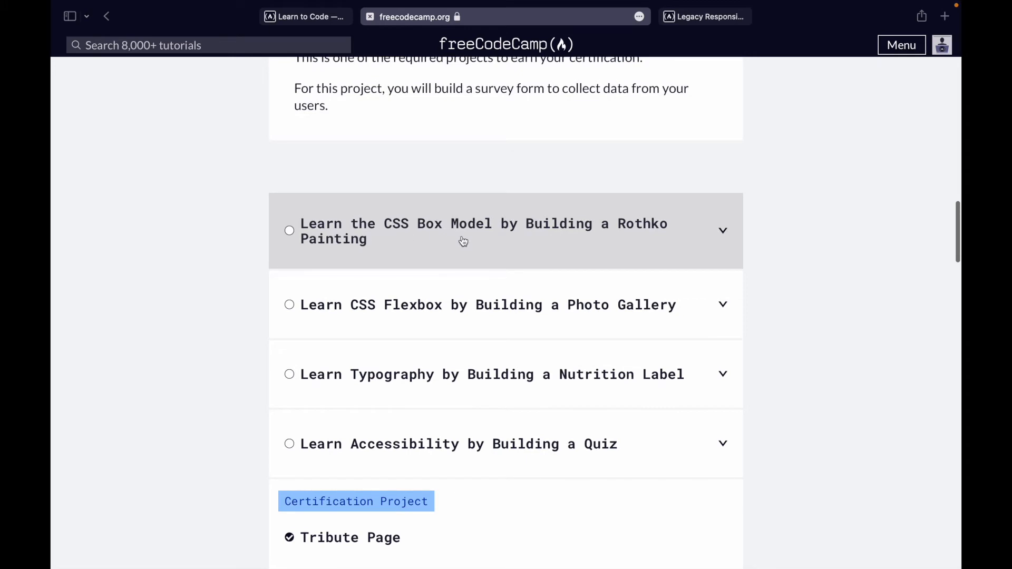
mouse_move(605, 252)
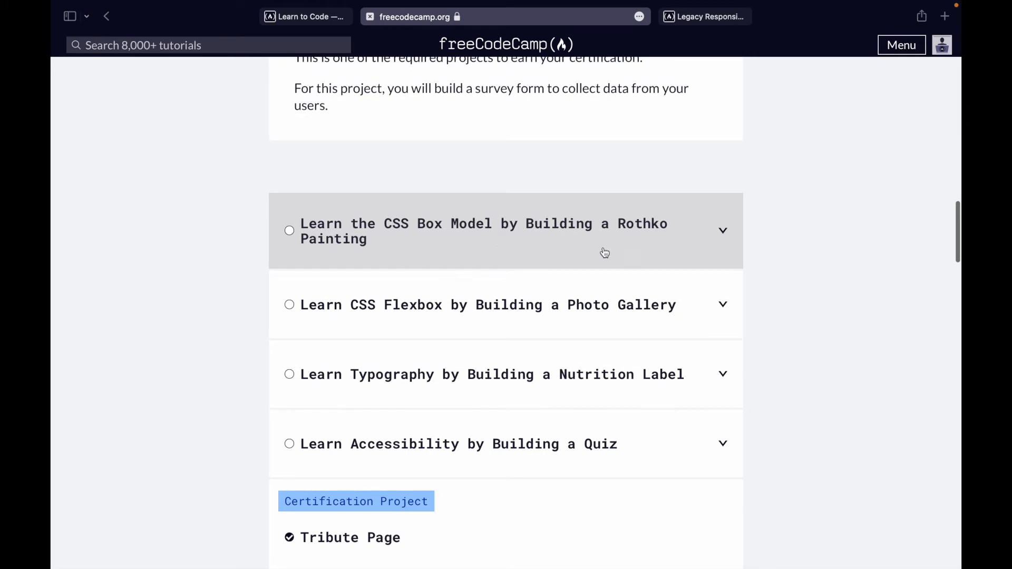
scroll("down", 3)
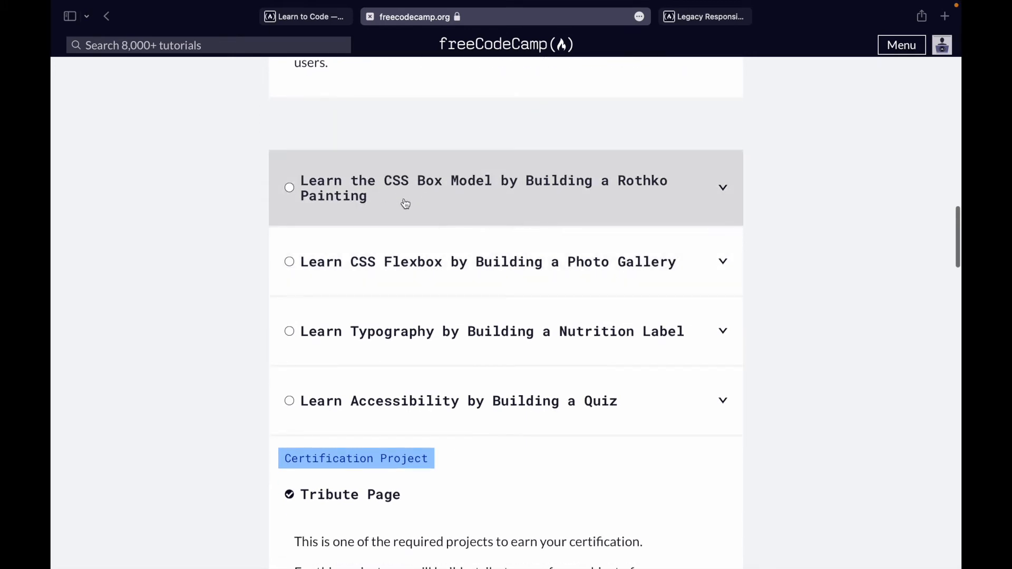
mouse_move(413, 173)
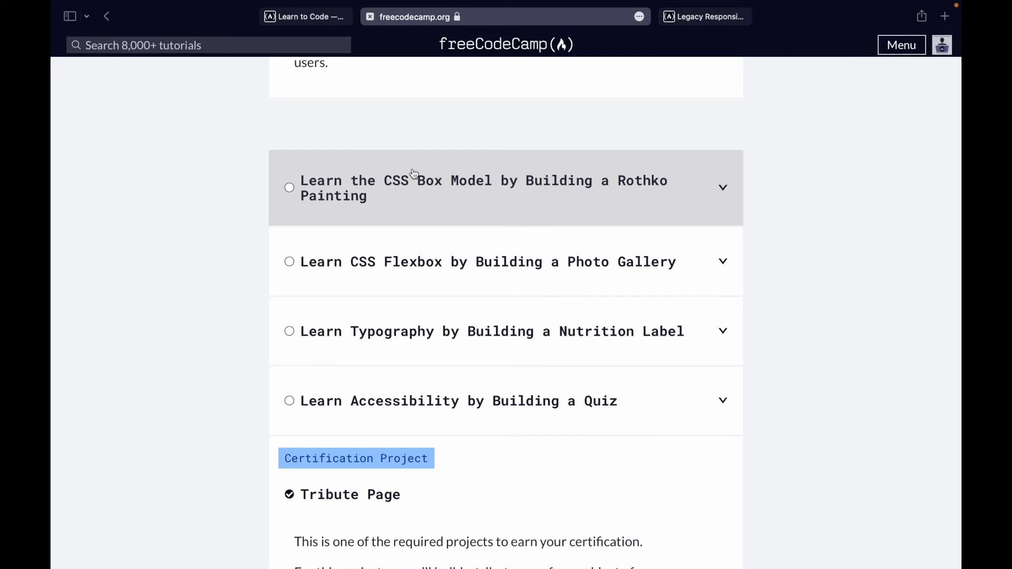
mouse_move(491, 205)
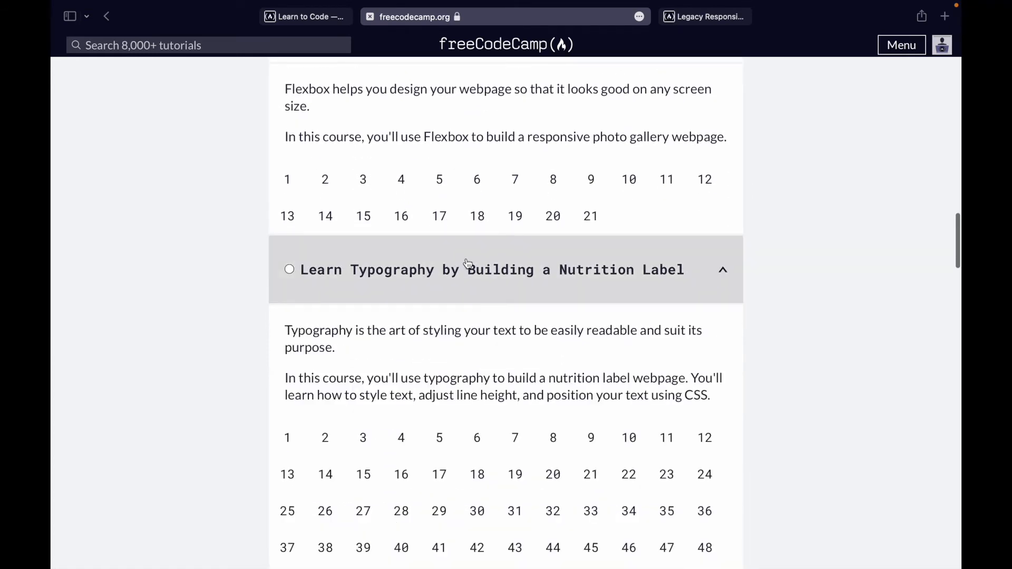
Open Nutrition Label step 1, showing the HTML boilerplate editor.
scroll("down", 3)
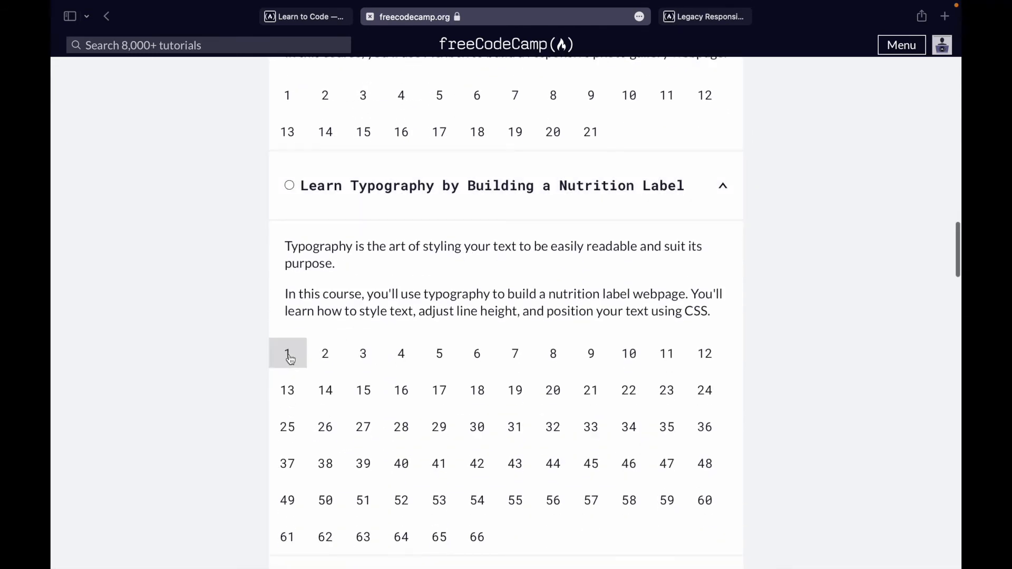
left_click(287, 353)
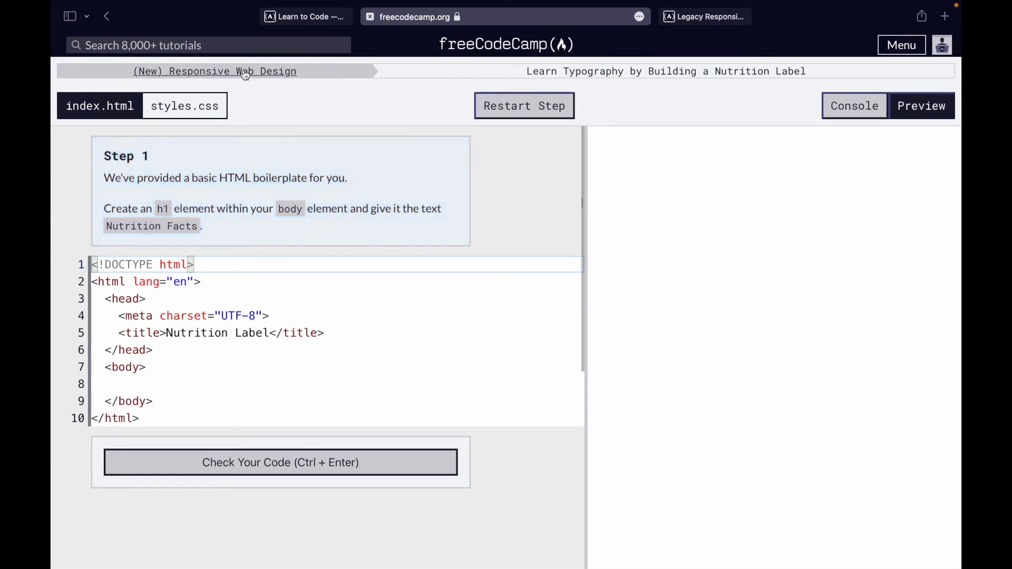
Return to the curriculum and scroll down to the Piano course's 33-step grid.
left_click(215, 71)
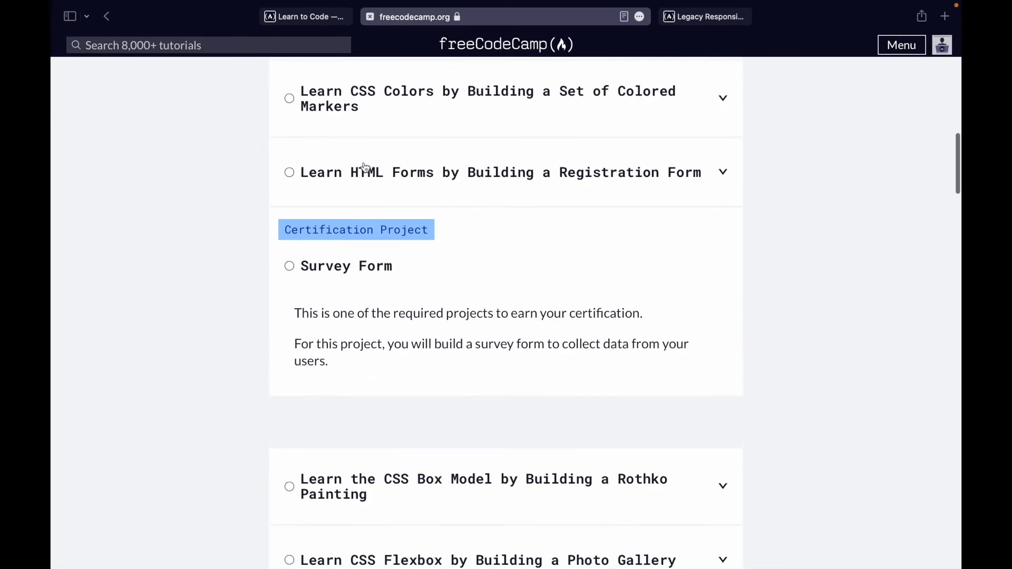
scroll("down", 3)
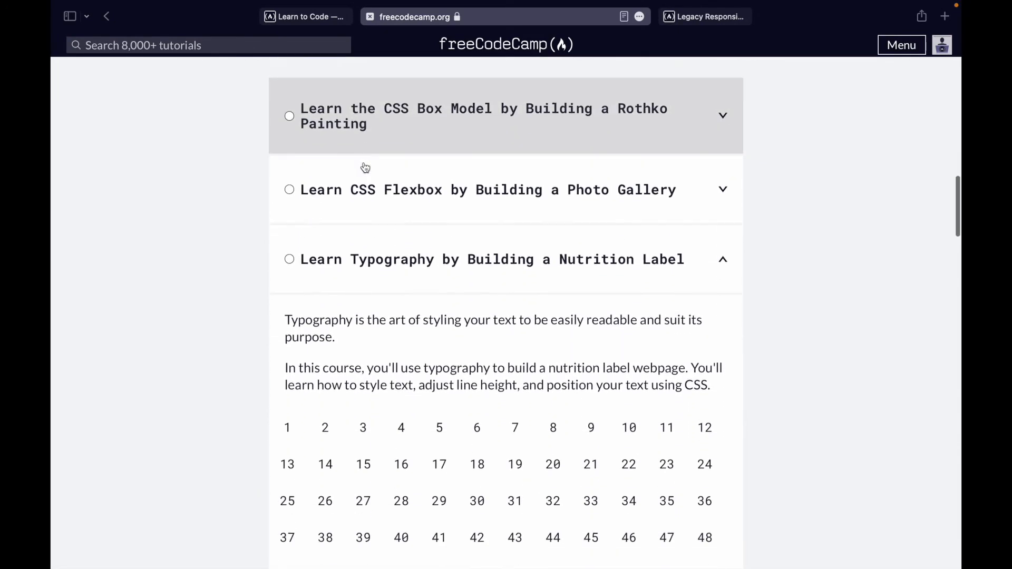
scroll("down", 3)
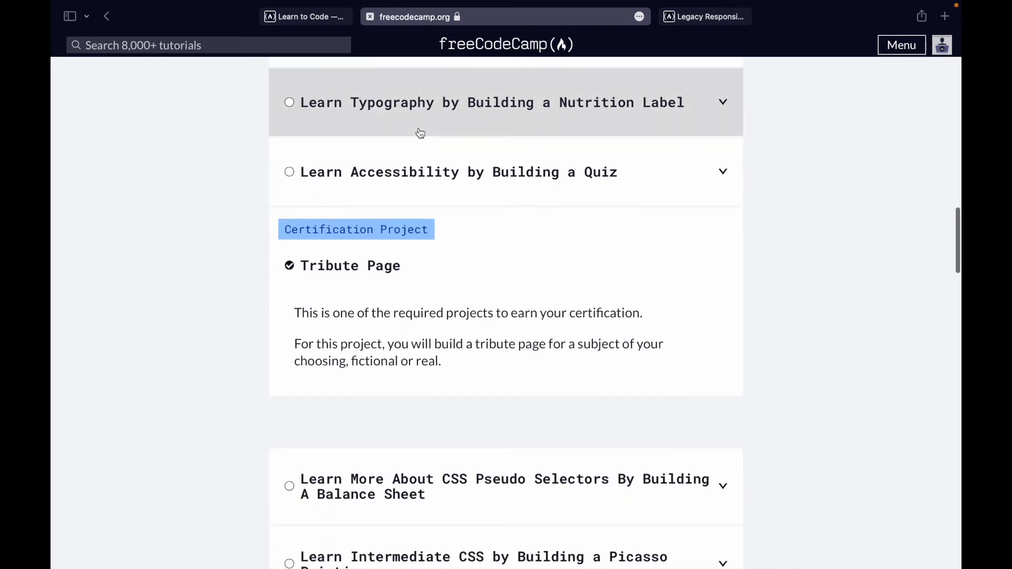
mouse_move(521, 190)
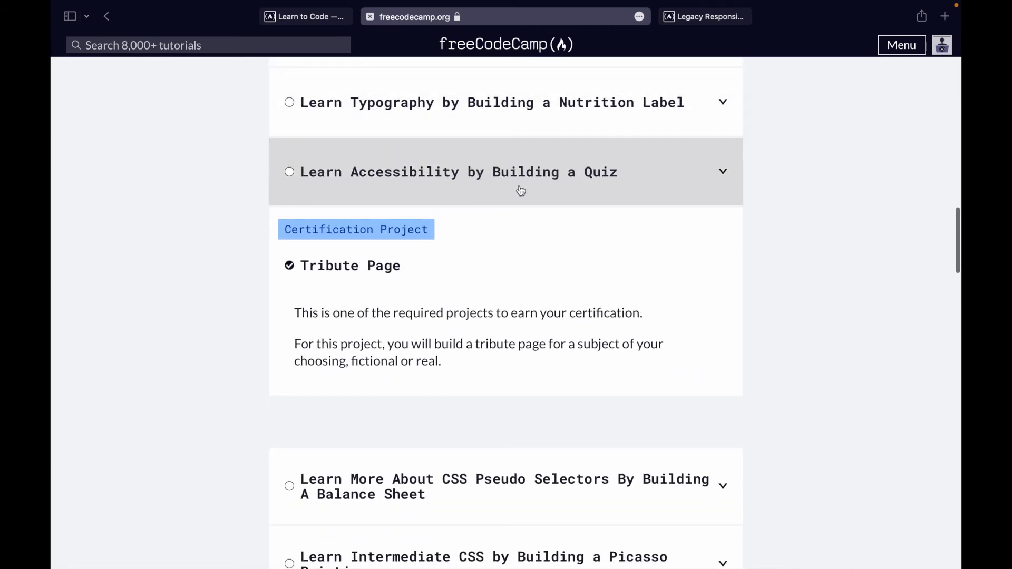
mouse_move(567, 197)
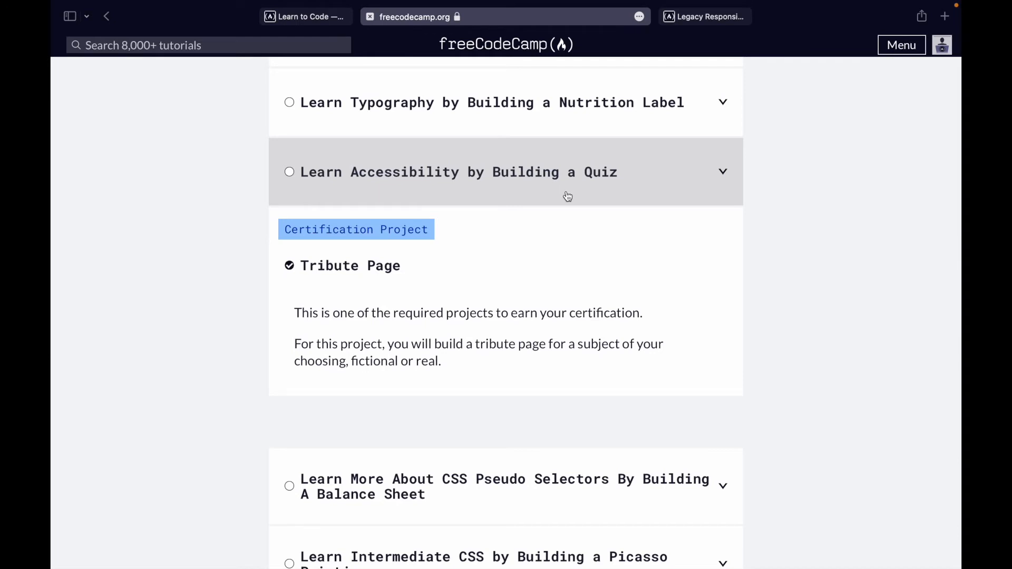
mouse_move(515, 176)
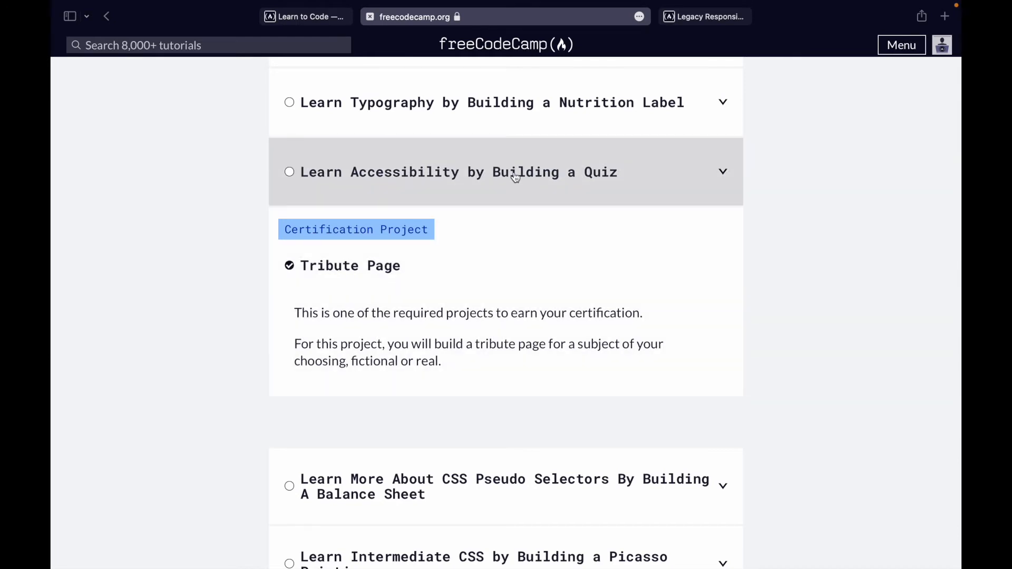
scroll("down", 3)
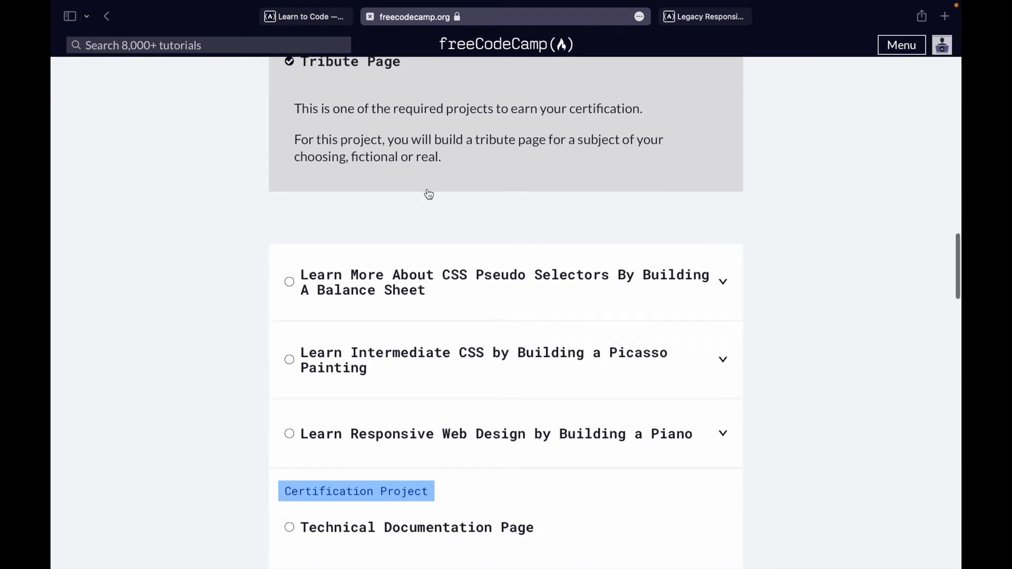
scroll("up", 3)
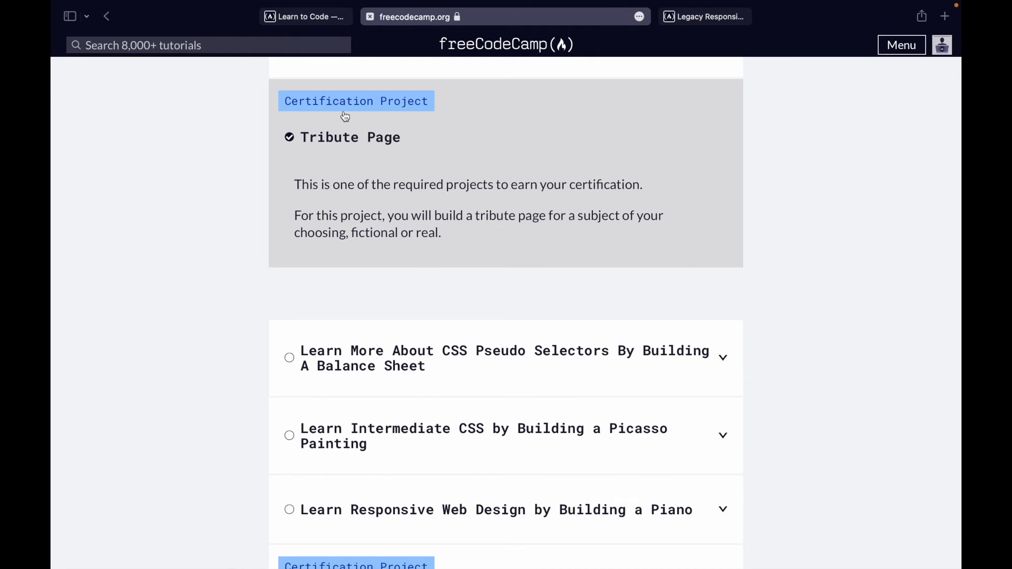
mouse_move(456, 267)
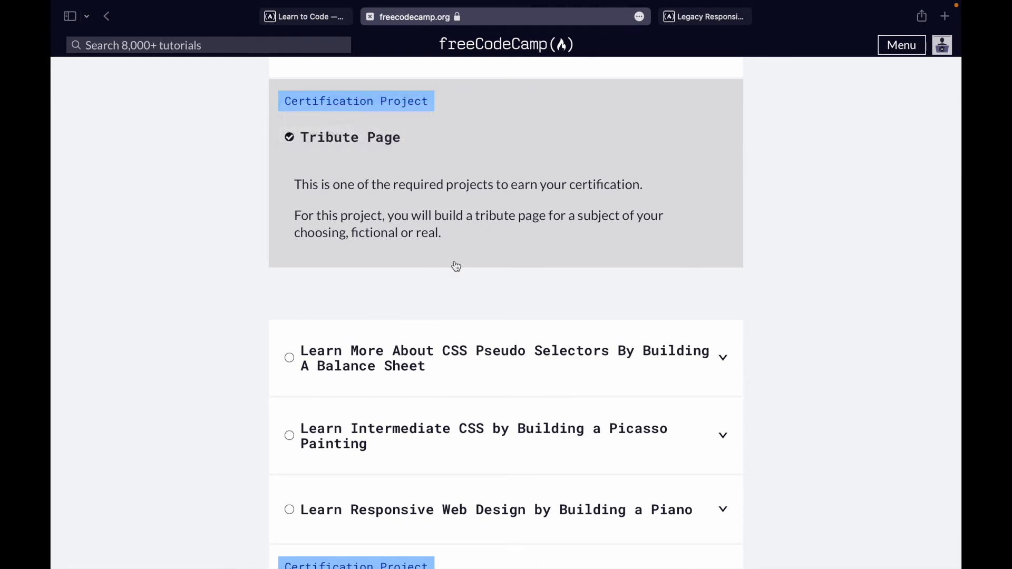
scroll("down", 3)
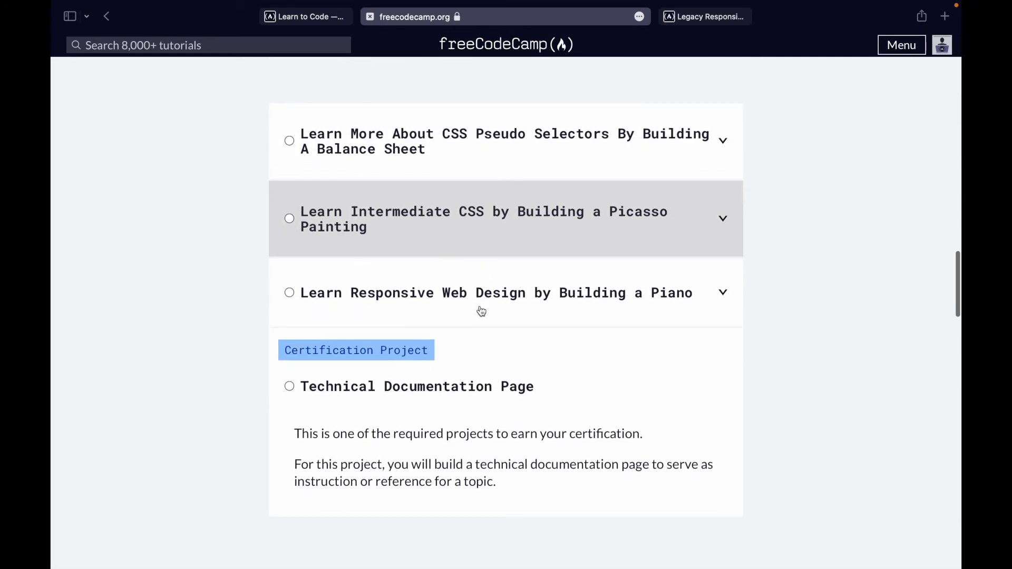
scroll("down", 3)
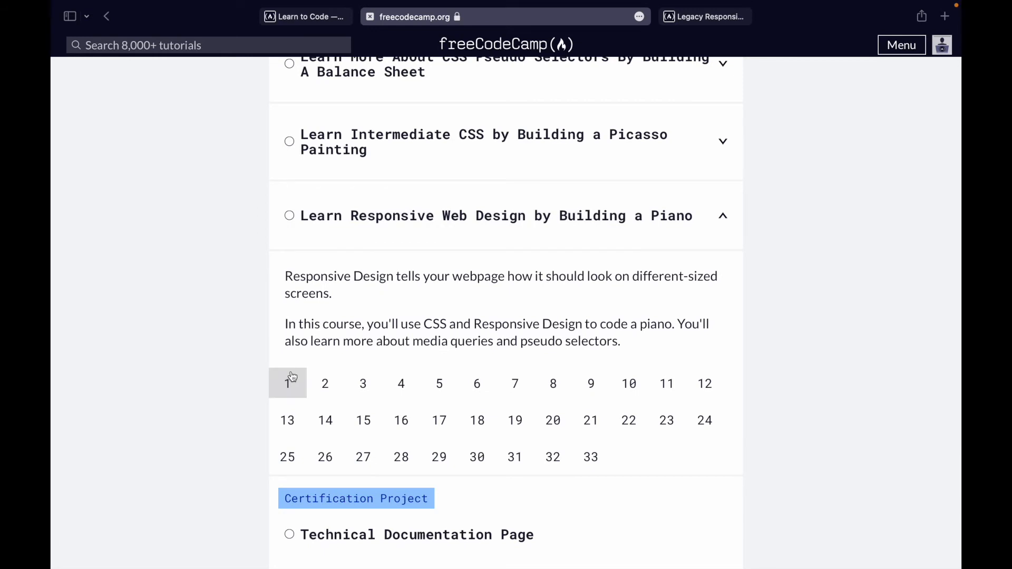
left_click(286, 384)
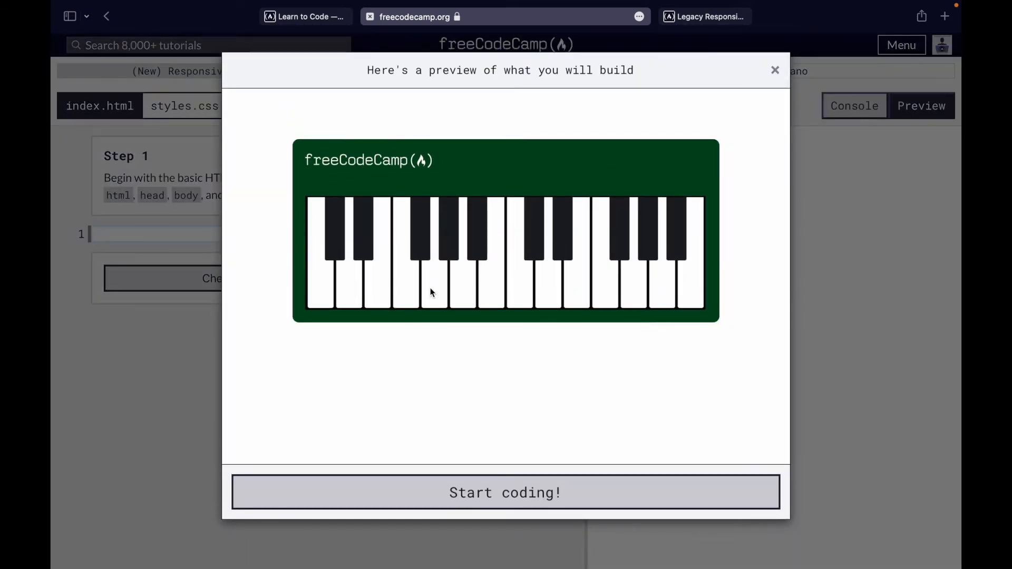
mouse_move(390, 287)
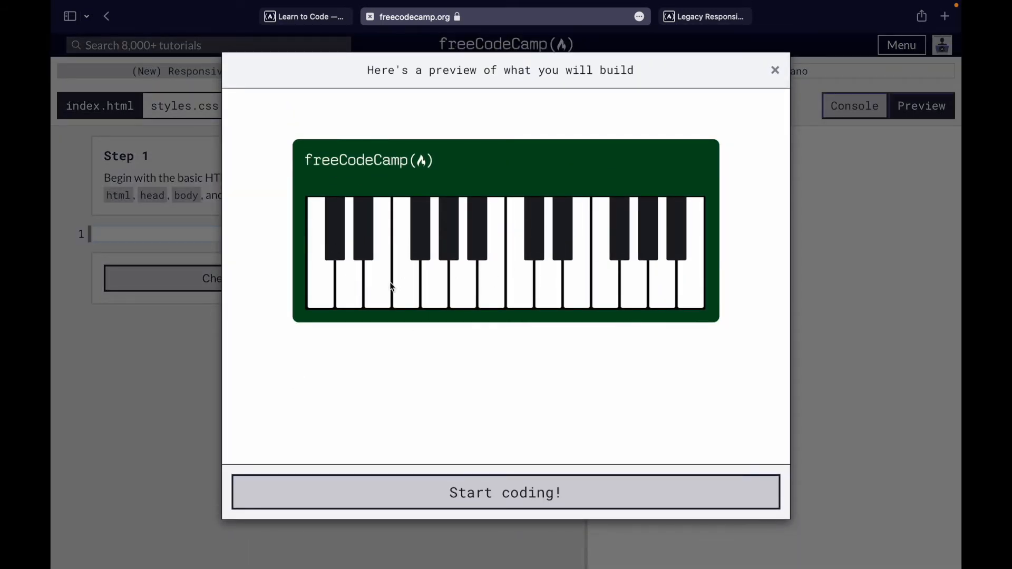
mouse_move(505, 197)
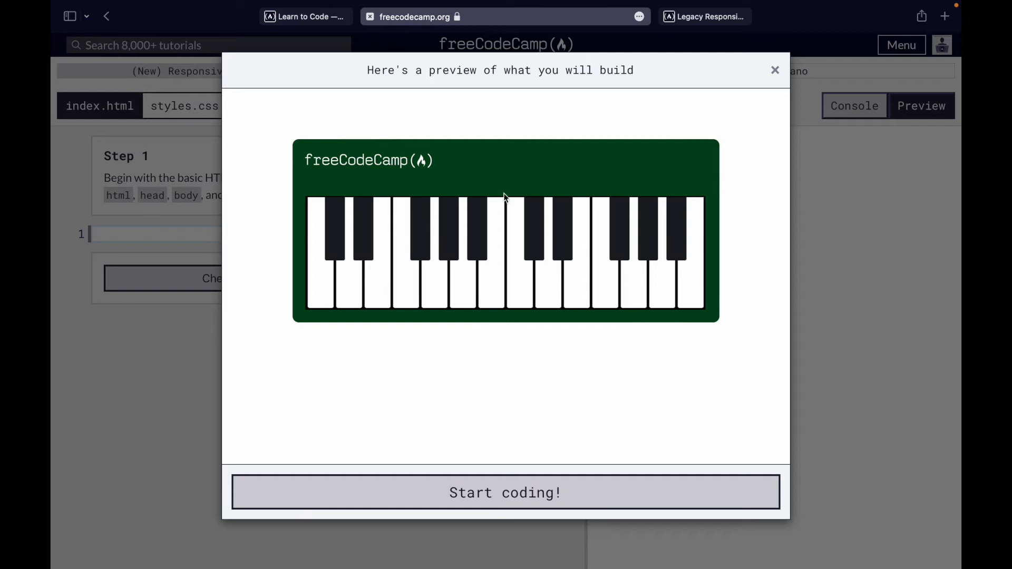
left_click(505, 493)
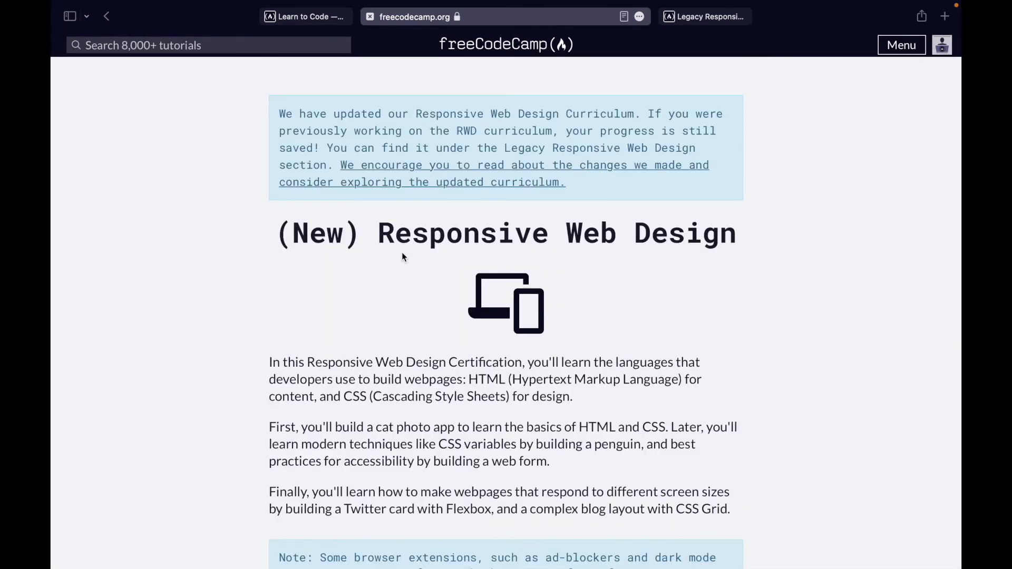
scroll("down", 3)
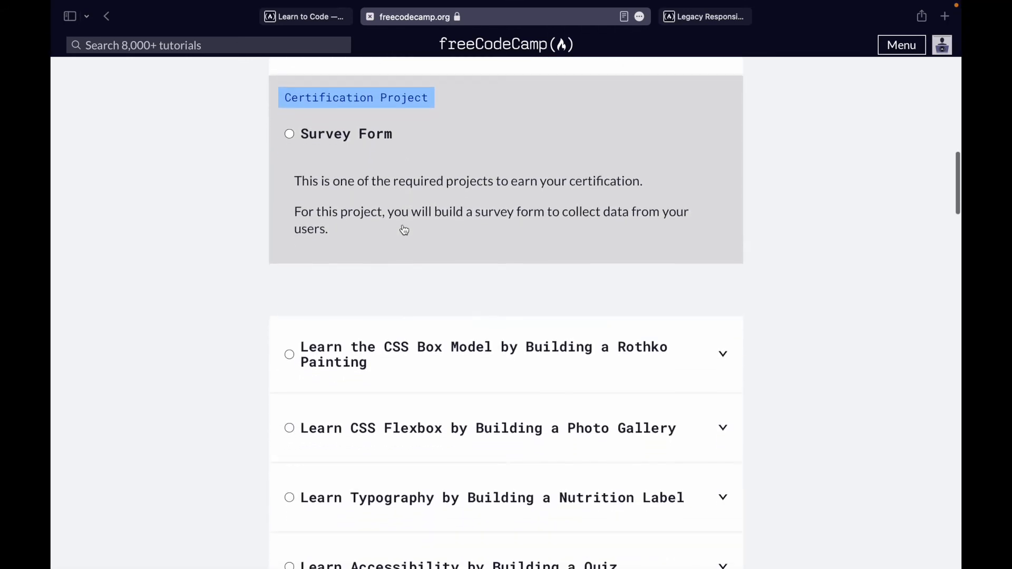
scroll("up", 3)
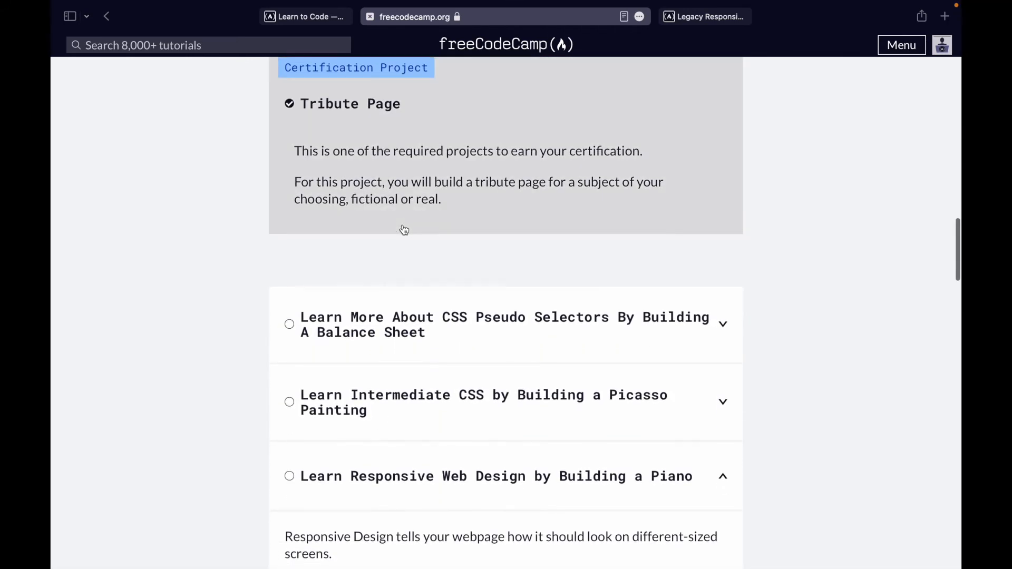
scroll("down", 3)
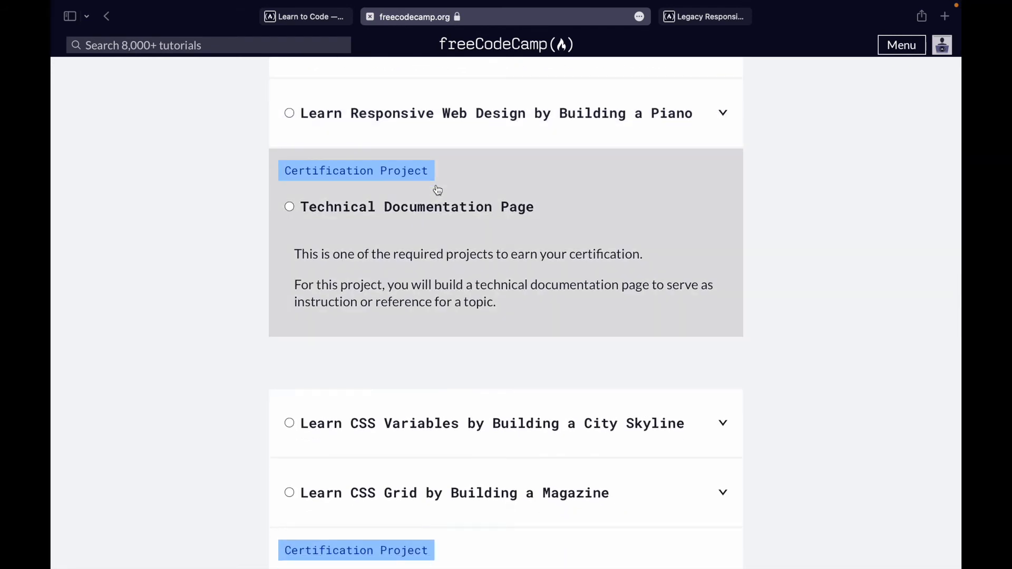
mouse_move(438, 198)
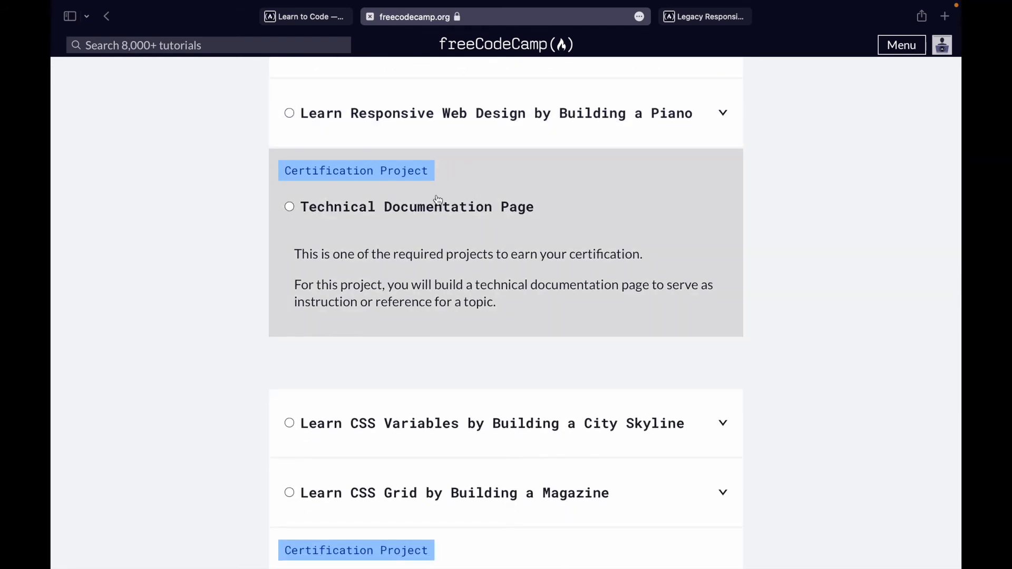
scroll("down", 3)
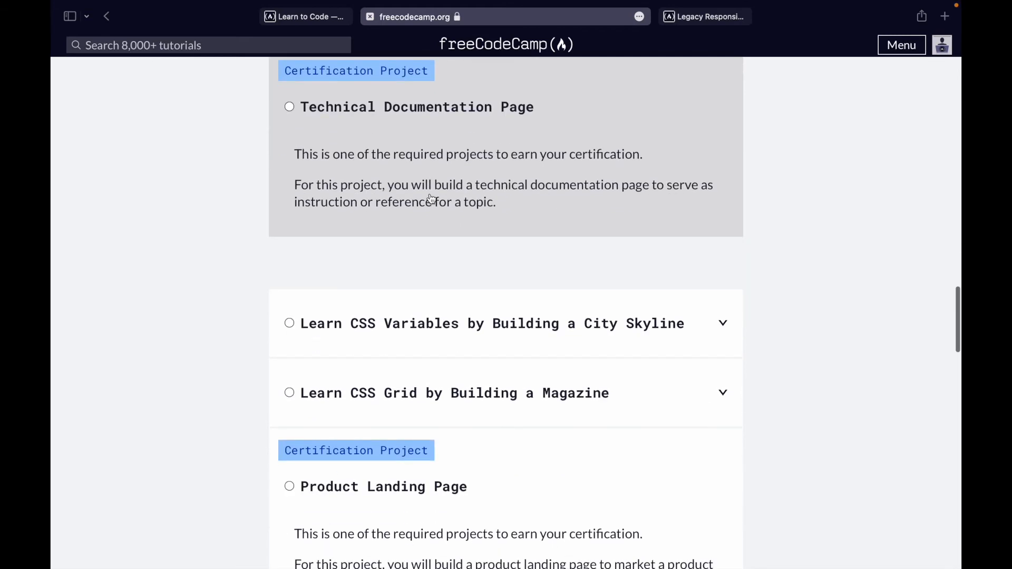
mouse_move(403, 160)
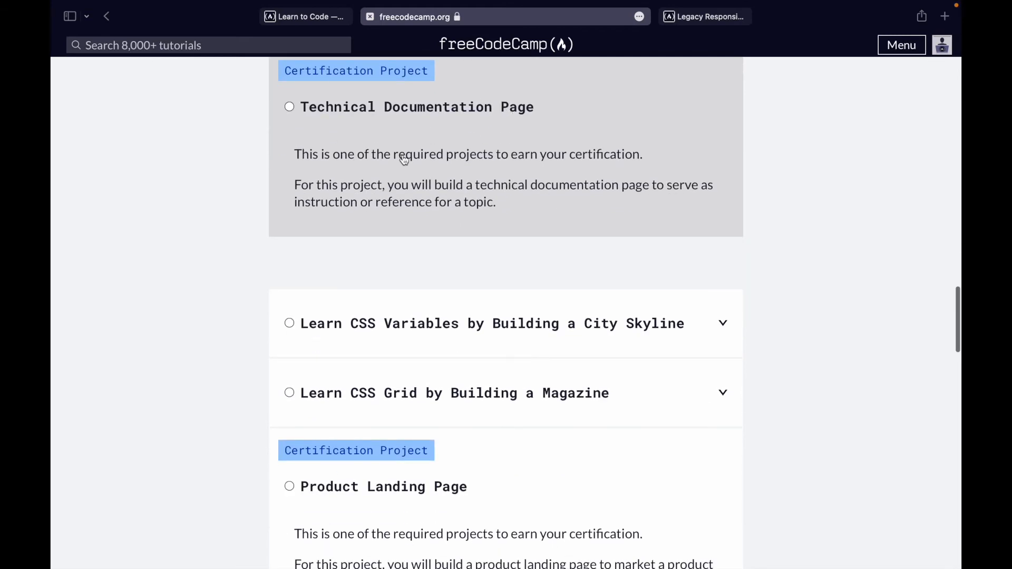
scroll("down", 3)
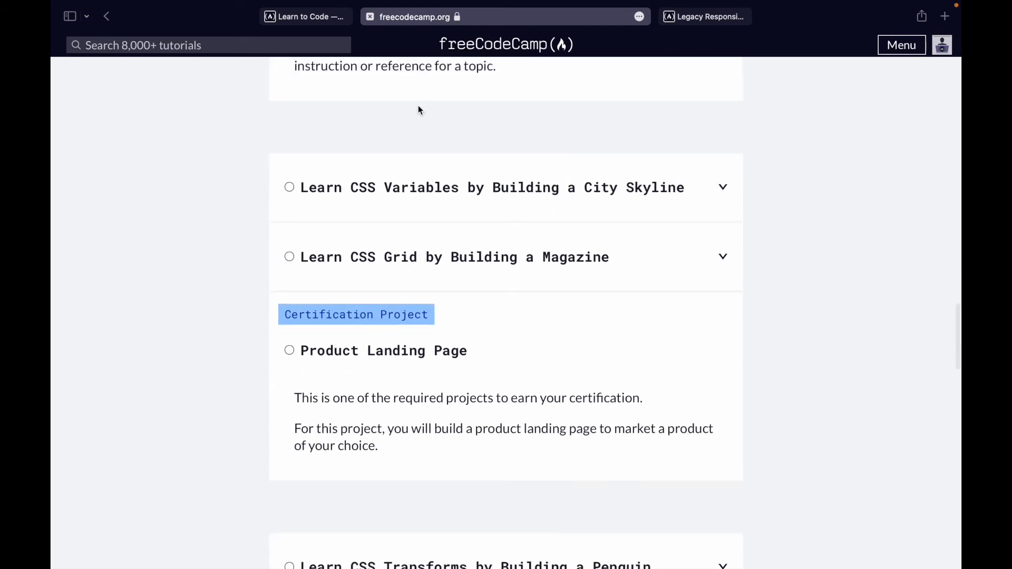
mouse_move(615, 198)
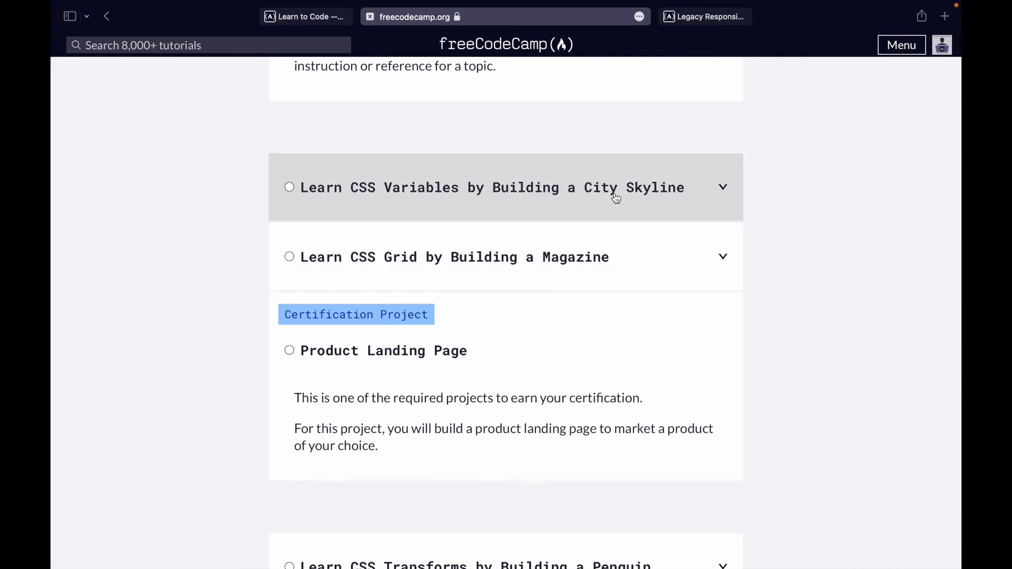
Open and close the City Skyline course project preview.
left_click(491, 188)
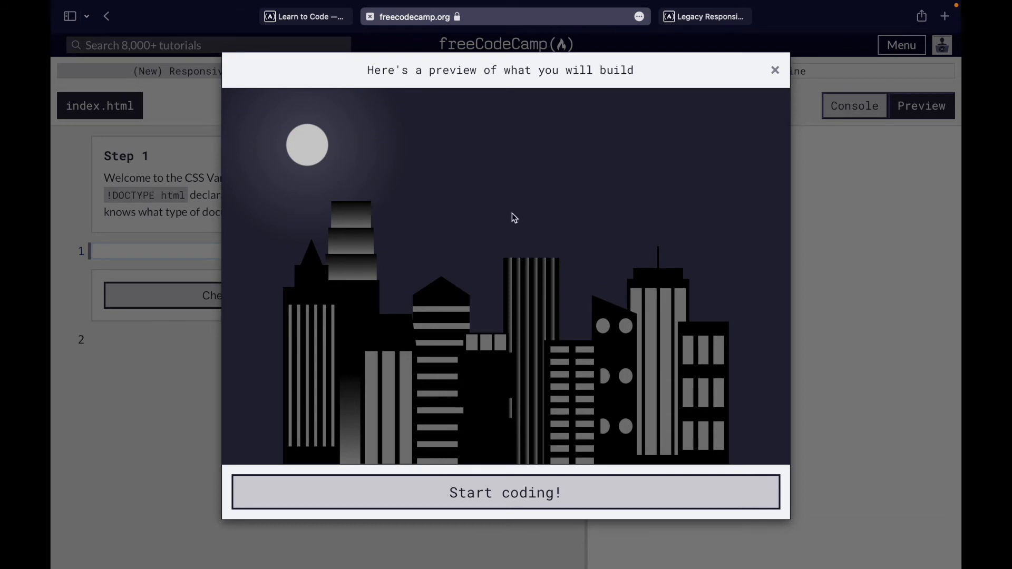
mouse_move(722, 108)
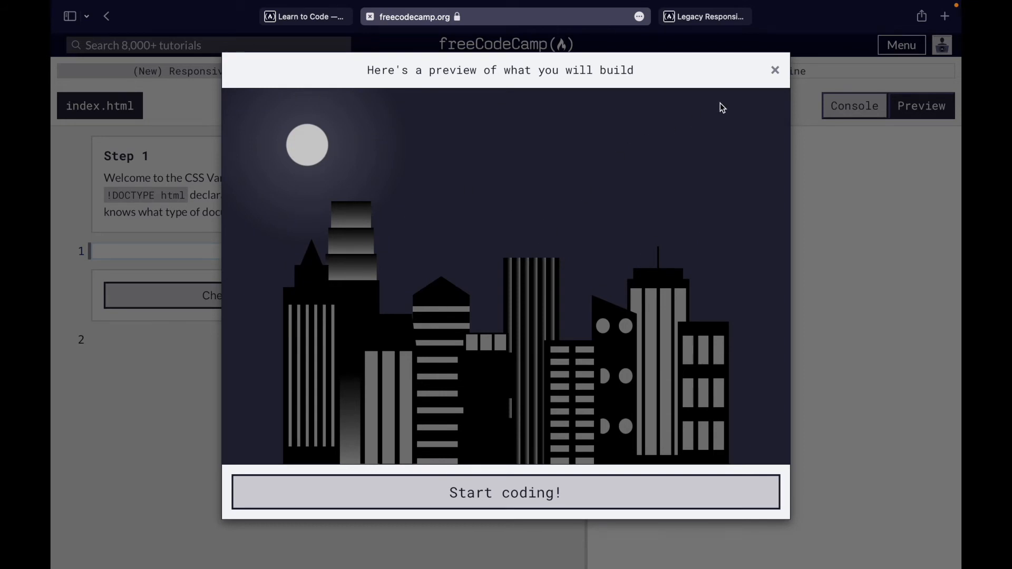
left_click(504, 492)
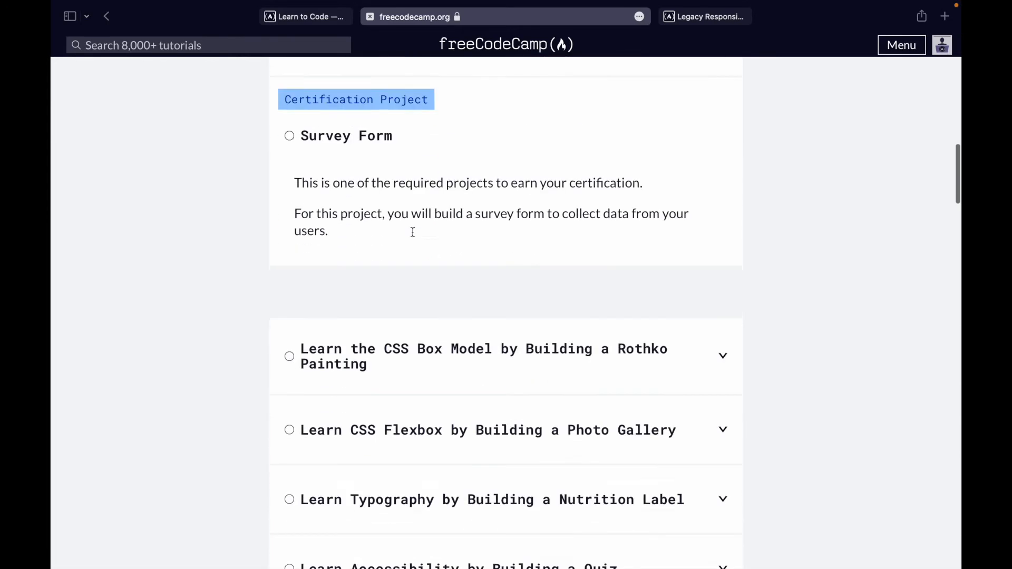
scroll("down", 3)
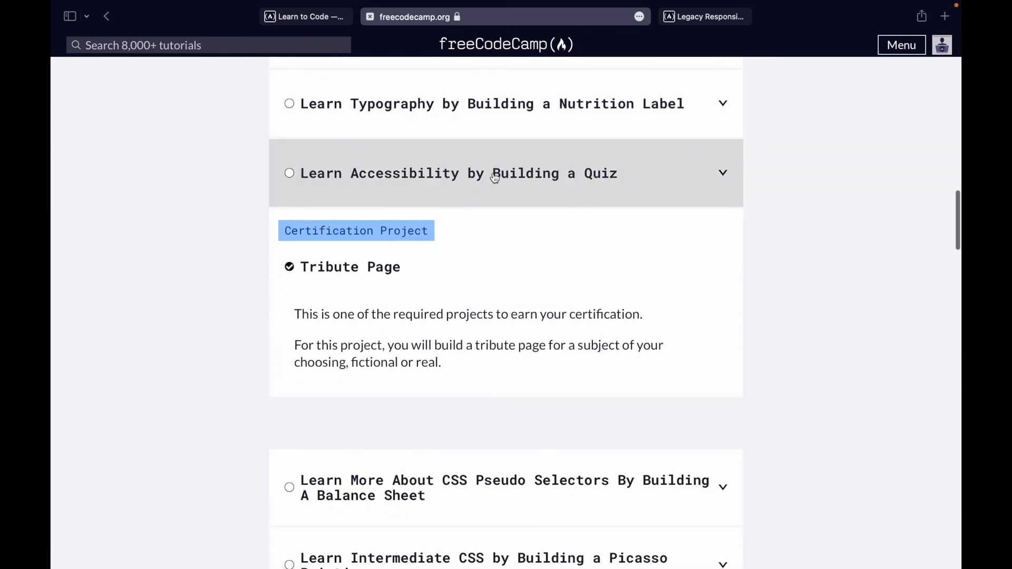
Scroll past Product Landing Page, Penguin and Ferris Wheel to the Personal Portfolio Webpage project.
scroll("down", 3)
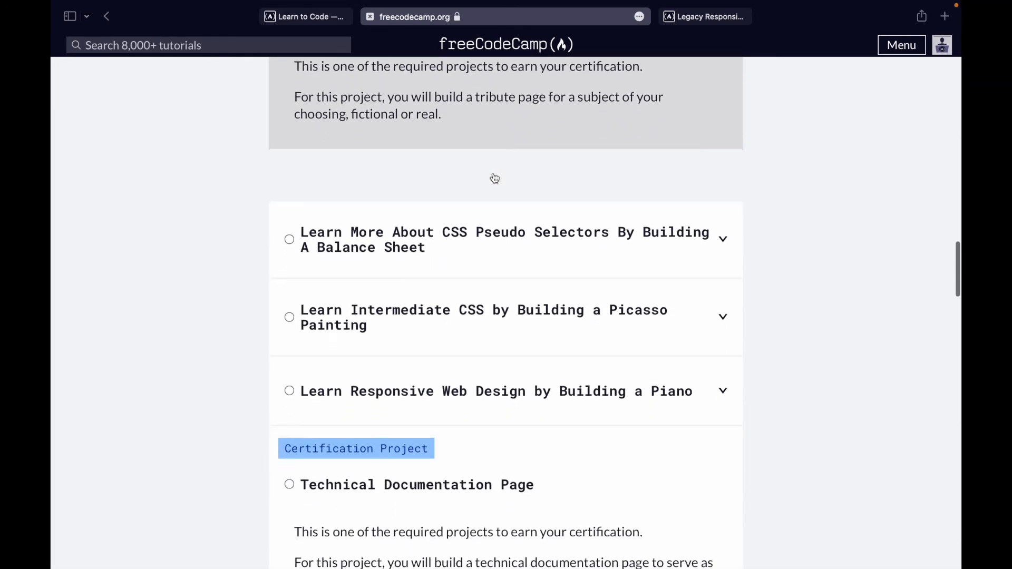
scroll("down", 3)
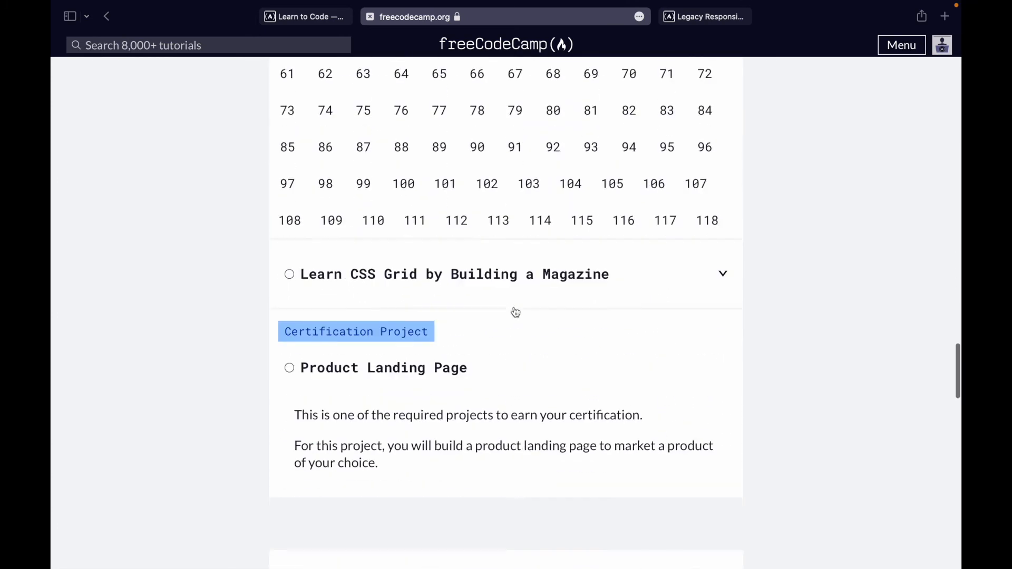
scroll("down", 3)
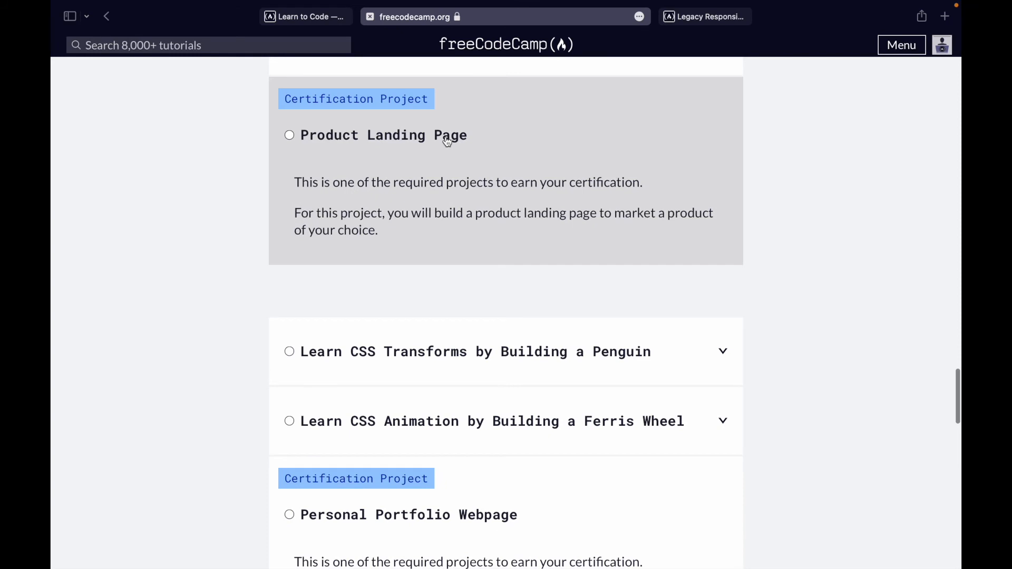
mouse_move(365, 107)
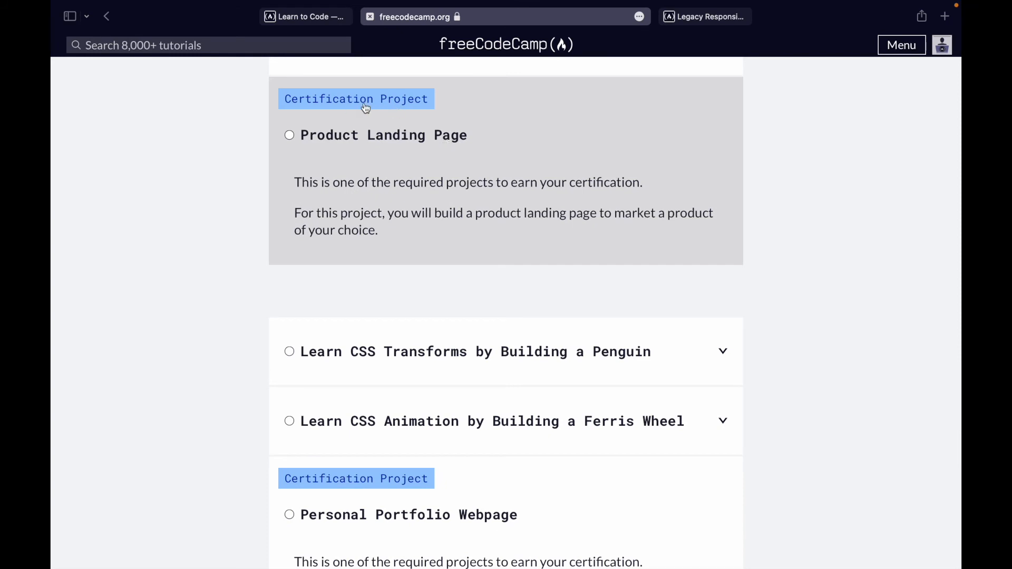
mouse_move(448, 155)
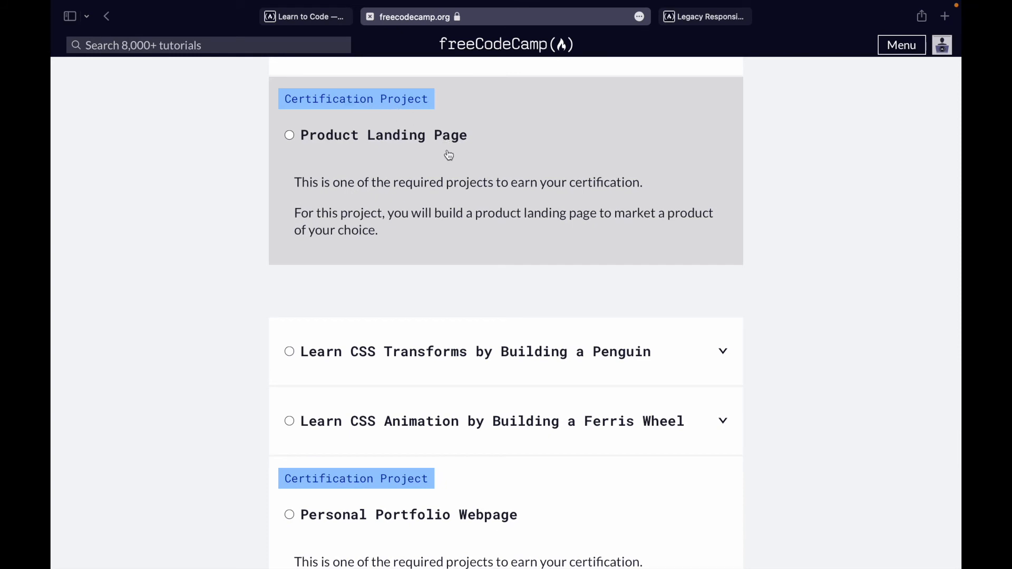
scroll("down", 3)
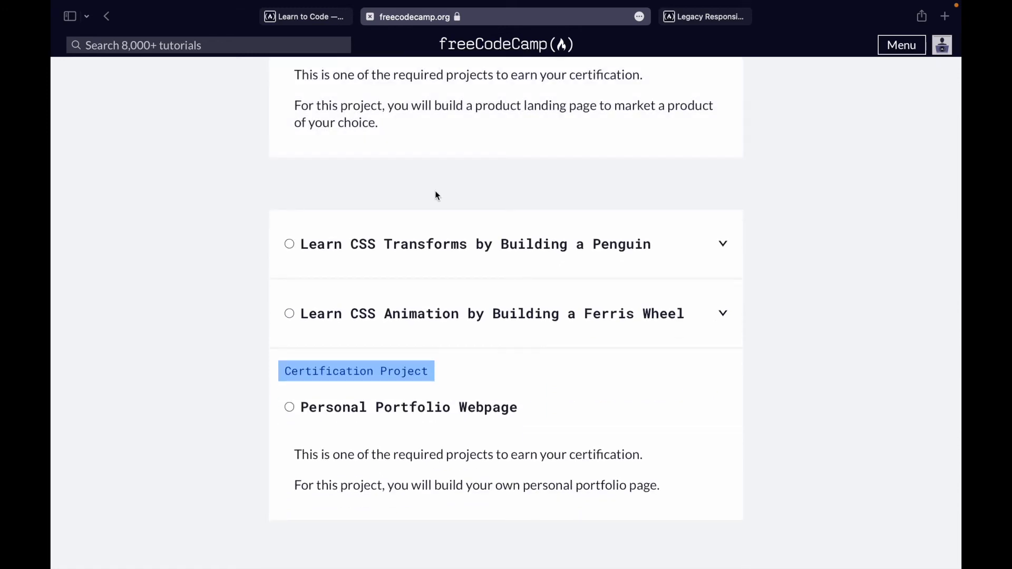
Open Penguin course step 1 and dismiss its preview with Start coding.
scroll("down", 3)
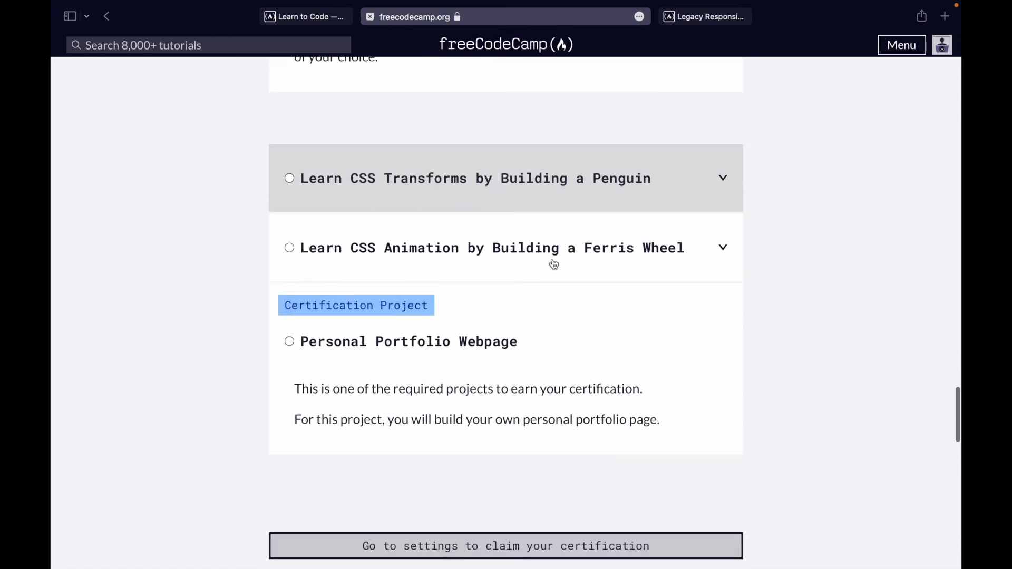
mouse_move(497, 248)
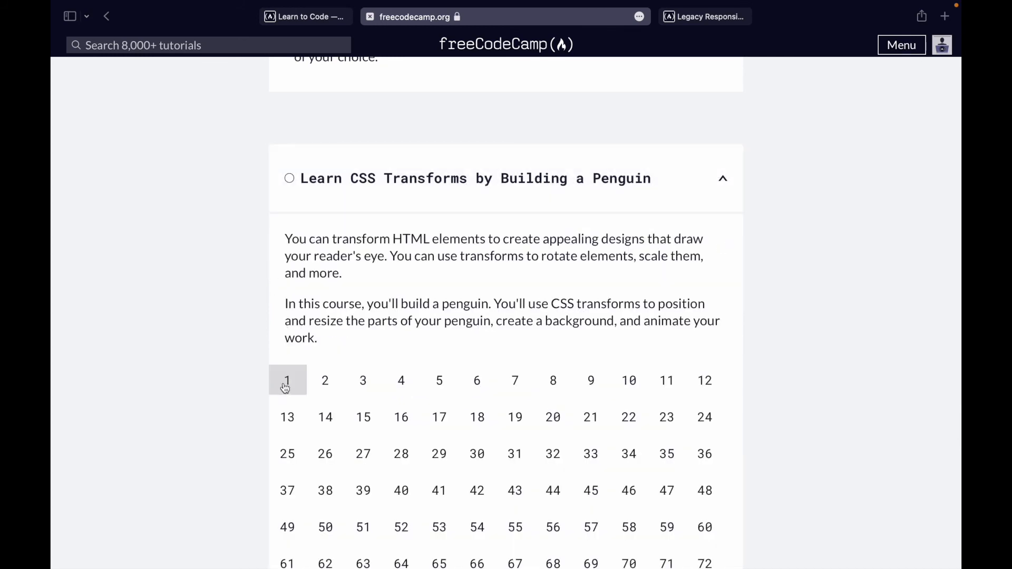
left_click(287, 380)
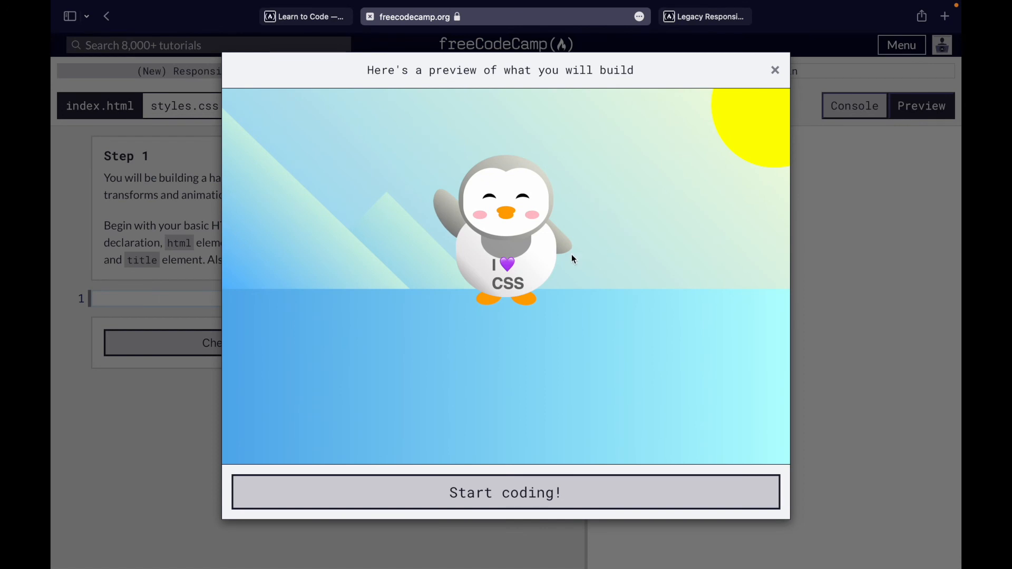
mouse_move(528, 241)
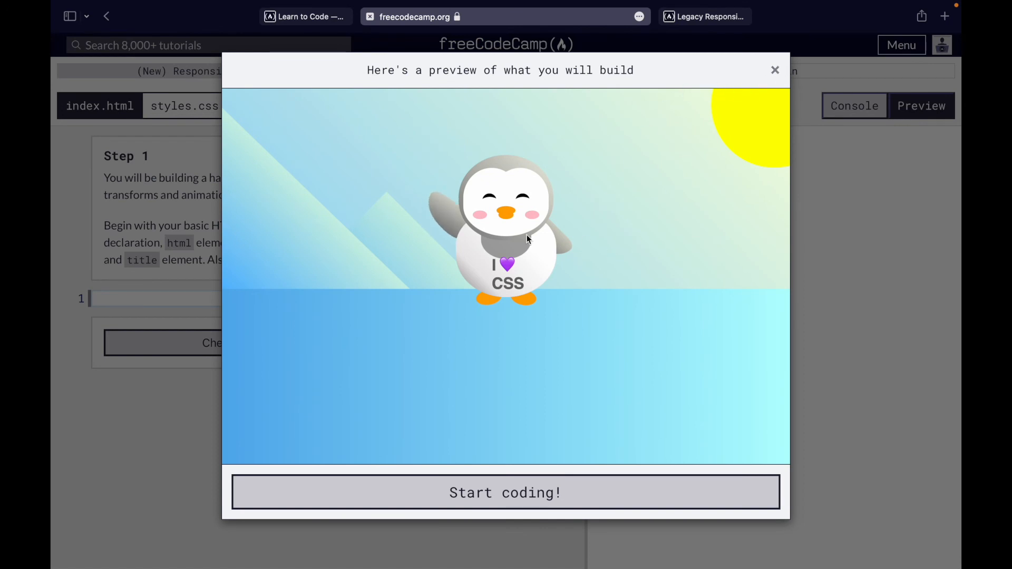
left_click(505, 492)
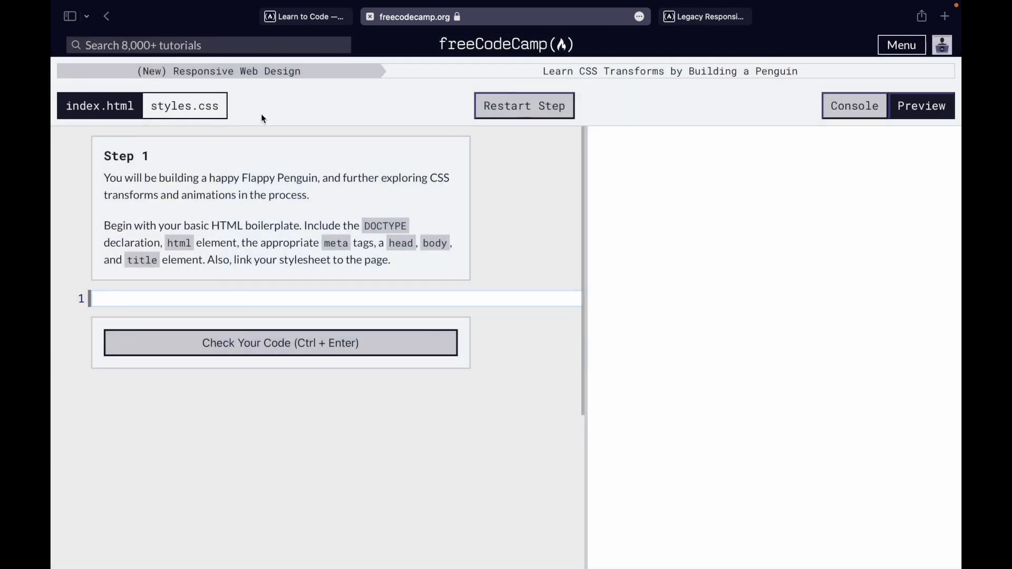
Return to the curriculum and scroll to the Ferris Wheel course's 29-step grid.
left_click(106, 16)
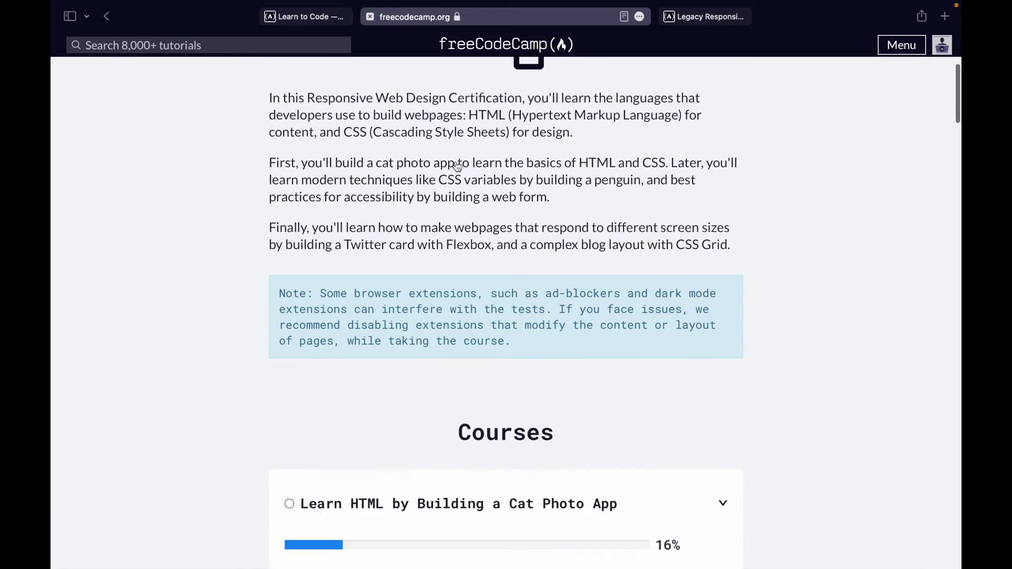
scroll("down", 3)
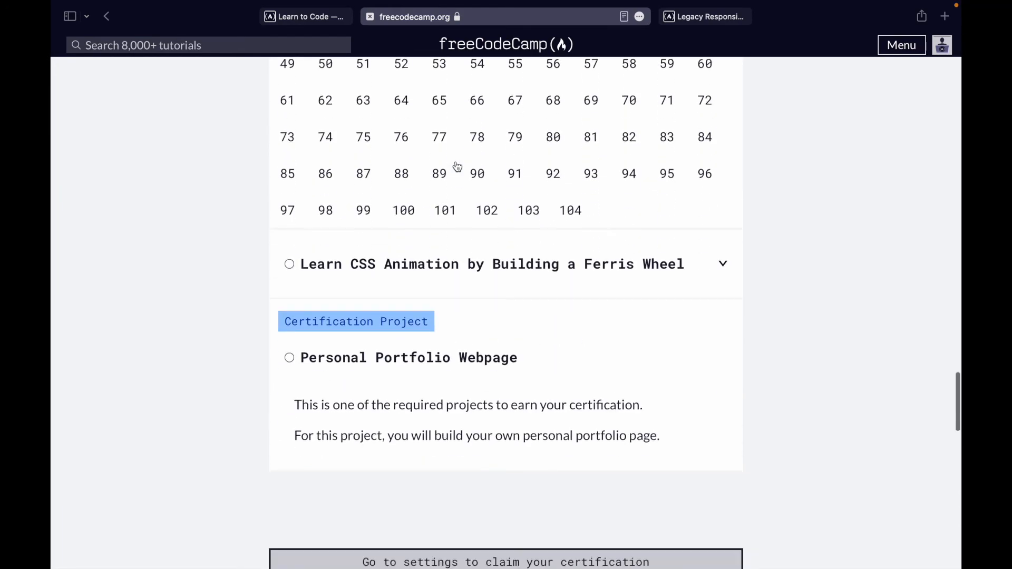
scroll("down", 3)
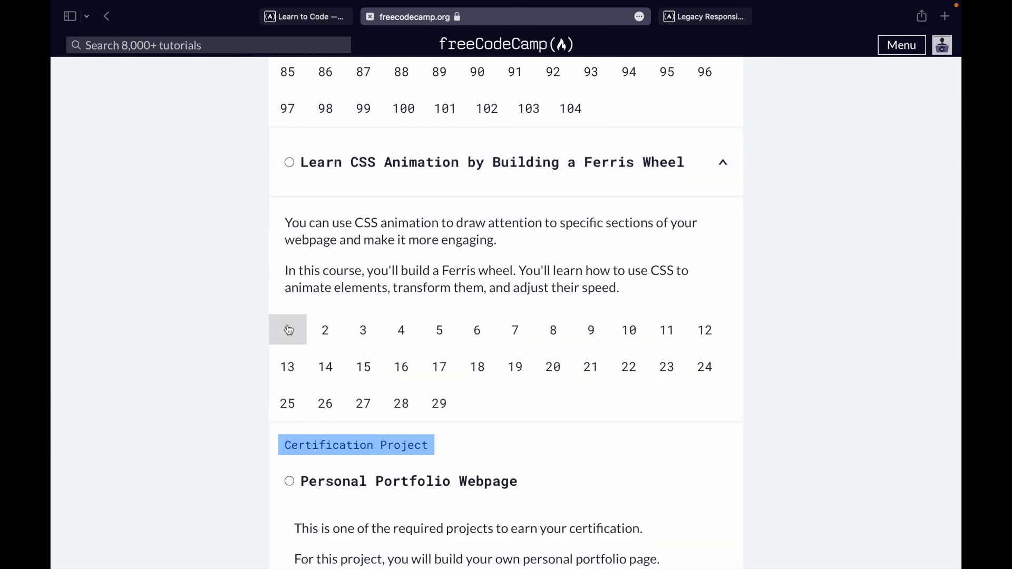
Open Ferris Wheel step 1 briefly, then return to the course list around Survey Form.
left_click(287, 330)
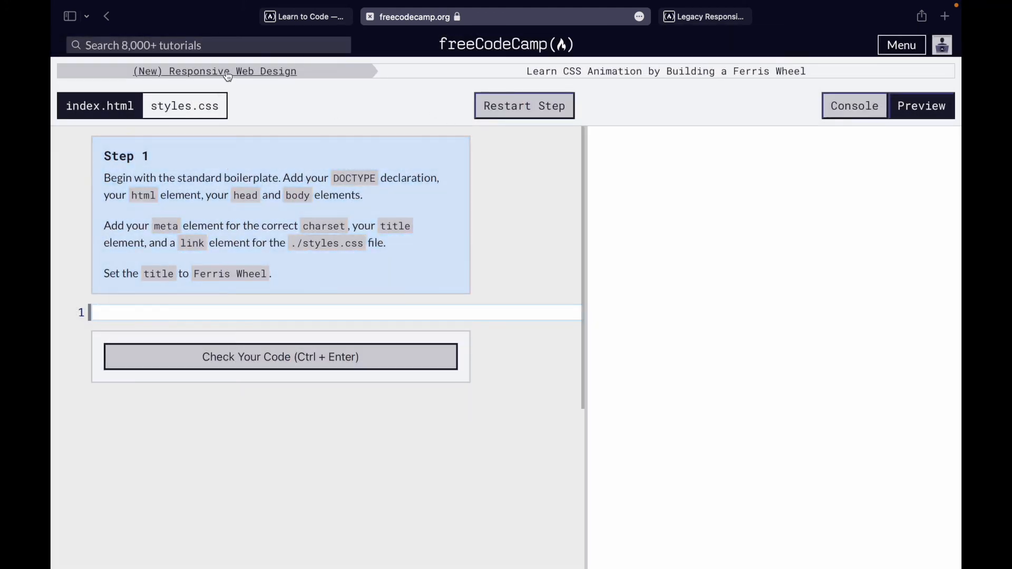
left_click(215, 71)
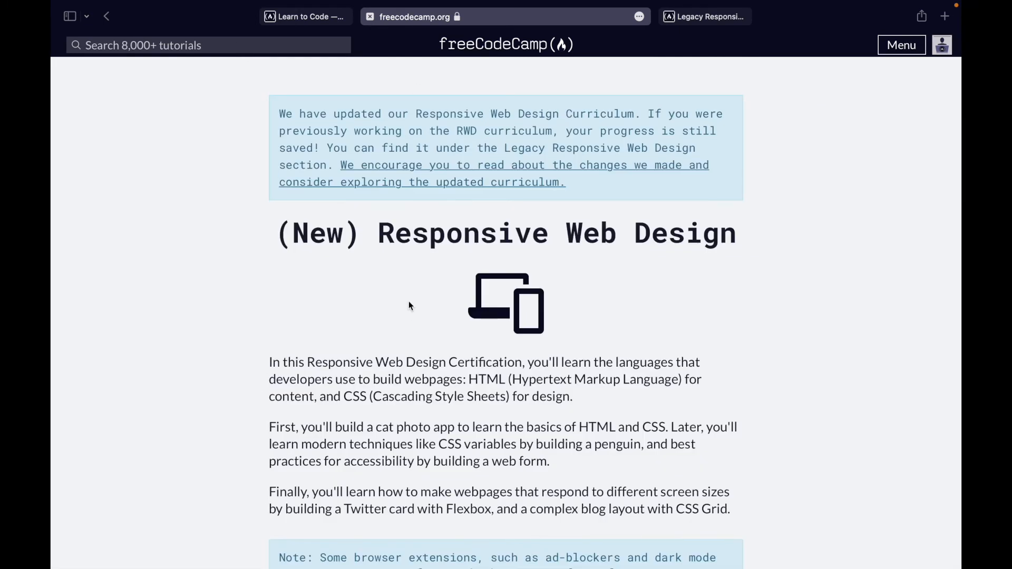
scroll("down", 3)
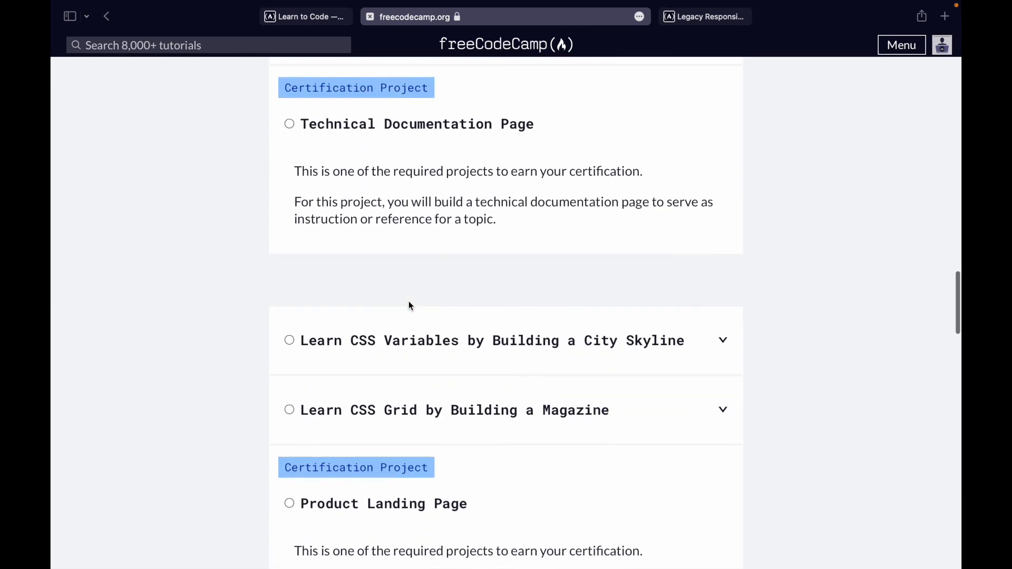
scroll("down", 3)
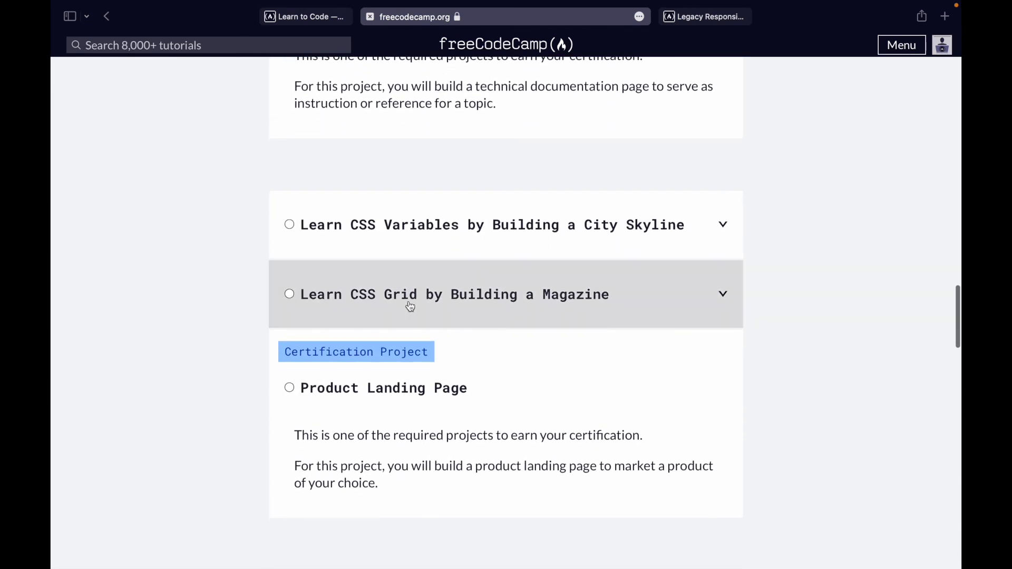
scroll("down", 3)
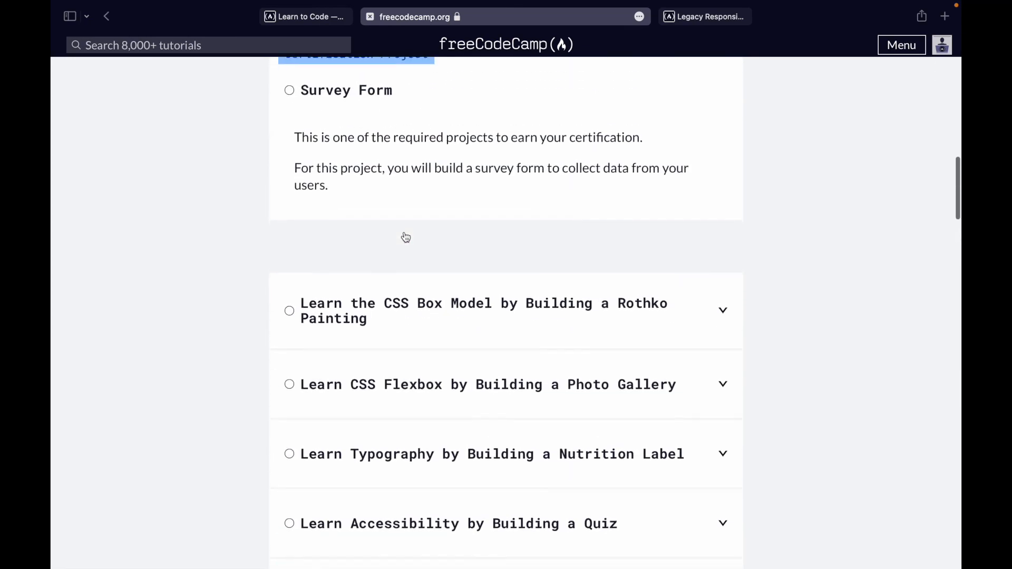
Open the Survey Form certification project from the curriculum list.
scroll("up", 3)
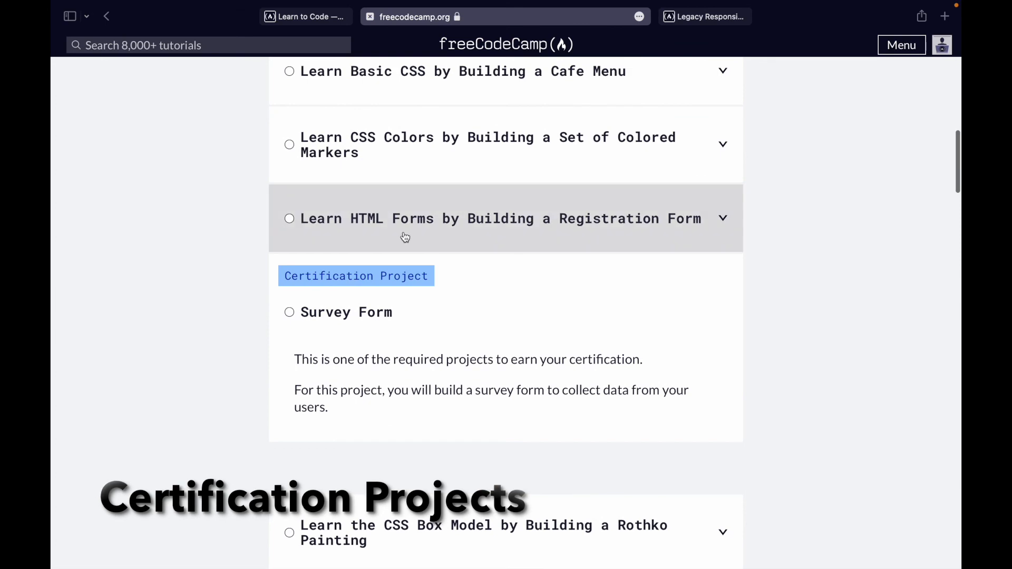
scroll("down", 3)
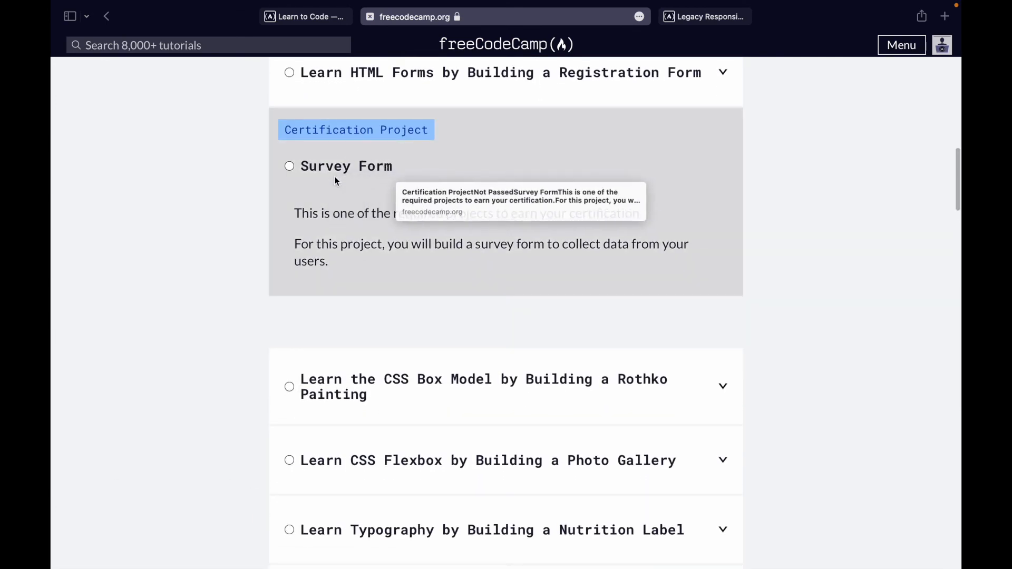
left_click(346, 166)
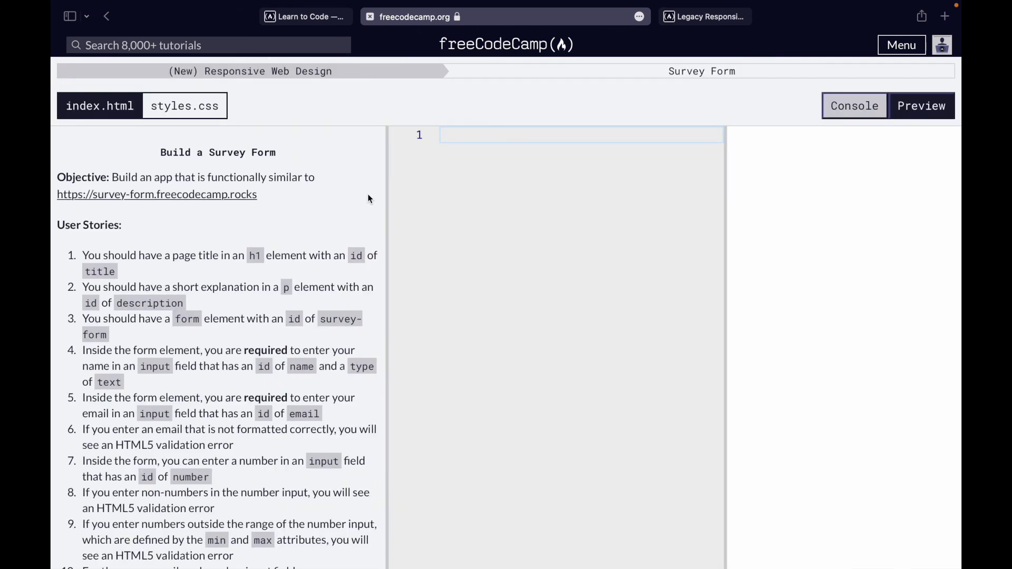
mouse_move(300, 72)
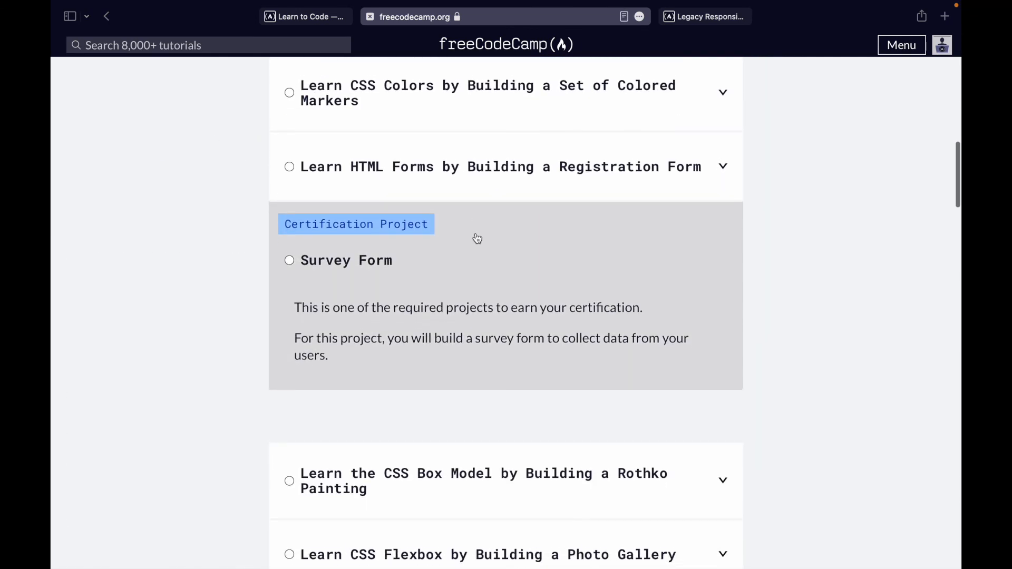
Scroll down to the Personal Portfolio Webpage project and the certification-claim prompt.
scroll("down", 3)
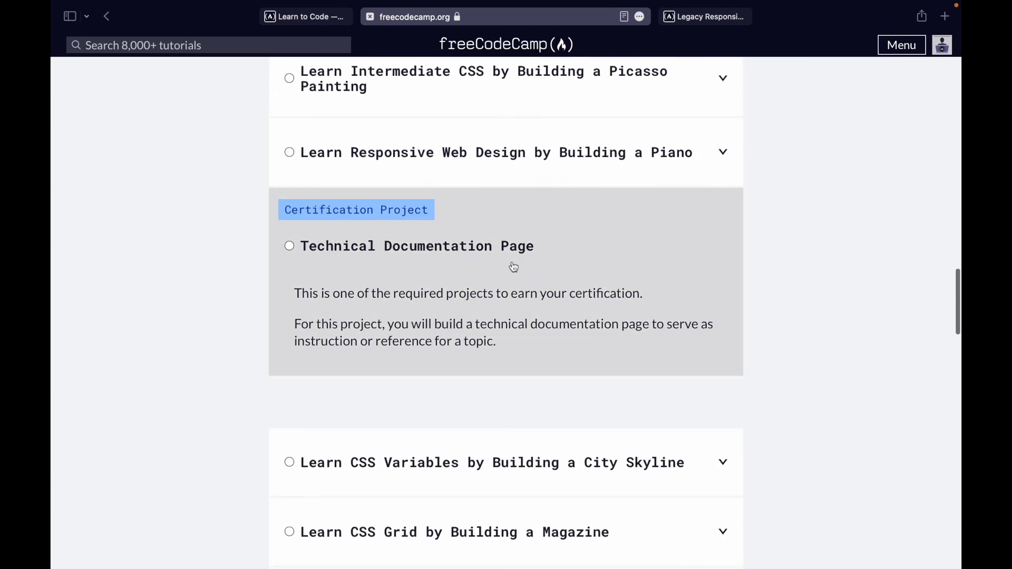
scroll("down", 3)
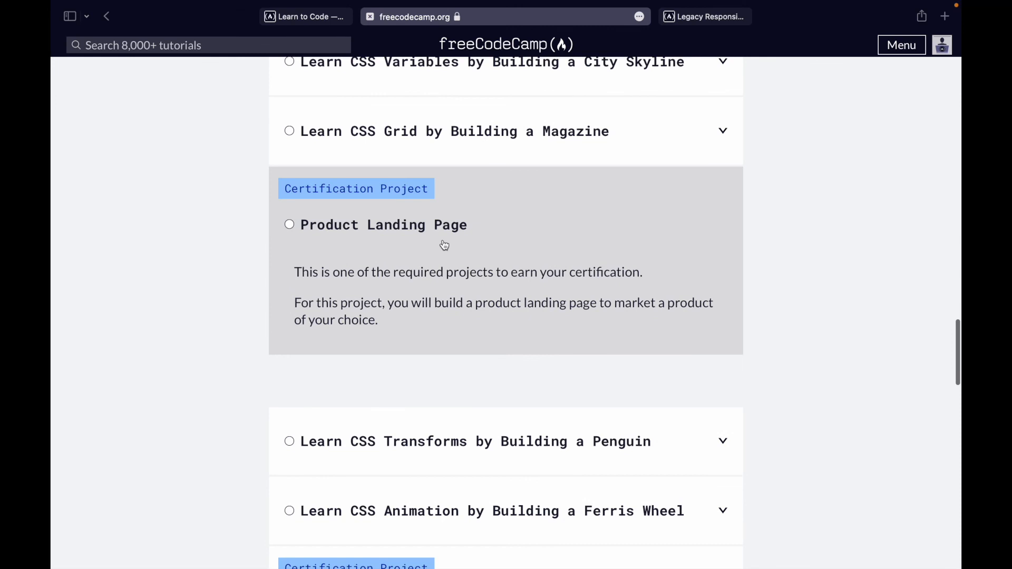
scroll("down", 3)
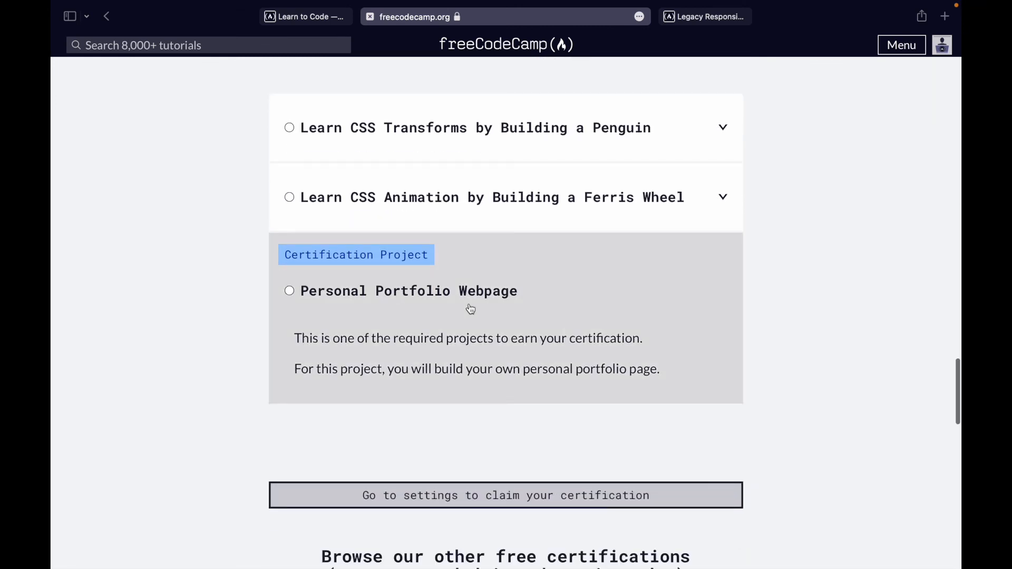